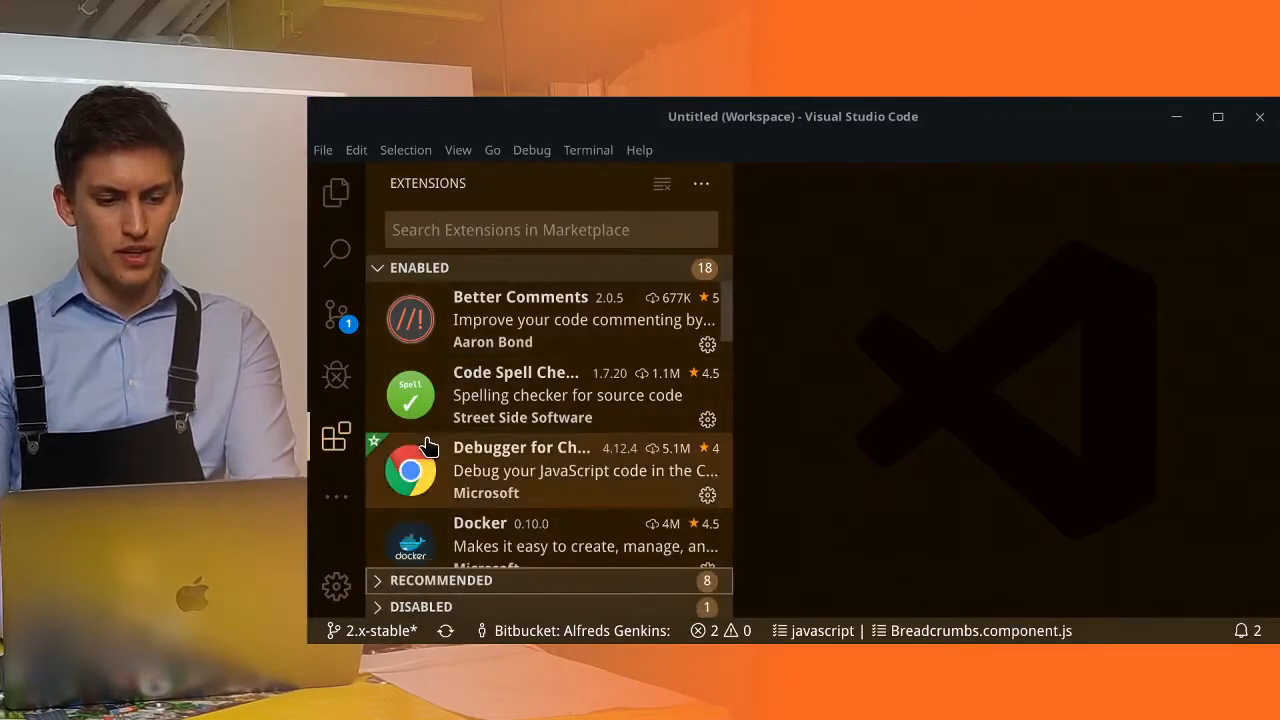
mouse_move(500, 320)
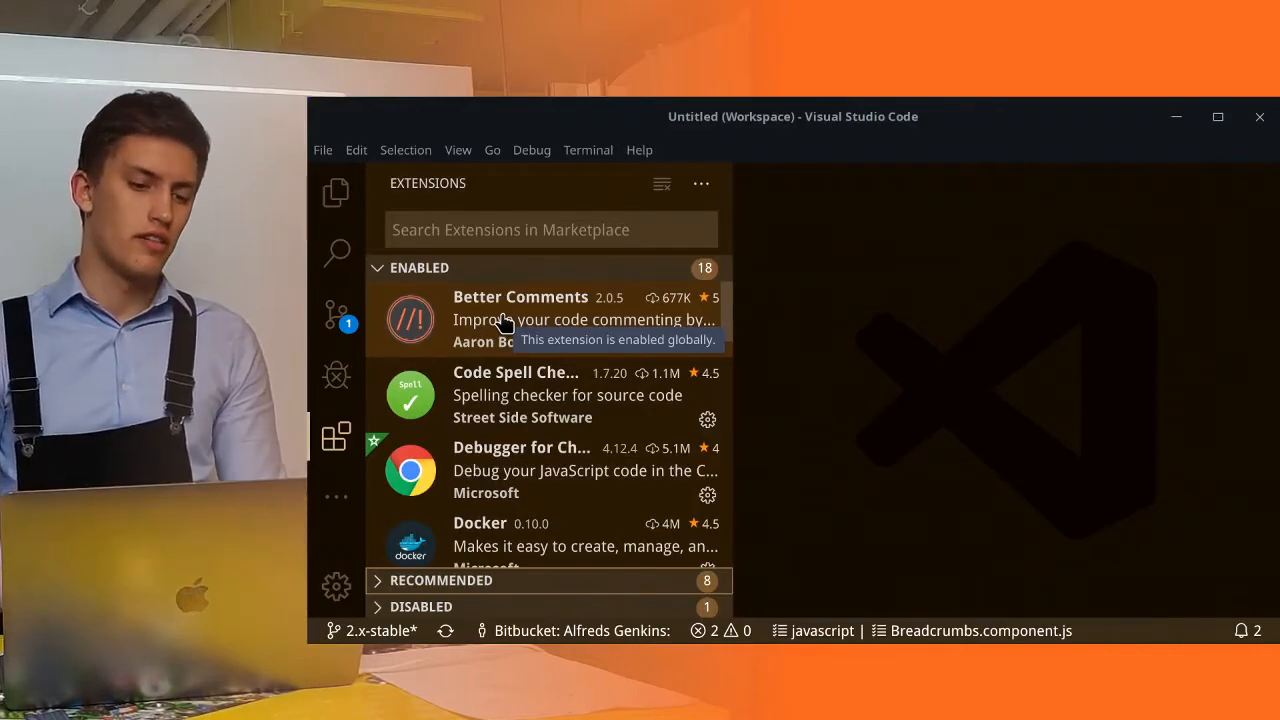
mouse_move(513, 390)
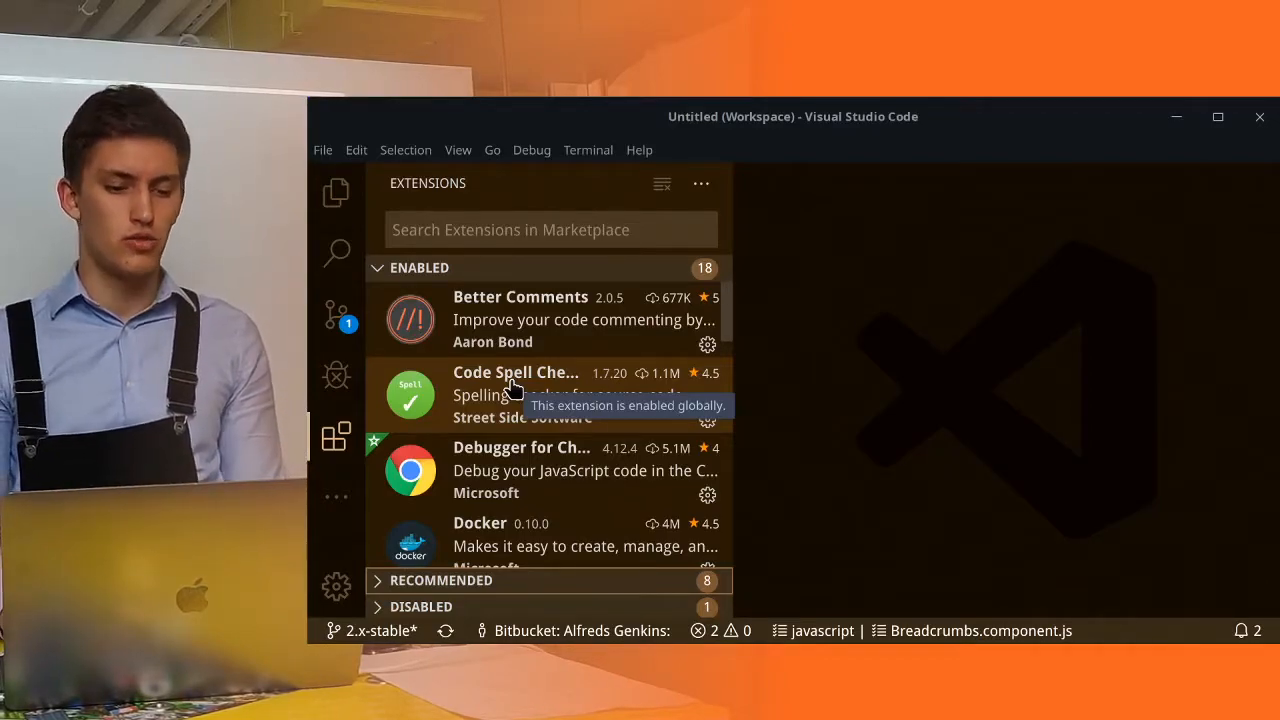
Scroll down through the presentation content.
scroll("down", 3)
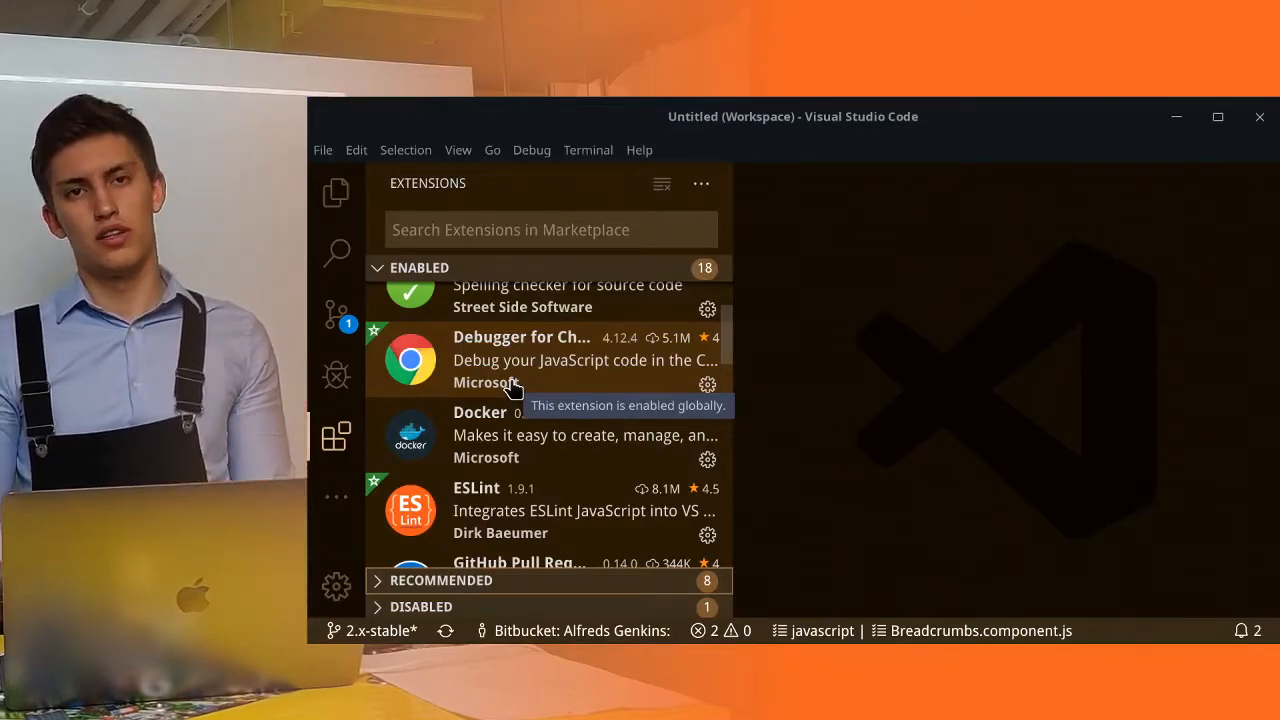
scroll("down", 3)
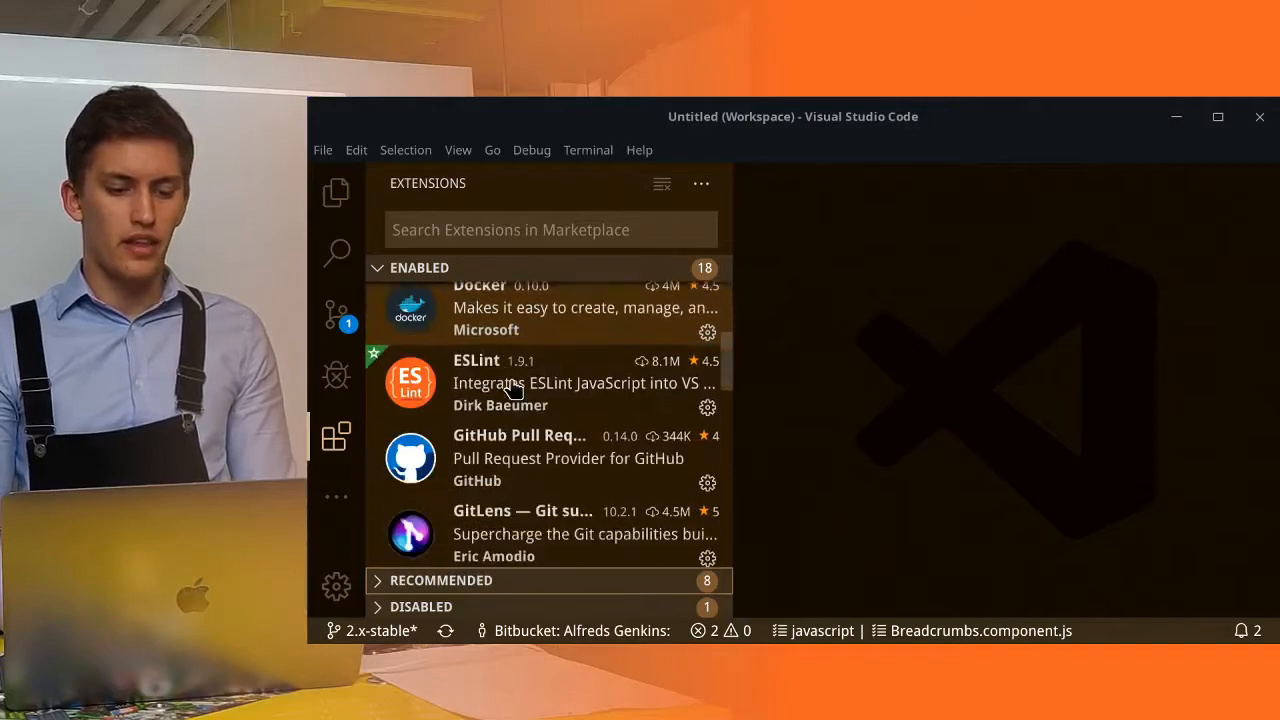
scroll("down", 3)
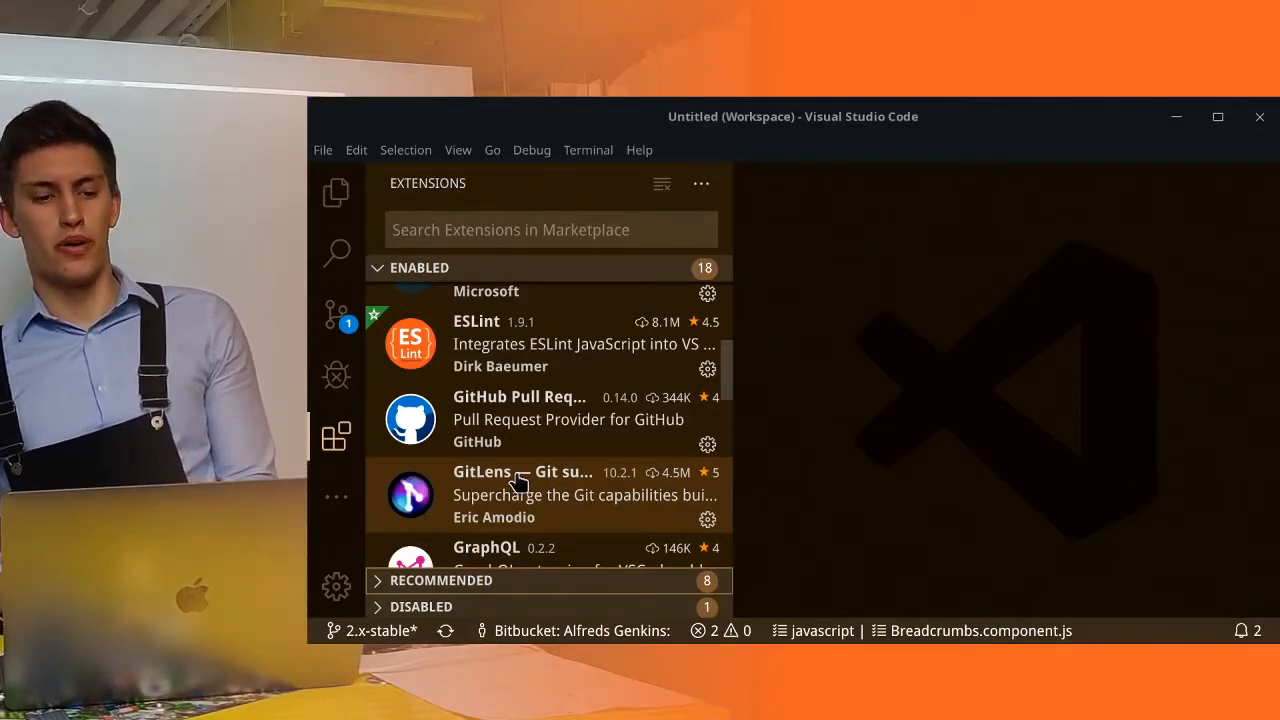
mouse_move(538, 445)
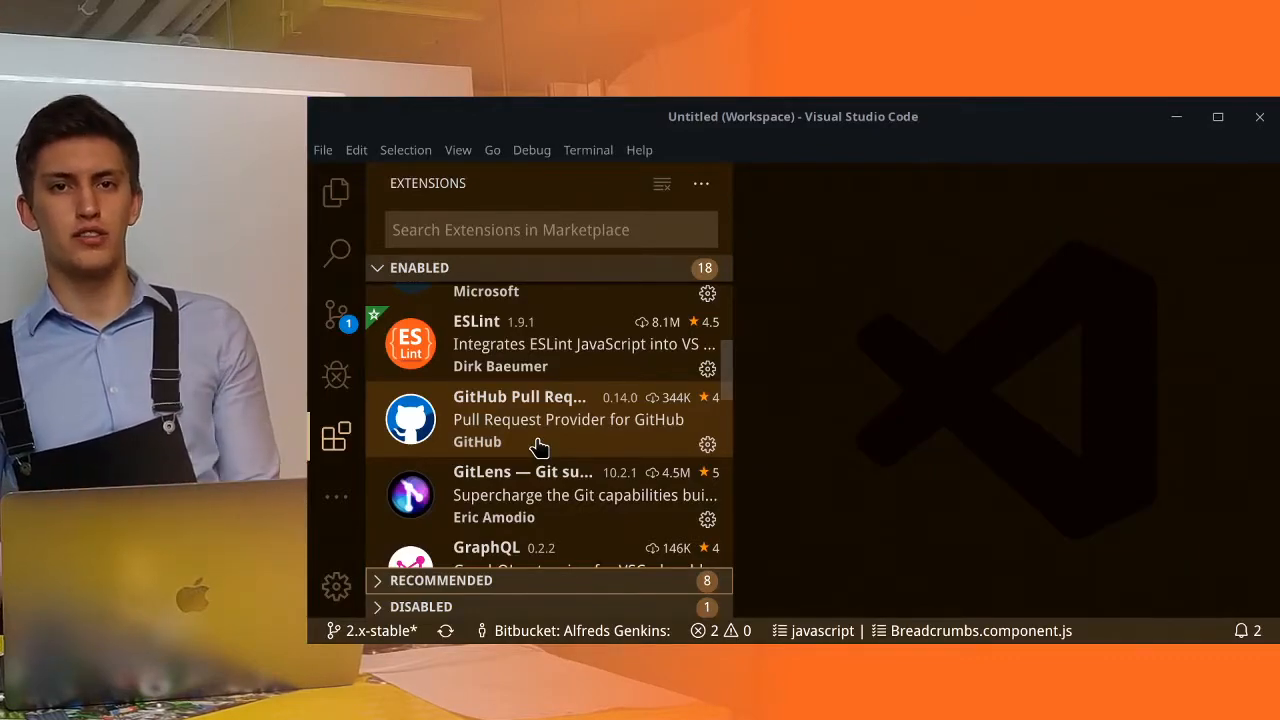
scroll("down", 3)
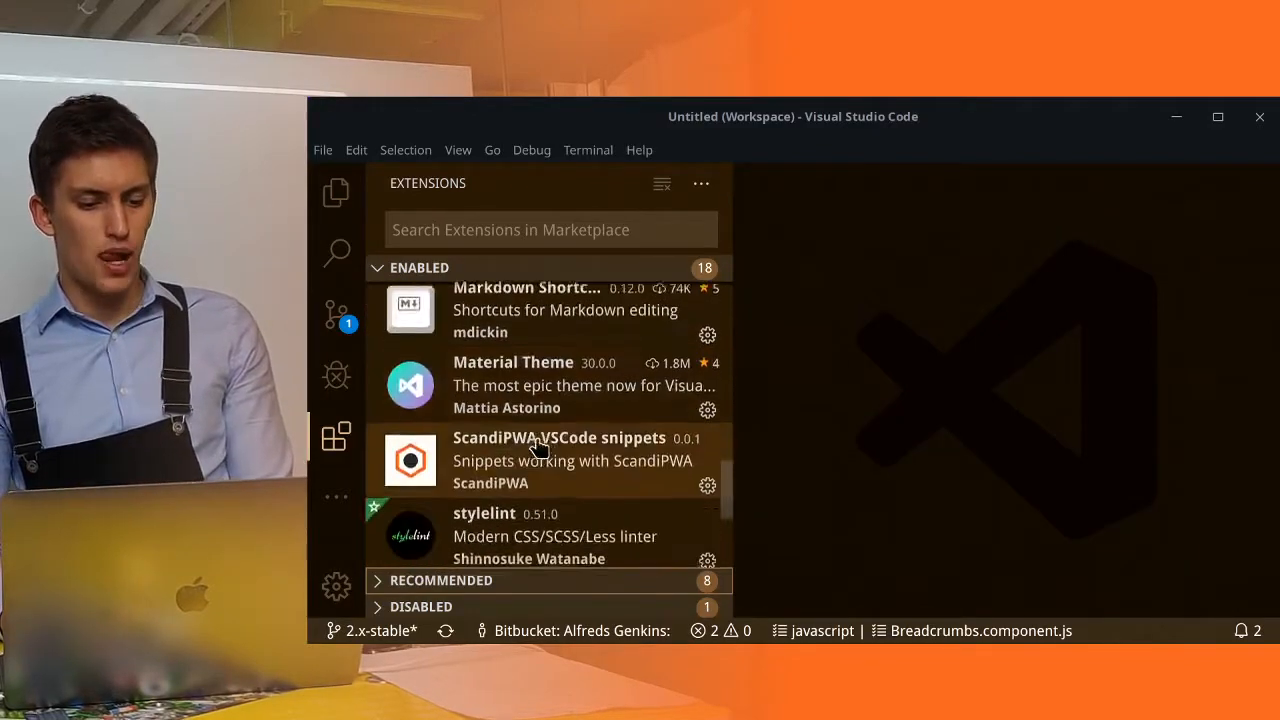
scroll("down", 3)
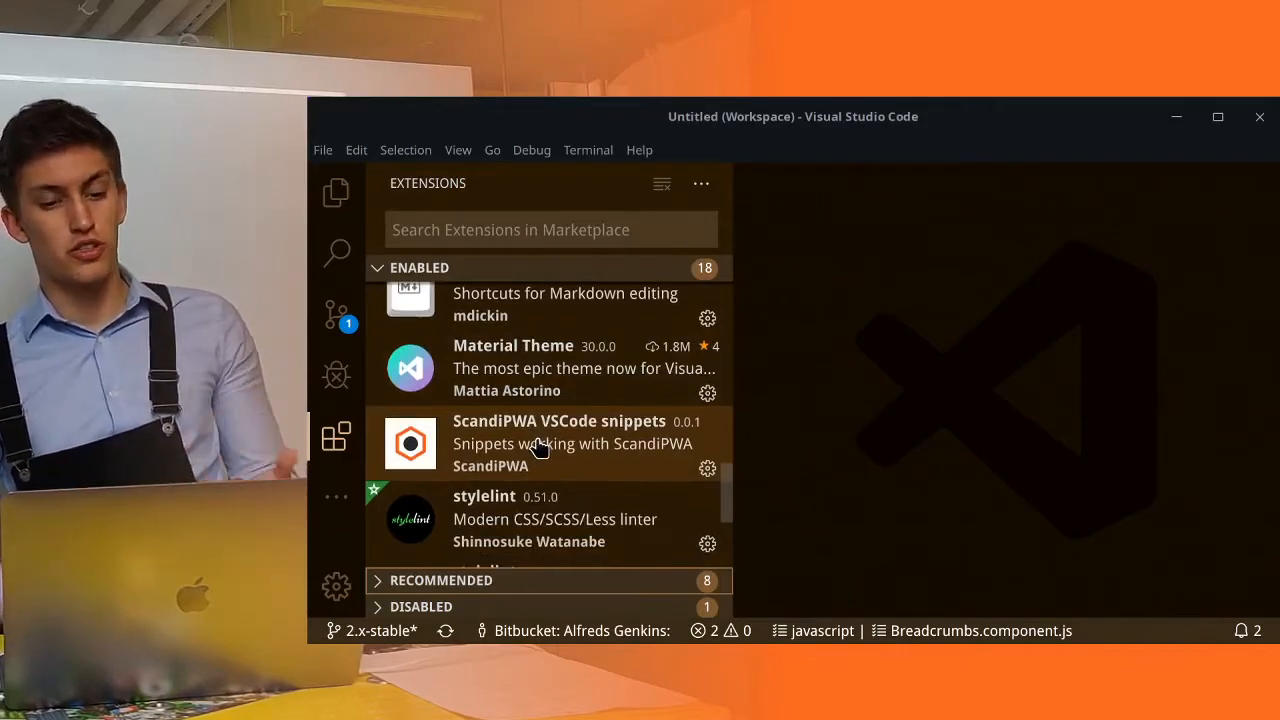
scroll("down", 3)
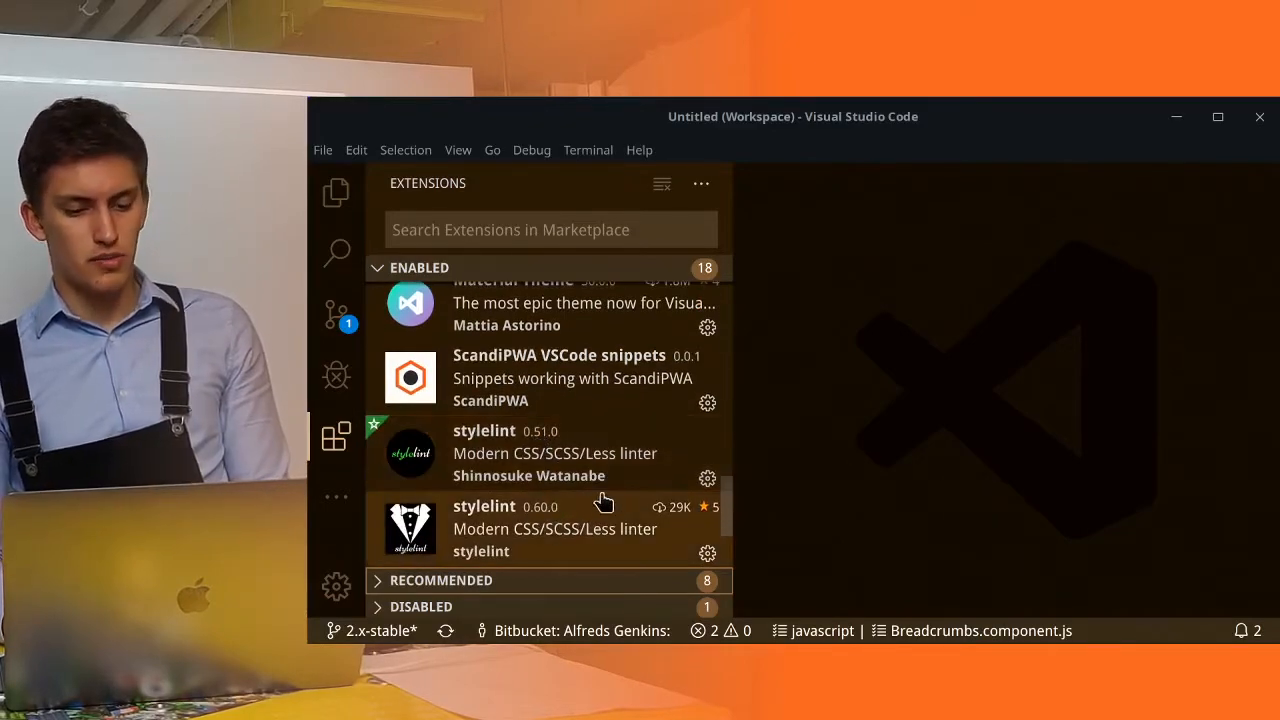
mouse_move(690, 490)
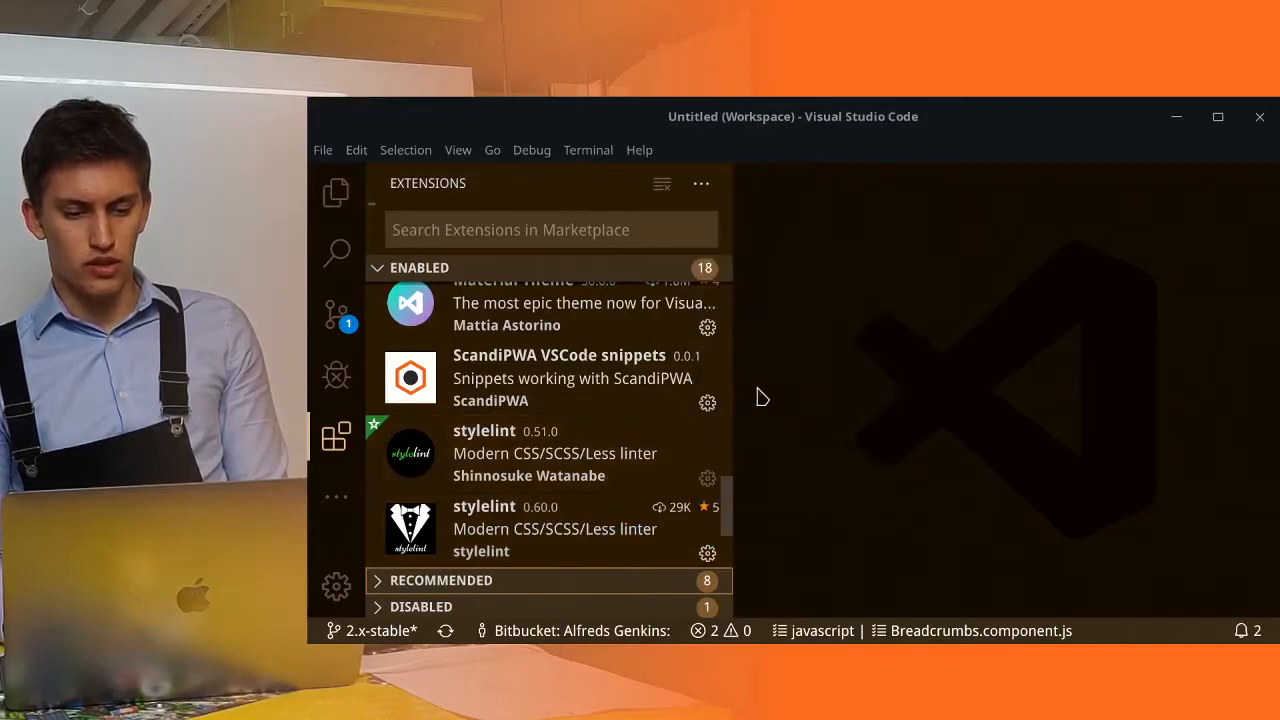
scroll("down", 3)
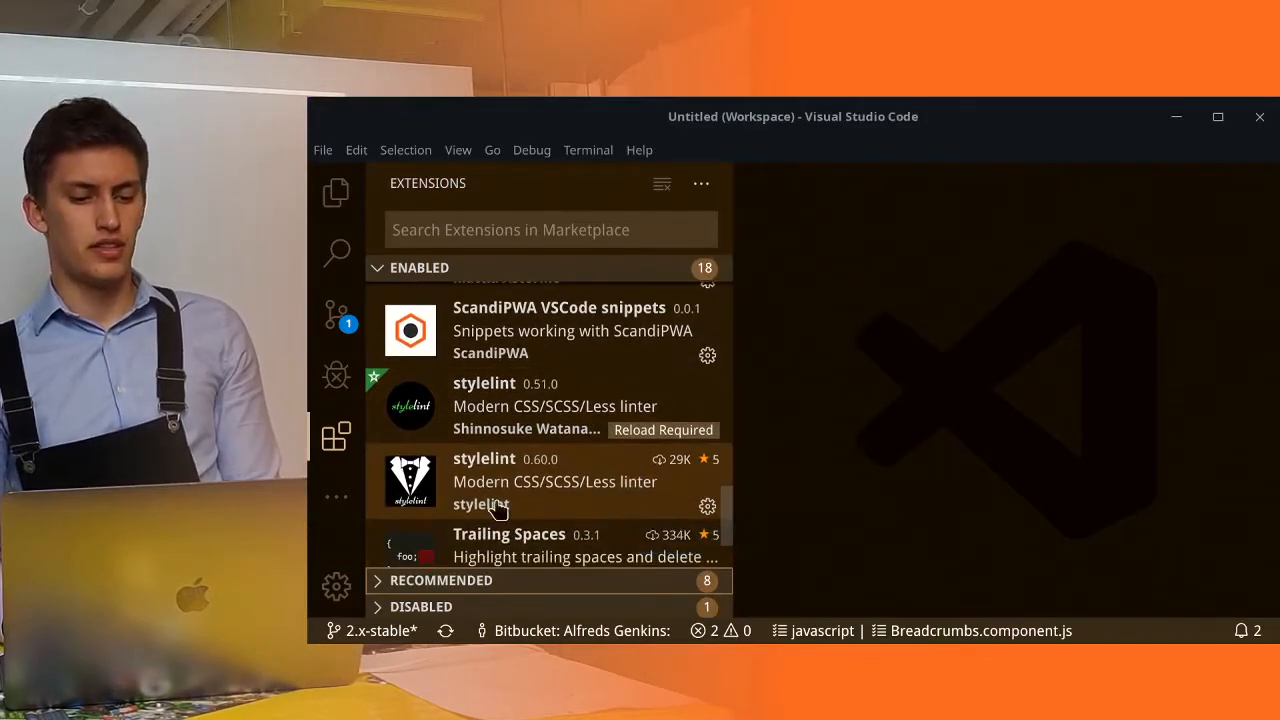
scroll("down", 3)
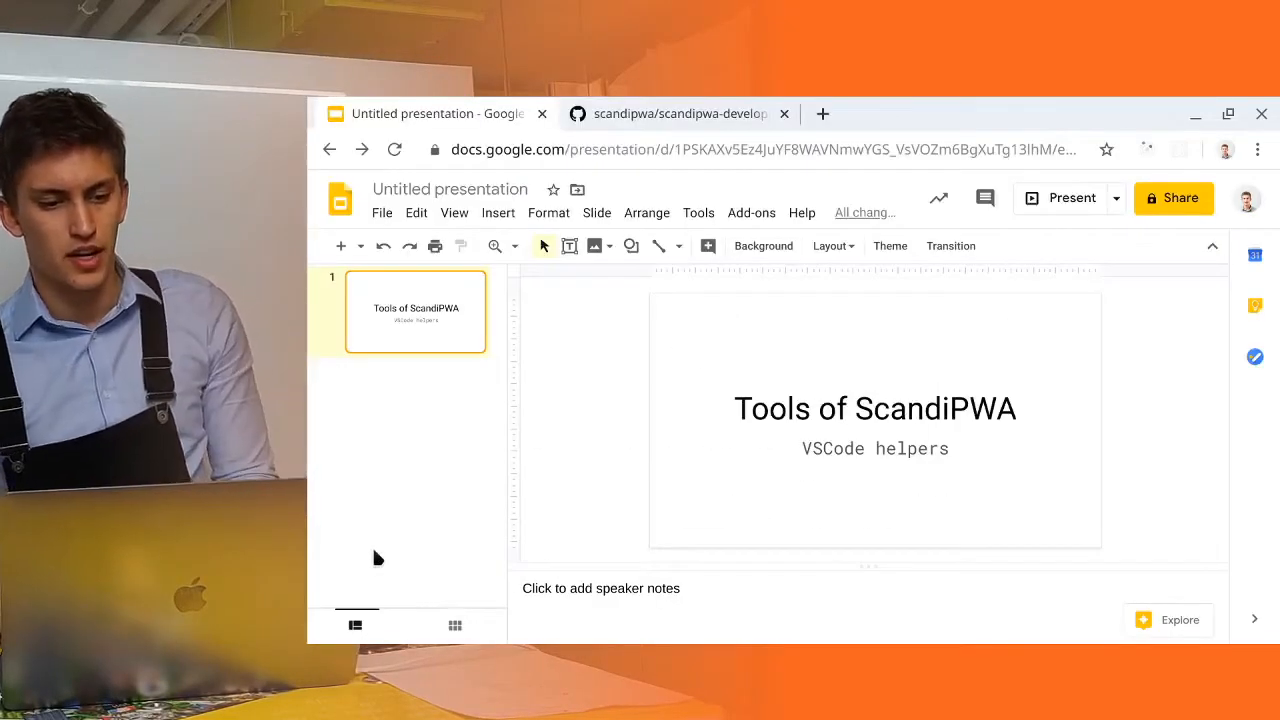
Open the scandipwa-development-toolkit repository from the ScandiPWA GitHub organisation.
left_click(680, 113)
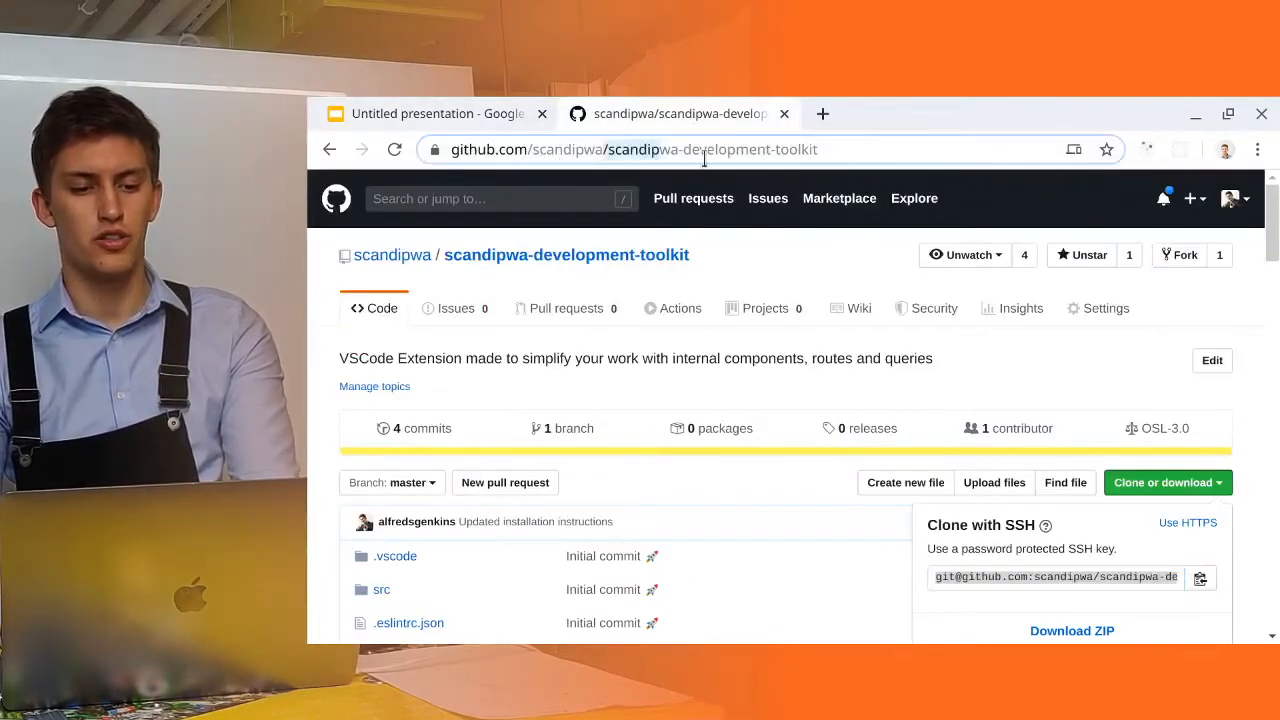
type("https://github.com/scandipwt")
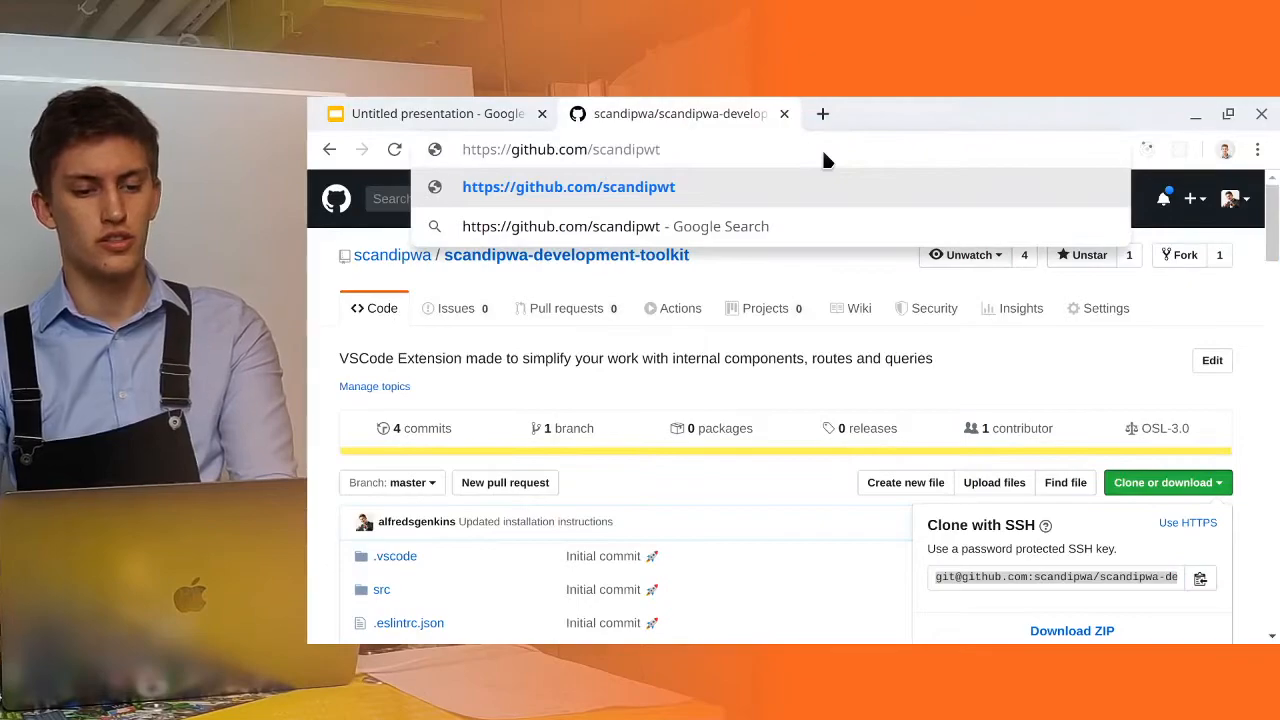
left_click(568, 186)
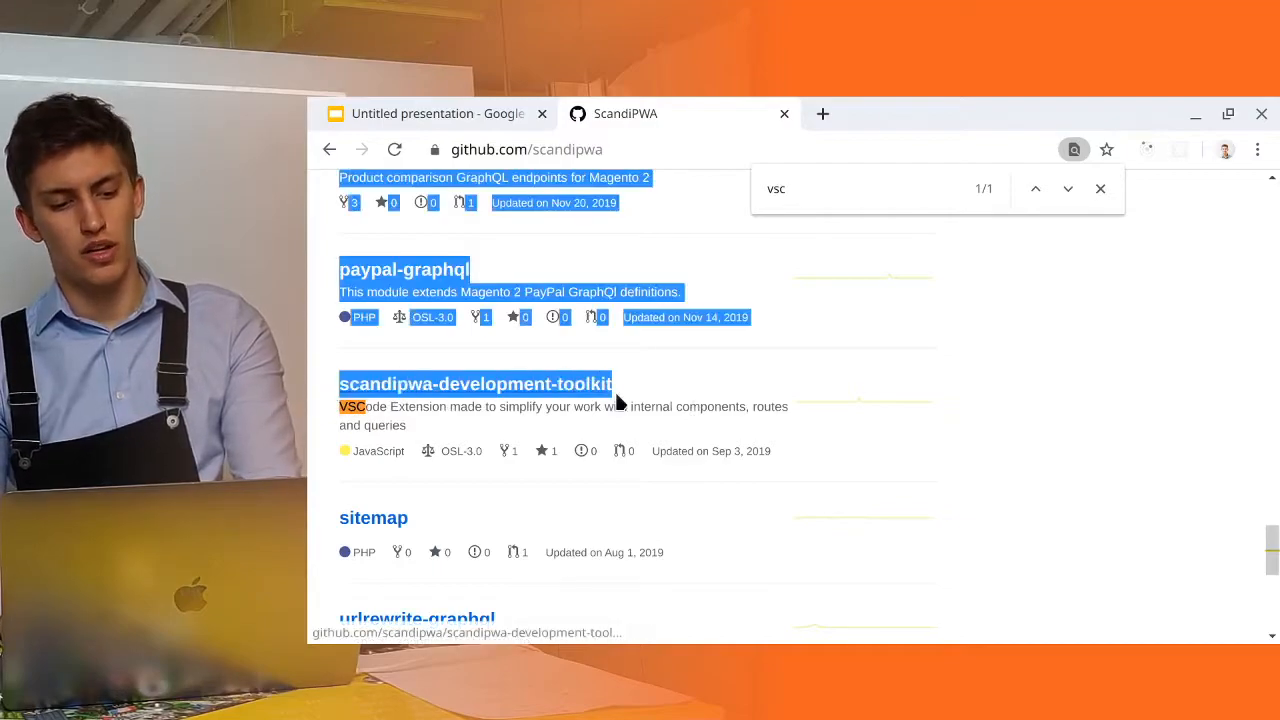
left_click(475, 384)
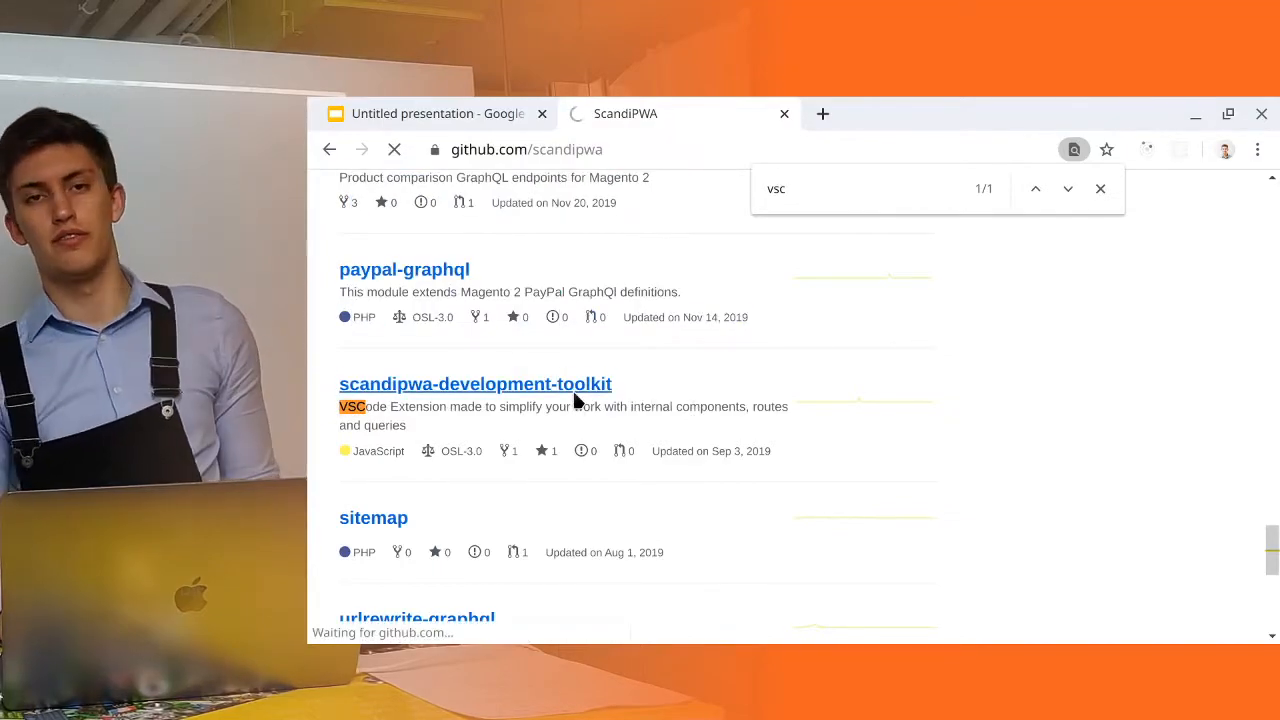
left_click(475, 383)
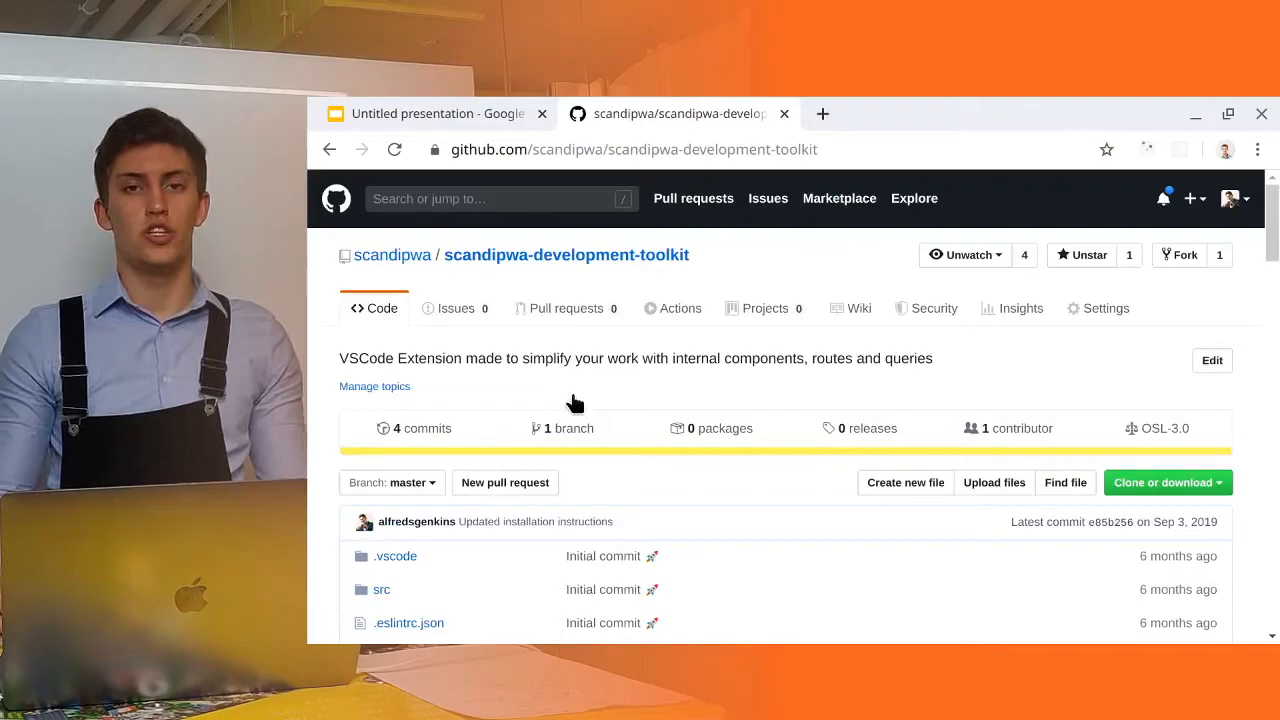
left_click(1167, 482)
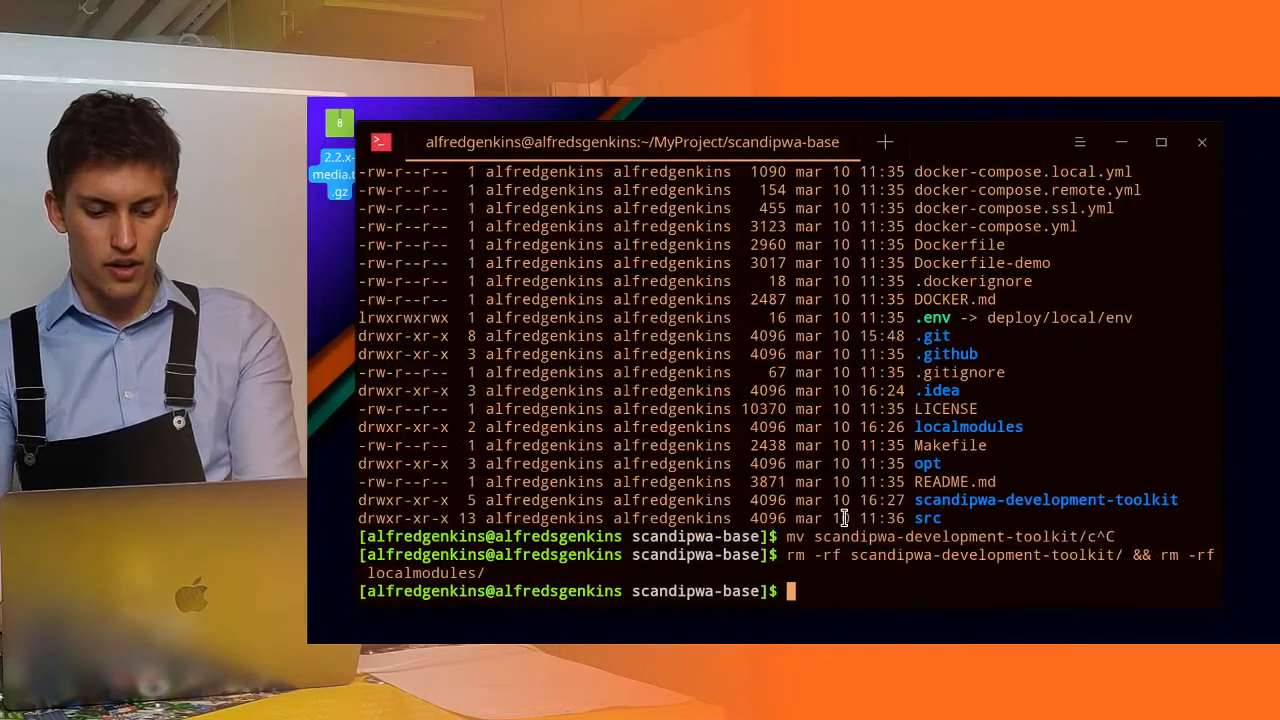
Clone the toolkit repository into ~/Downloads and cd into scandipwa-development-toolkit.
type("cd ~/")
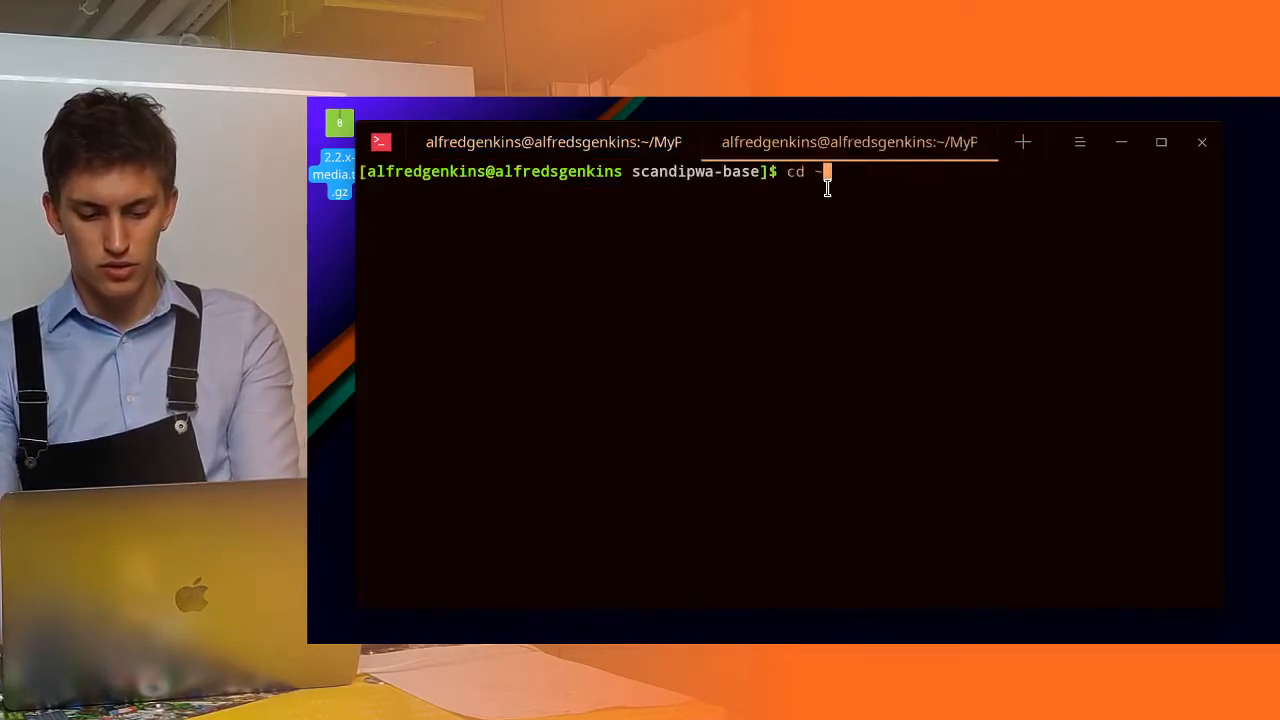
type("/D")
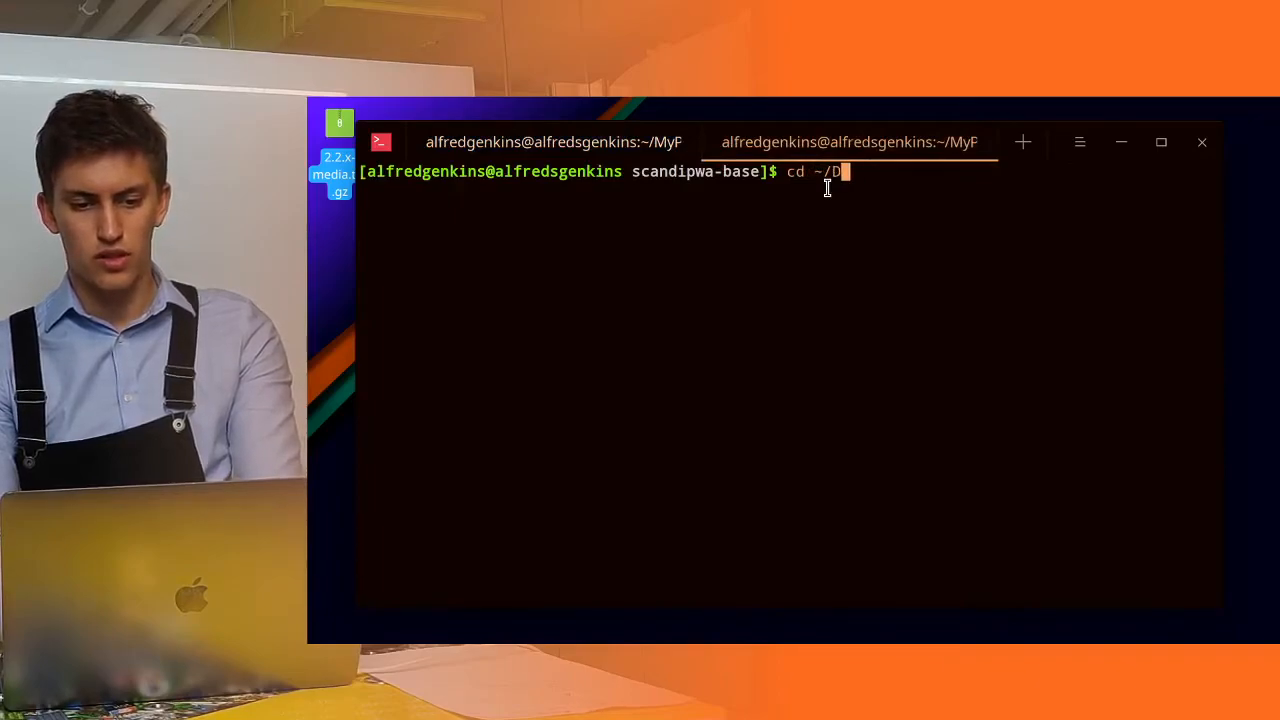
type("ownloads")
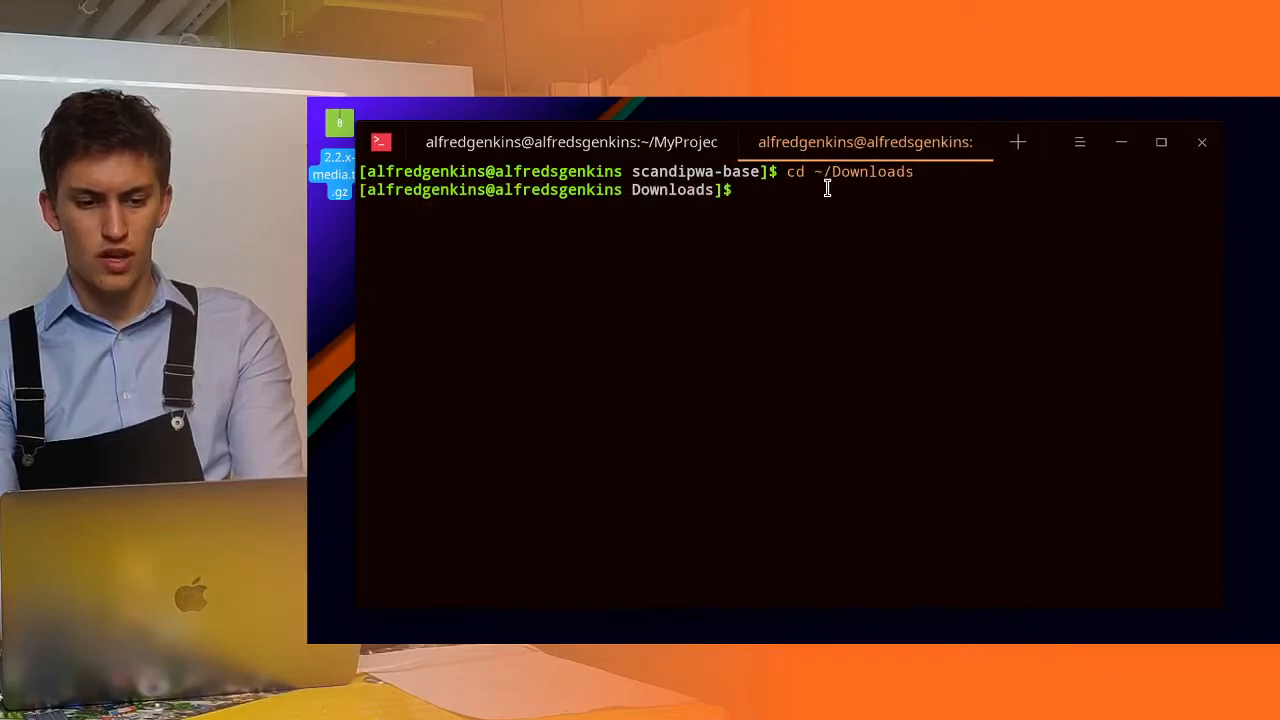
type("git clone git@github.com:scandipwa/scandipwa-development-toolkit.git")
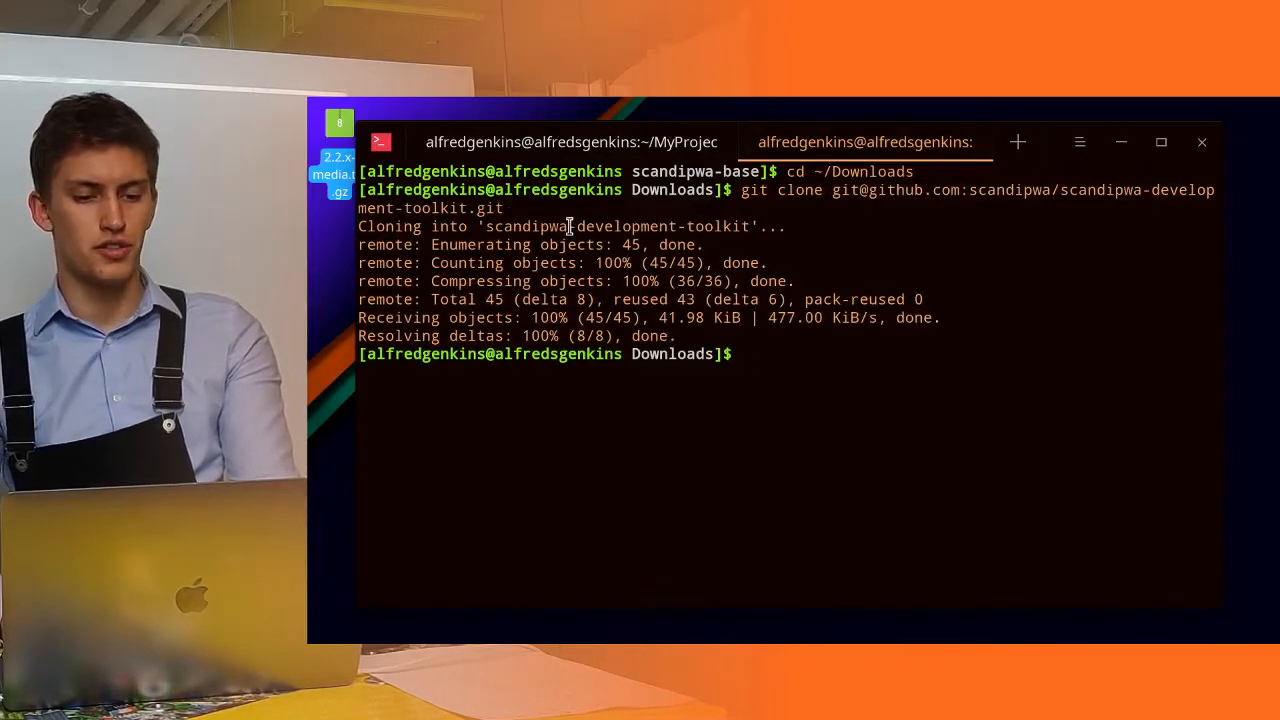
key("ctrl+c")
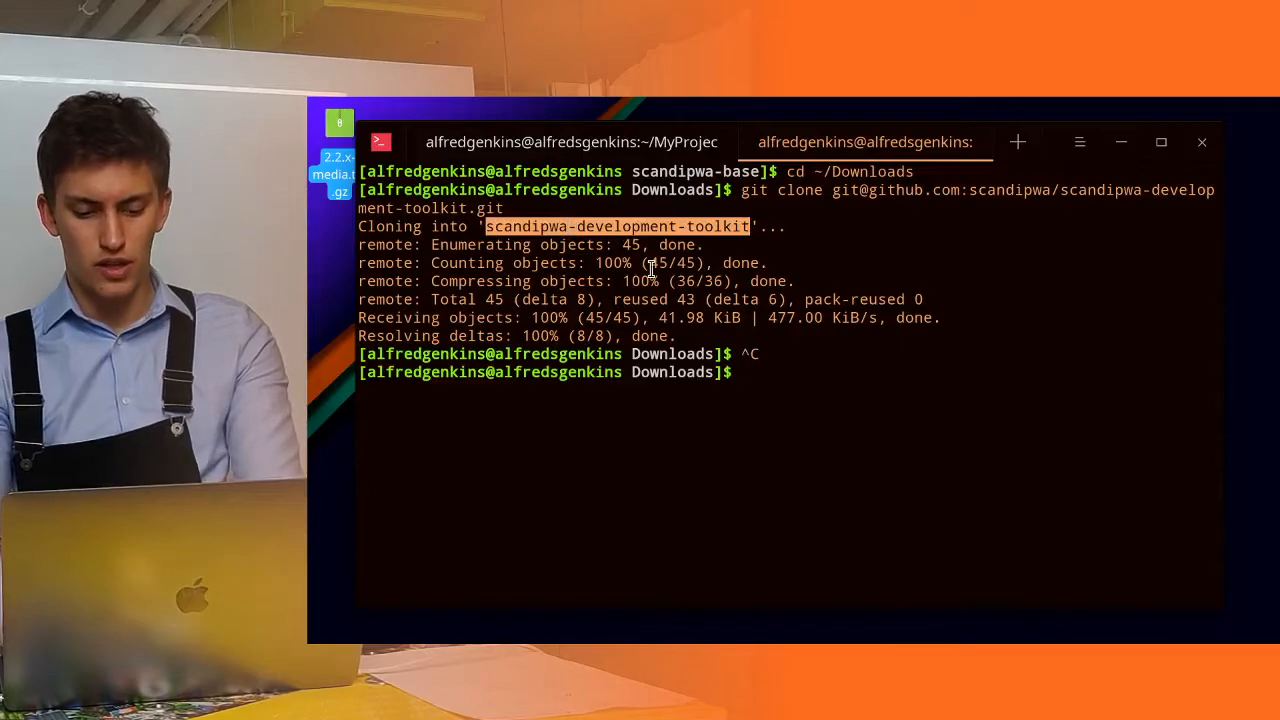
type("cd scandipwa-development-toolkit")
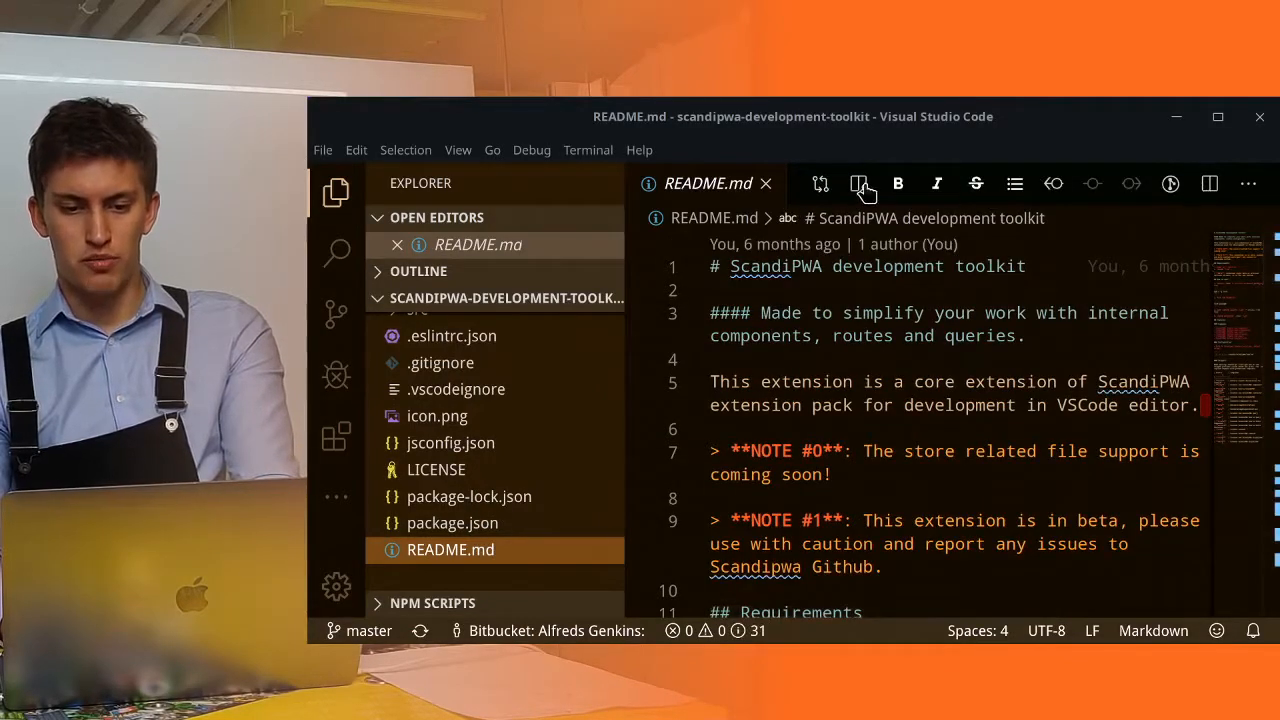
Show README.md as a rendered preview with the Explorer sidebar hidden.
left_click(860, 183)
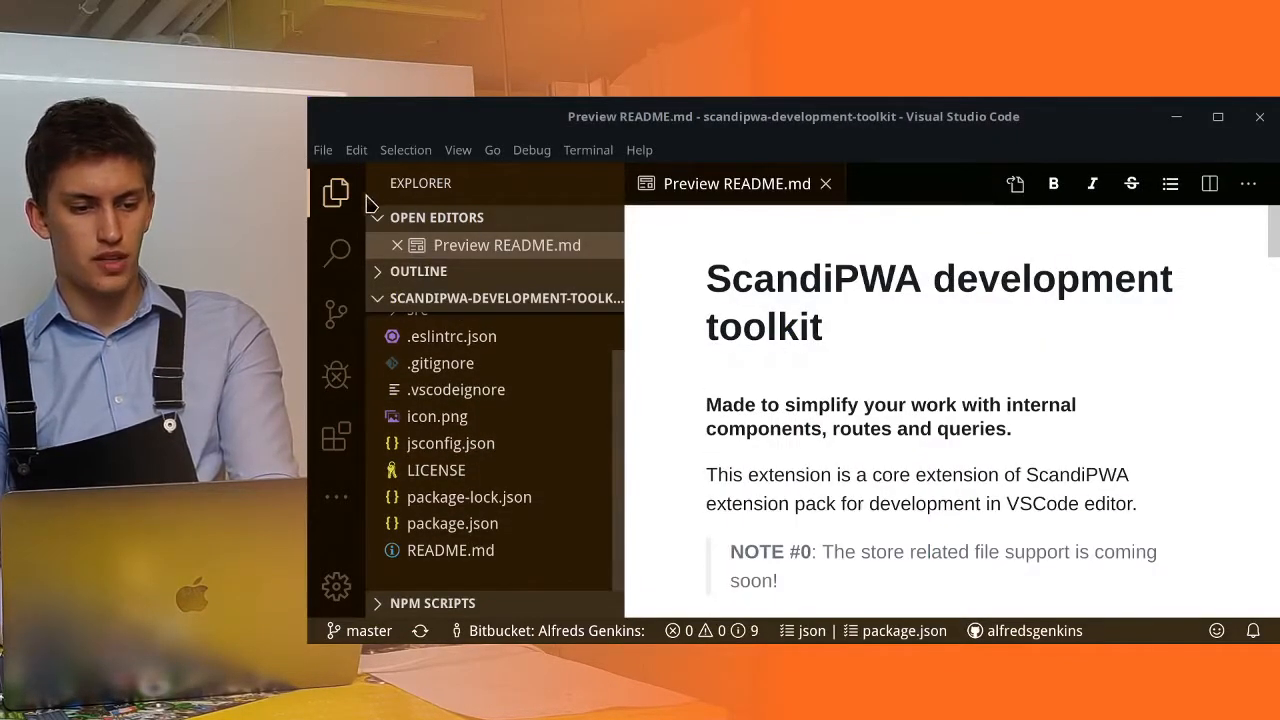
left_click(336, 192)
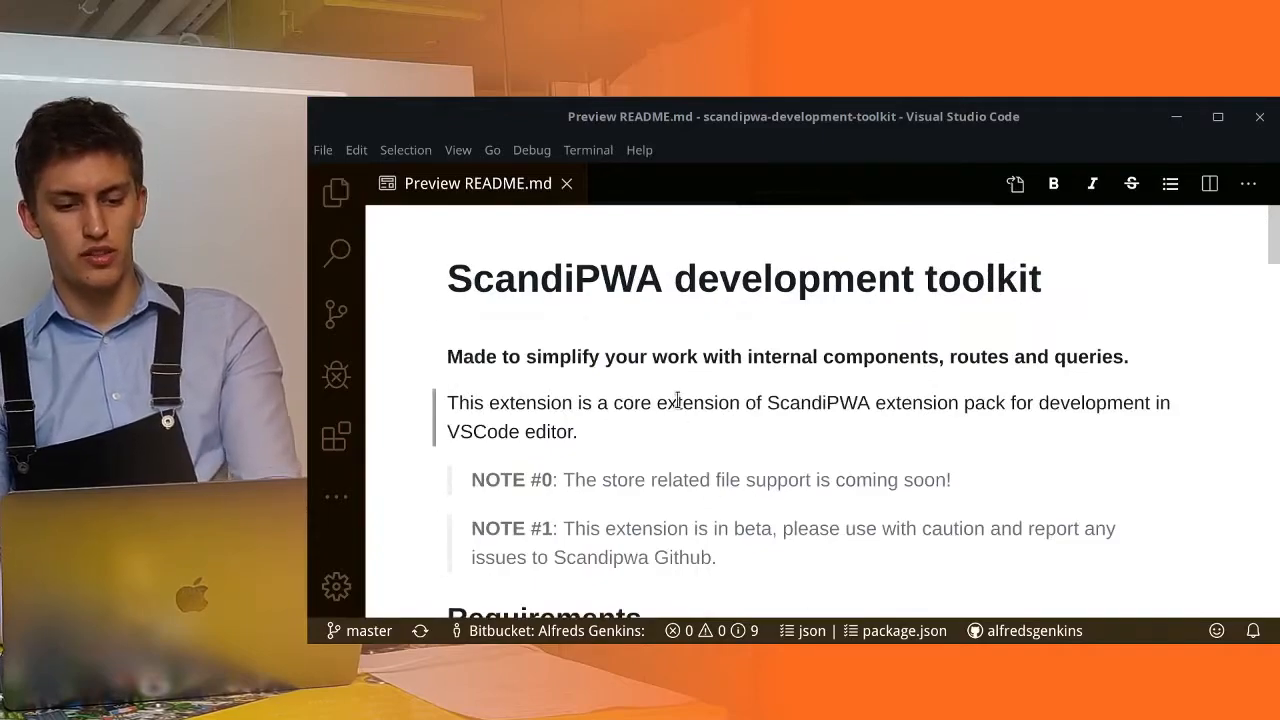
scroll("down", 3)
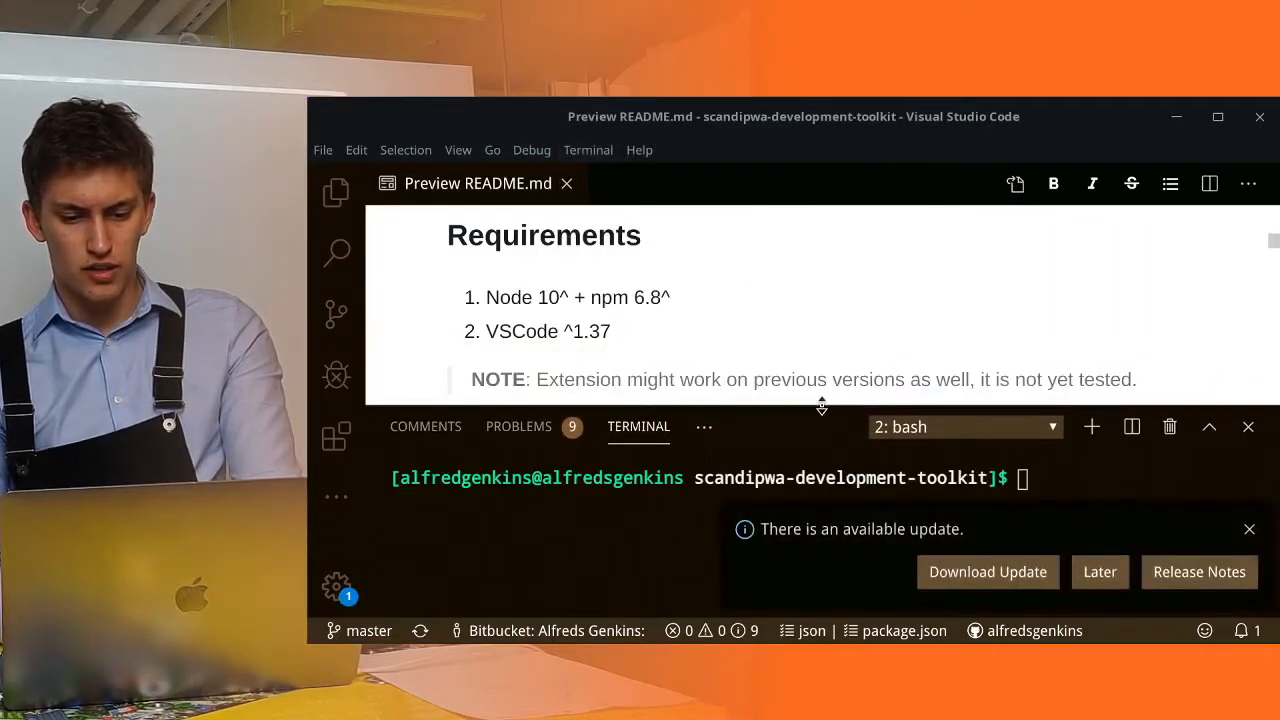
Check the Node version and install vsce globally with npm i -g vsce.
type("node -v")
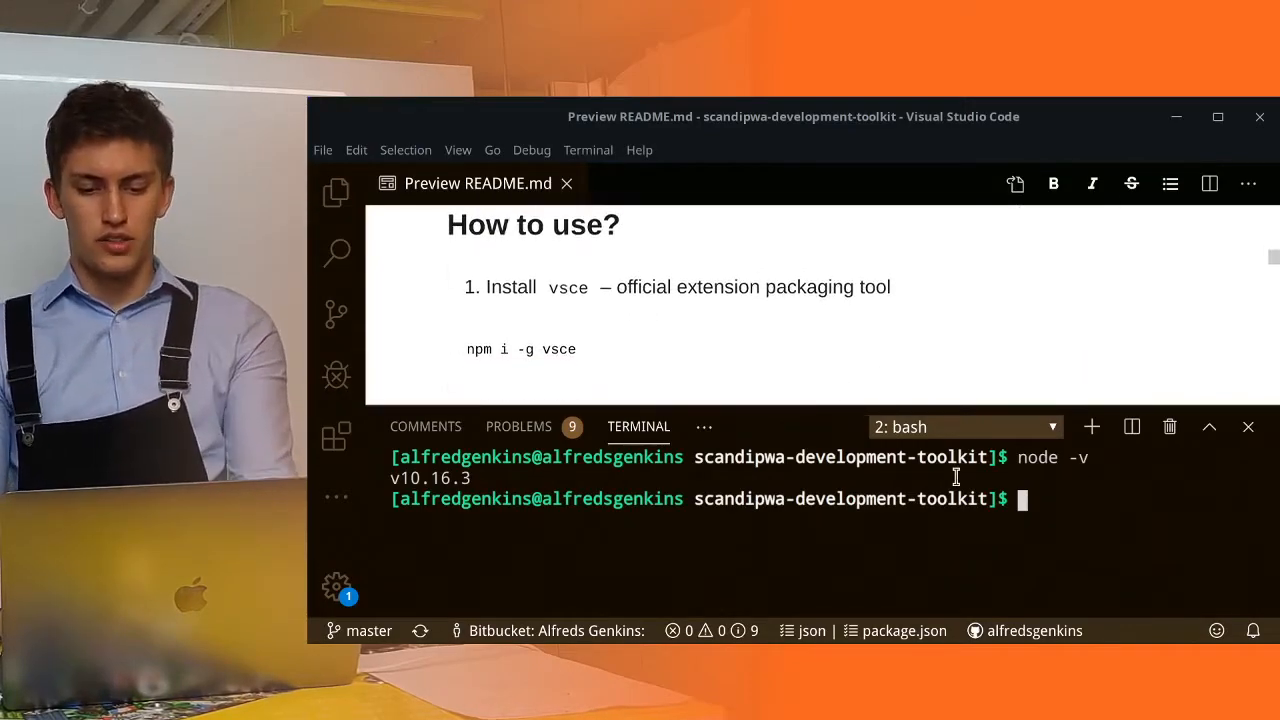
type("npm i")
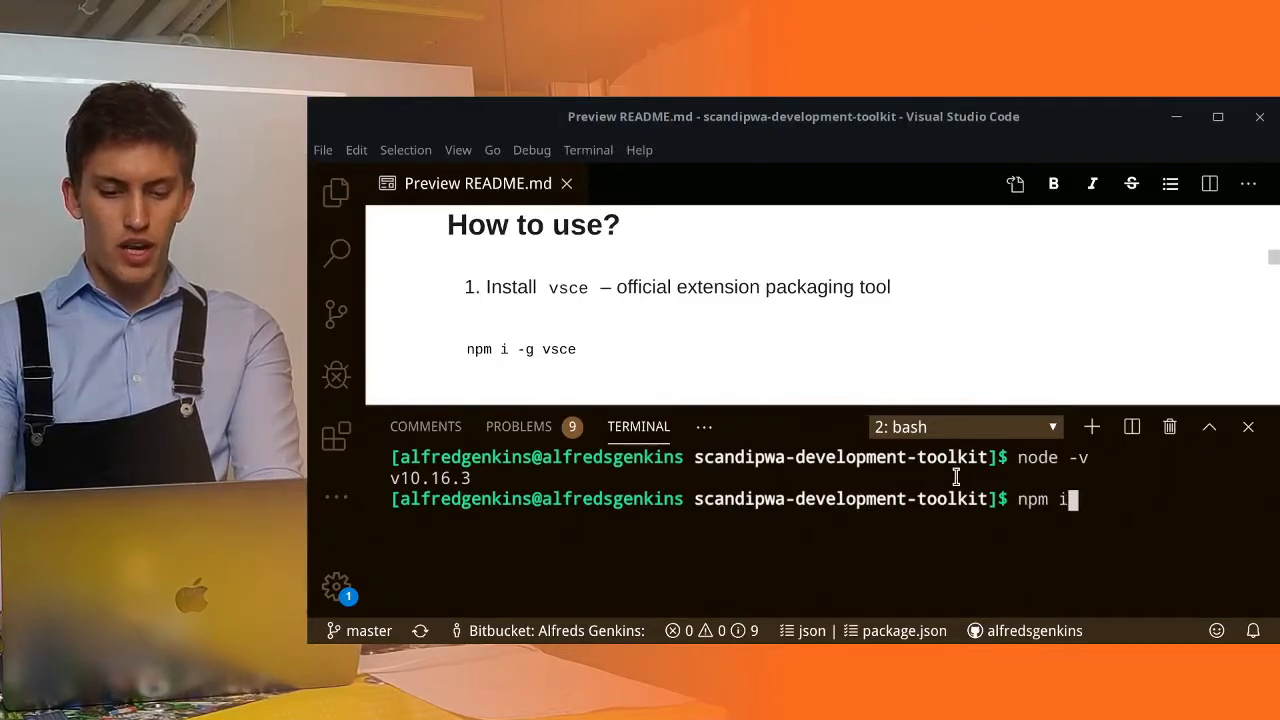
type("-g")
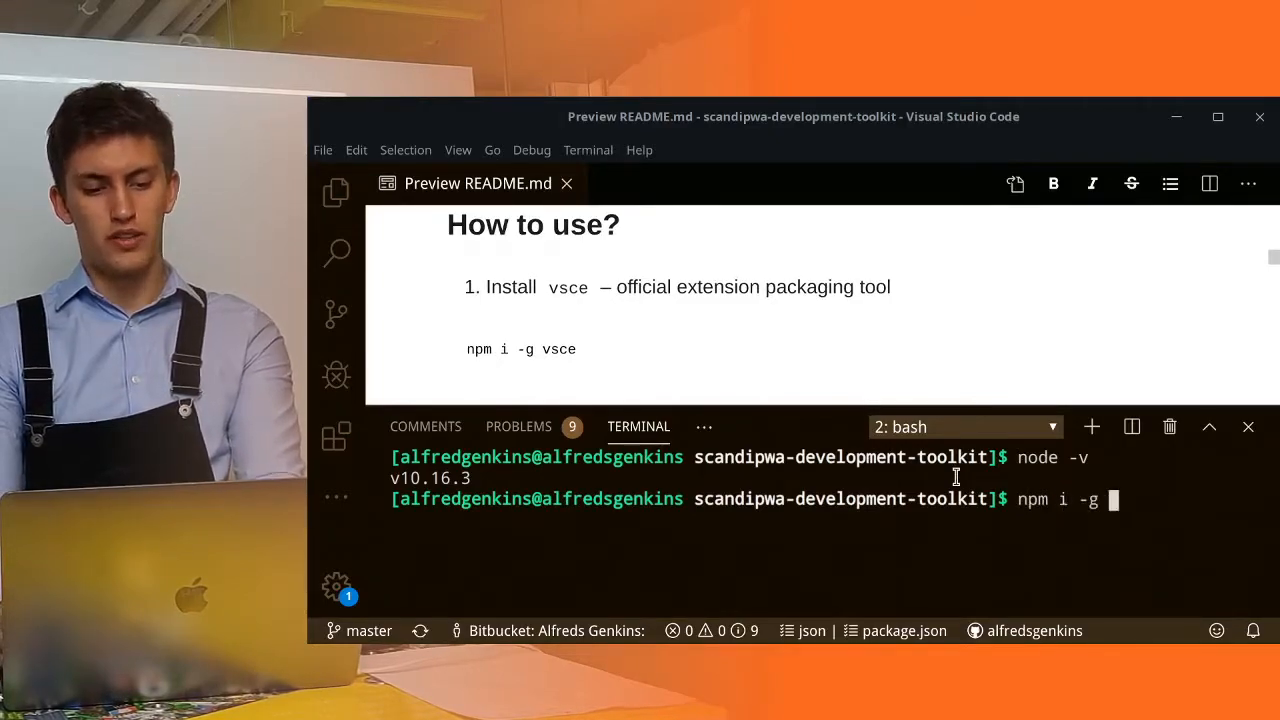
type("vsce")
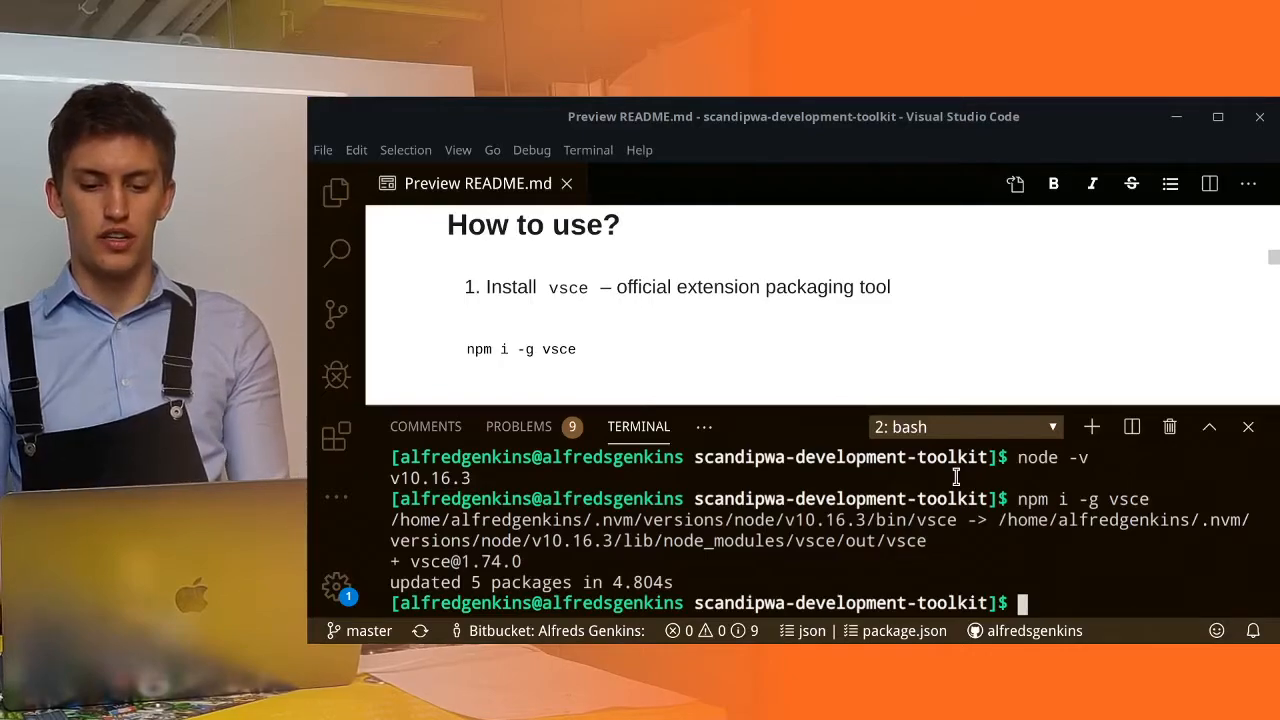
scroll("down", 3)
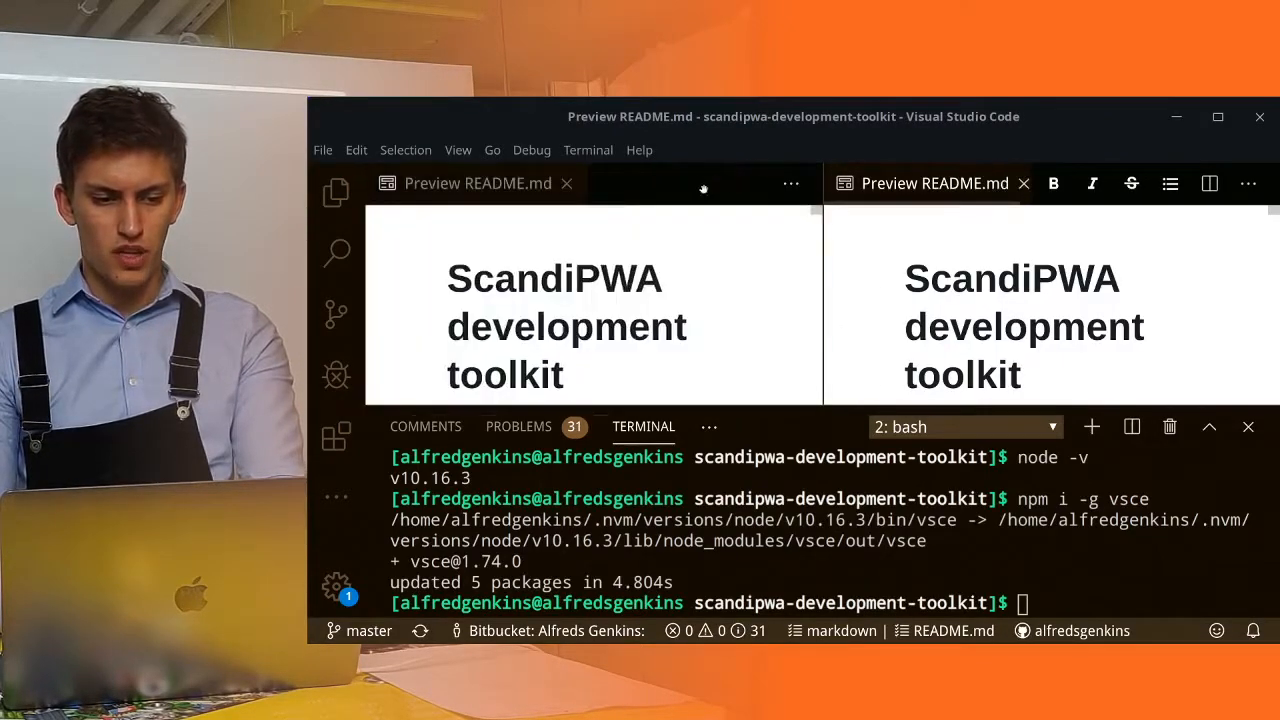
Copy 'vsce package' from the README's 'Pack the extension' section and run it.
scroll("down", 3)
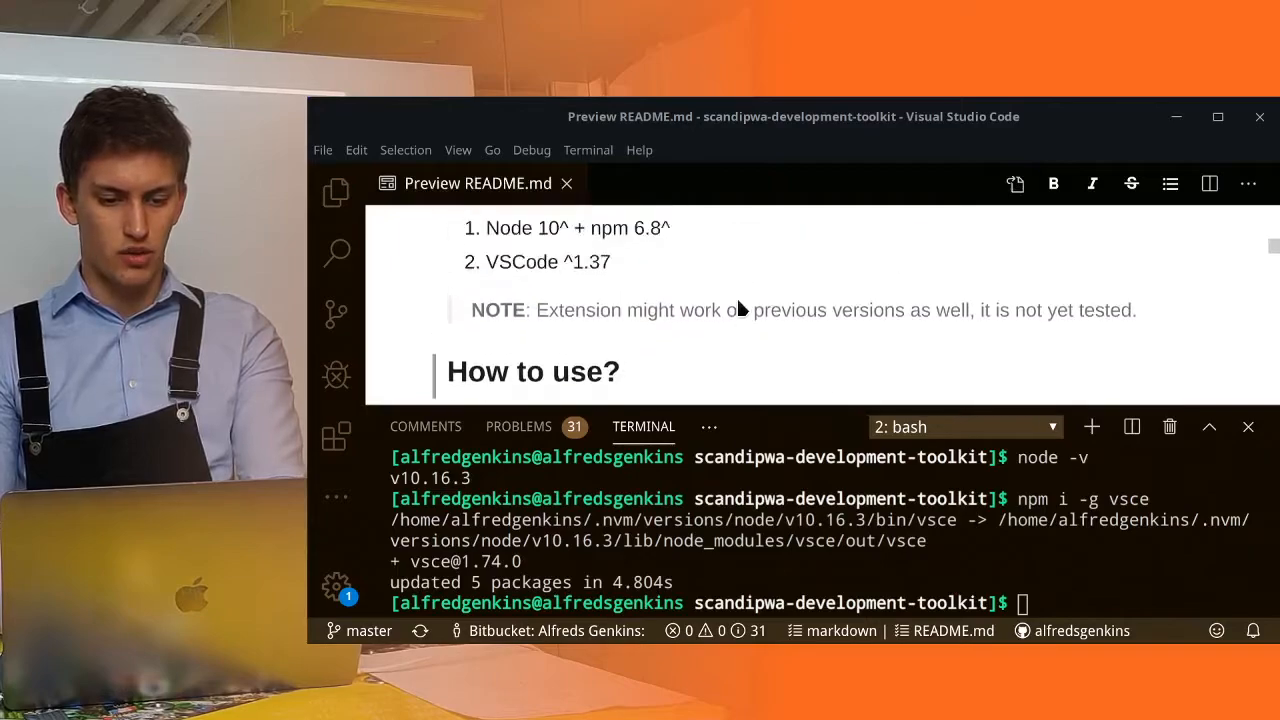
scroll("down", 3)
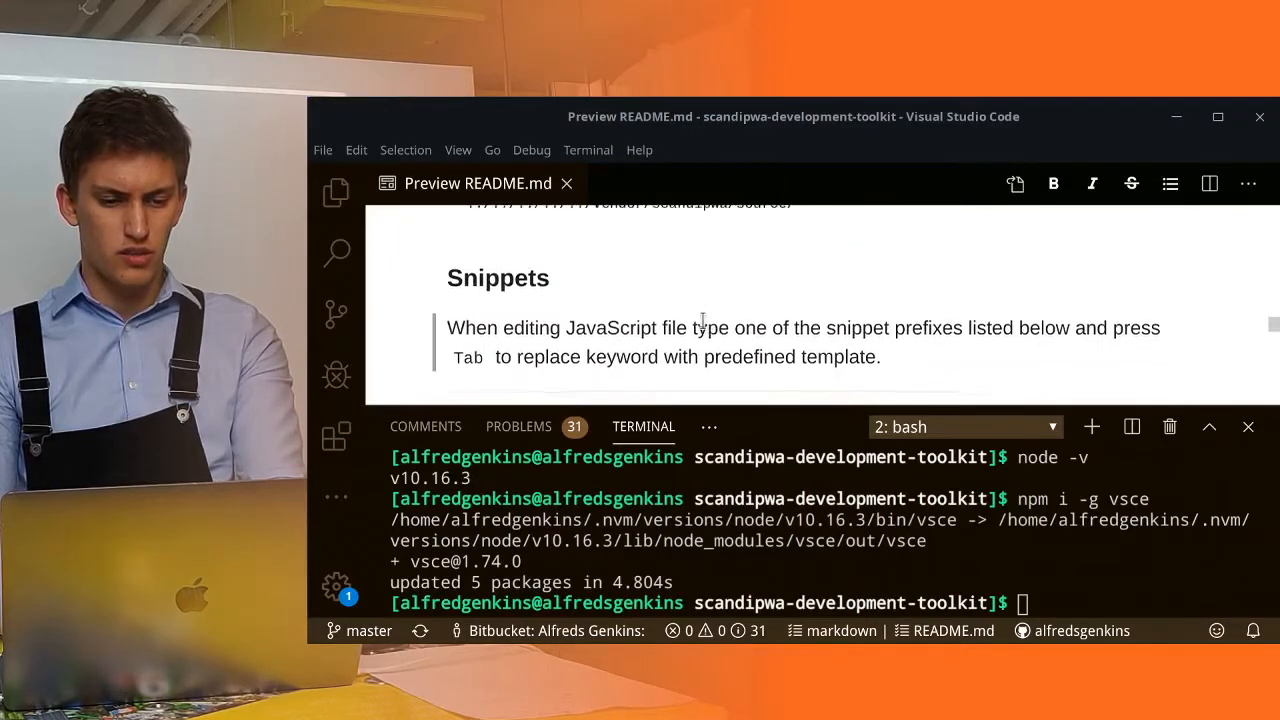
scroll("down", 3)
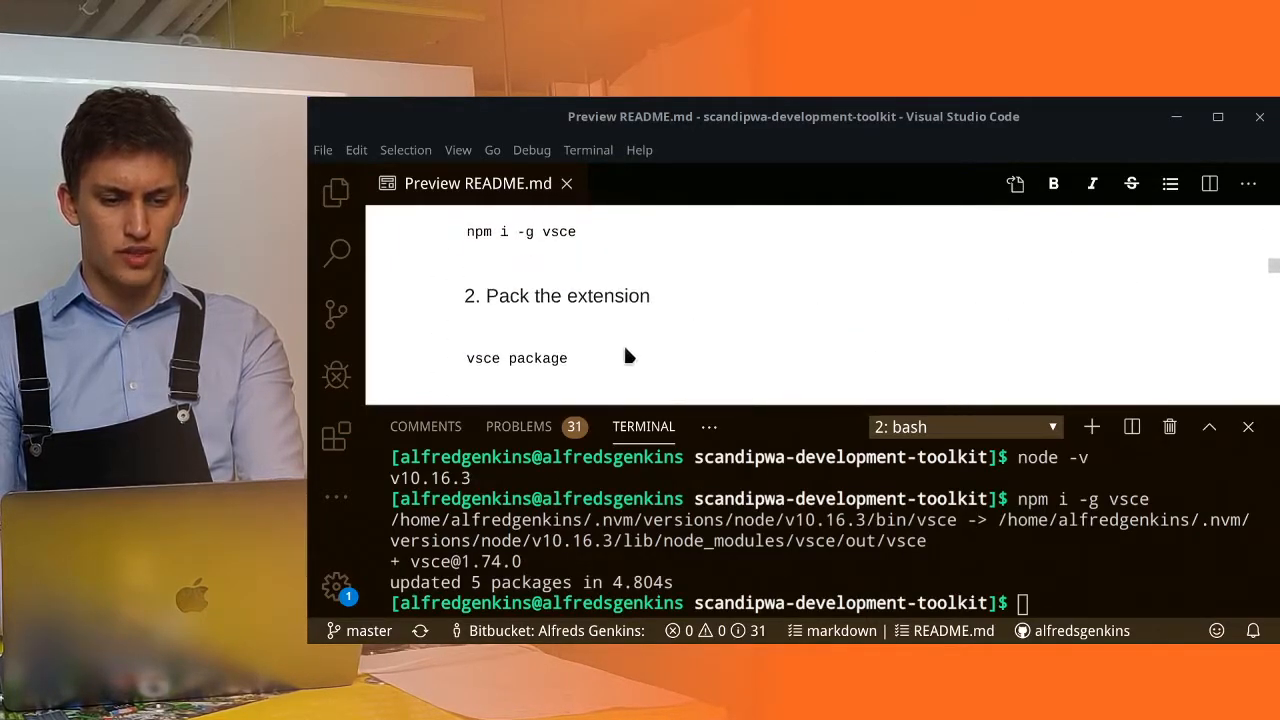
double_click(517, 358)
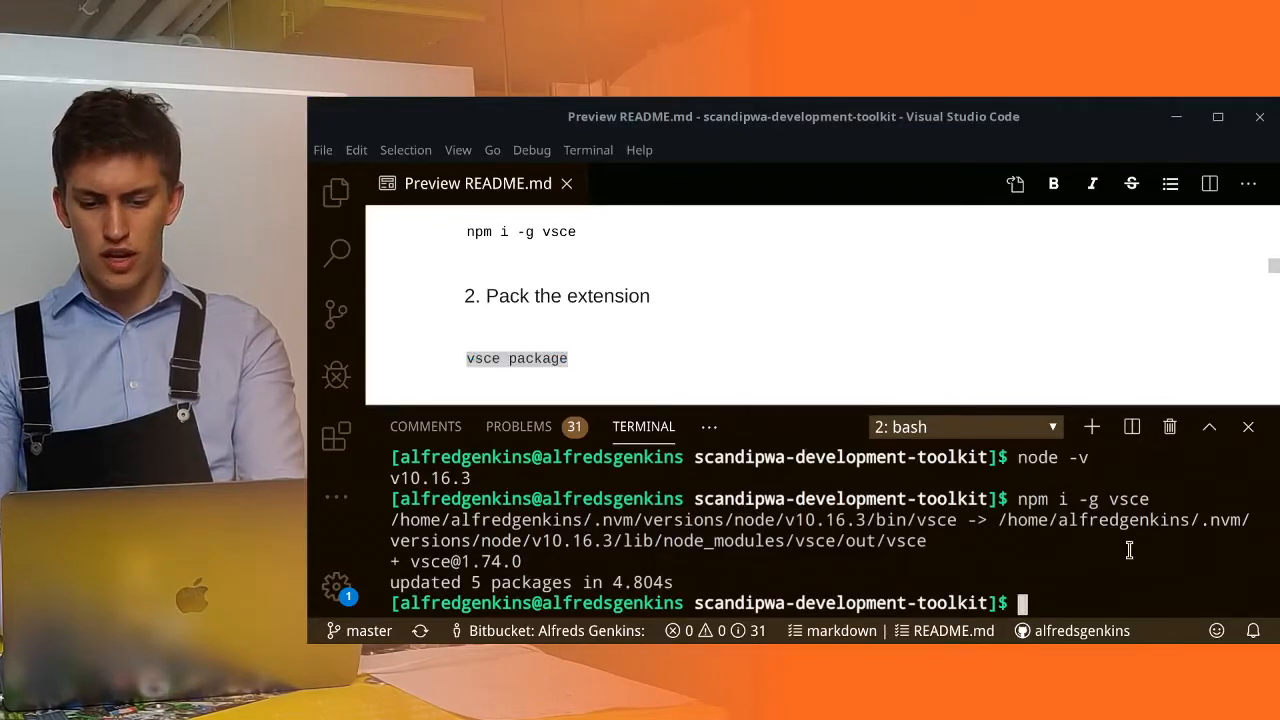
type("vsce package")
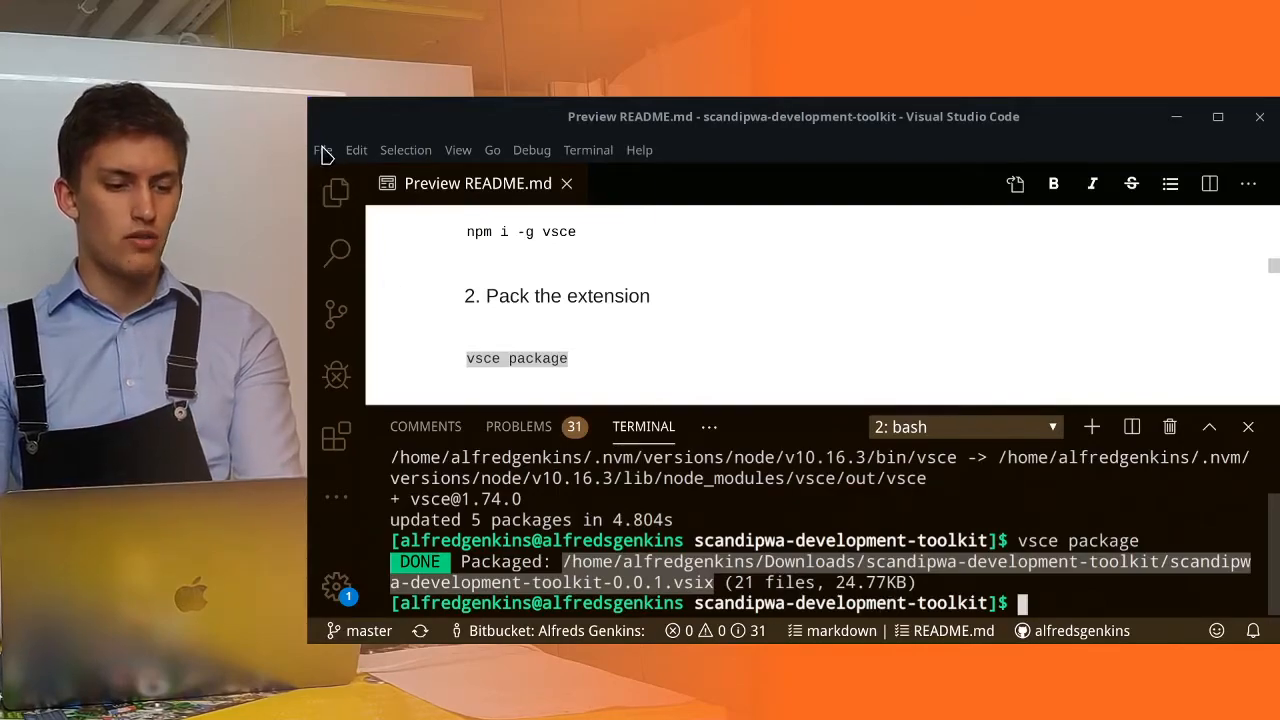
left_click(323, 149)
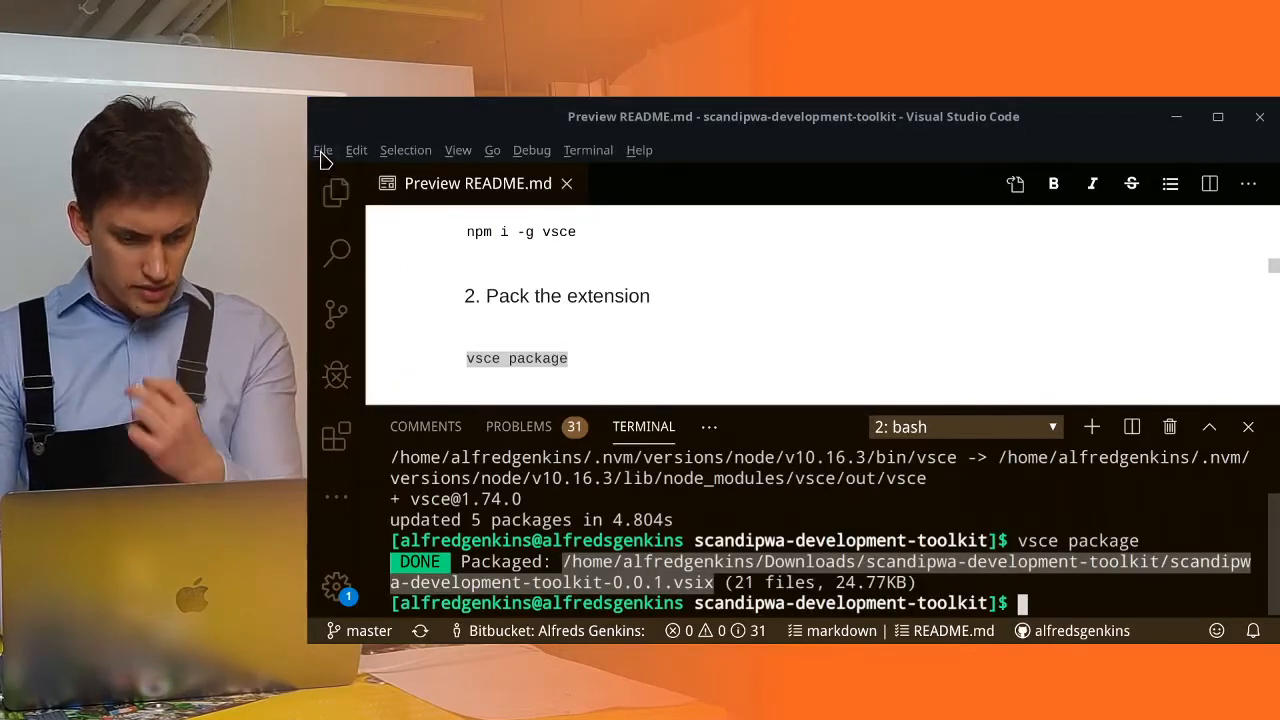
left_click(322, 150)
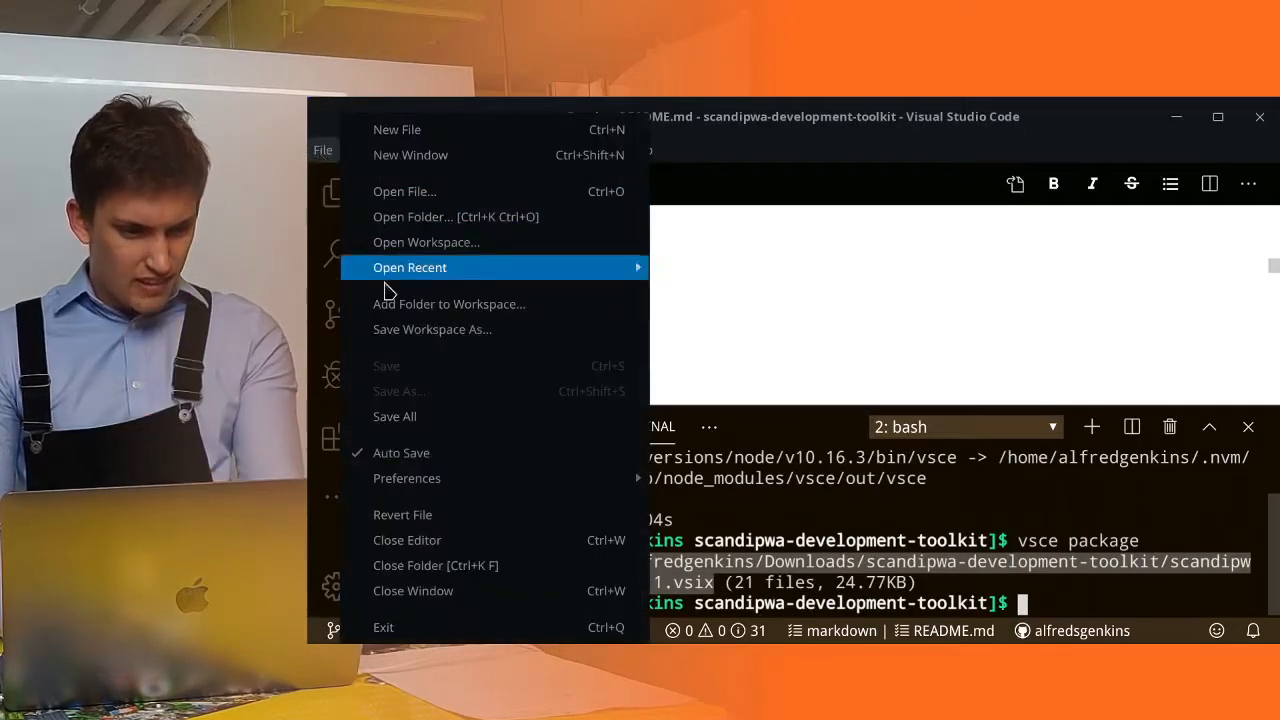
mouse_move(407, 478)
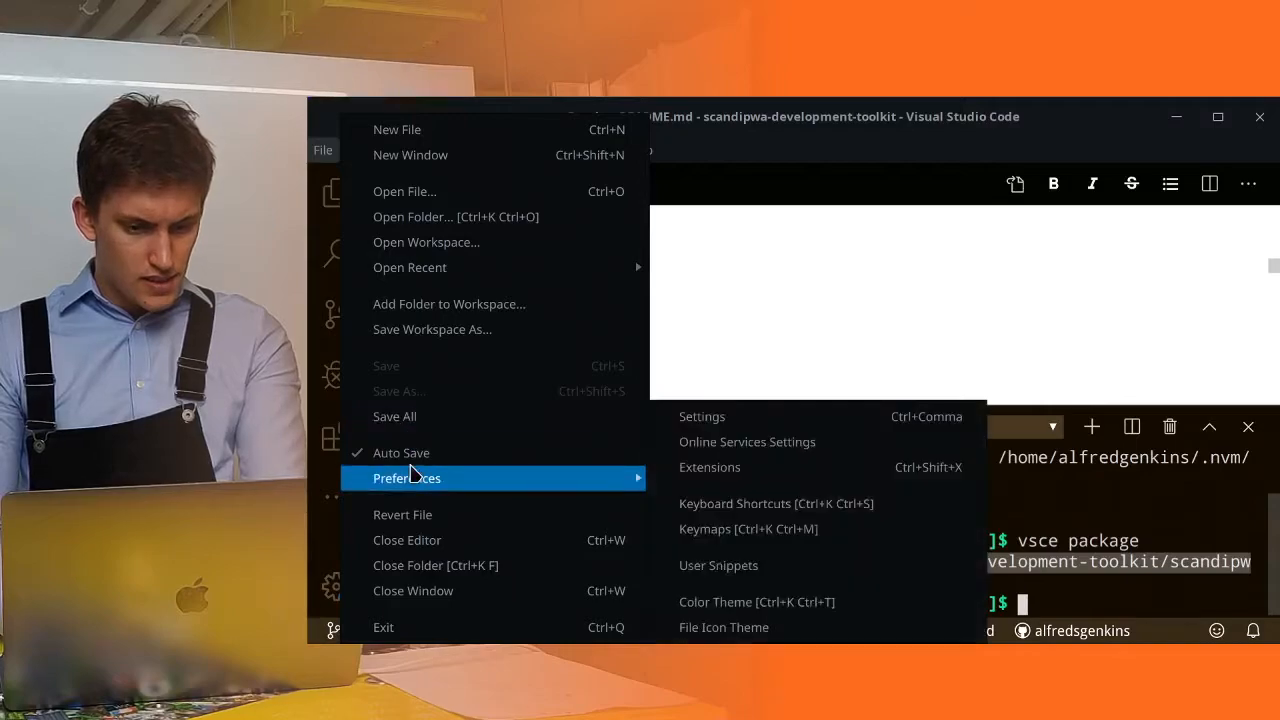
mouse_move(449, 304)
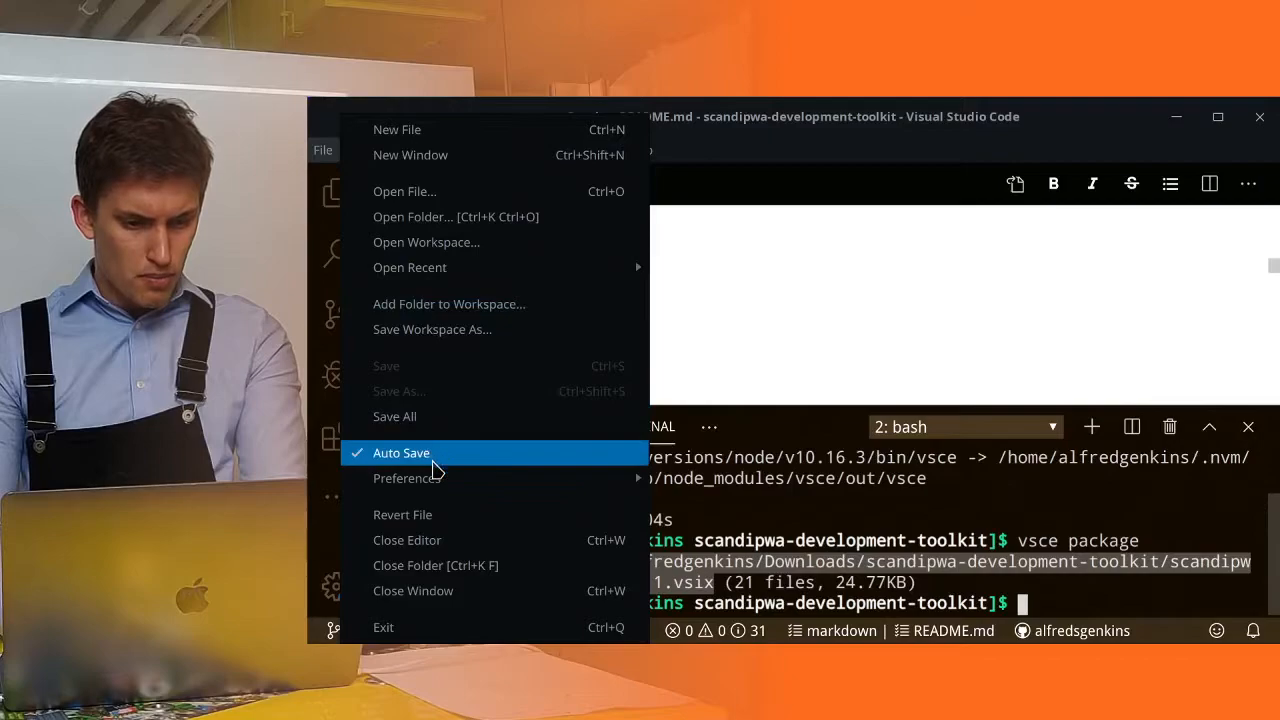
mouse_move(432, 329)
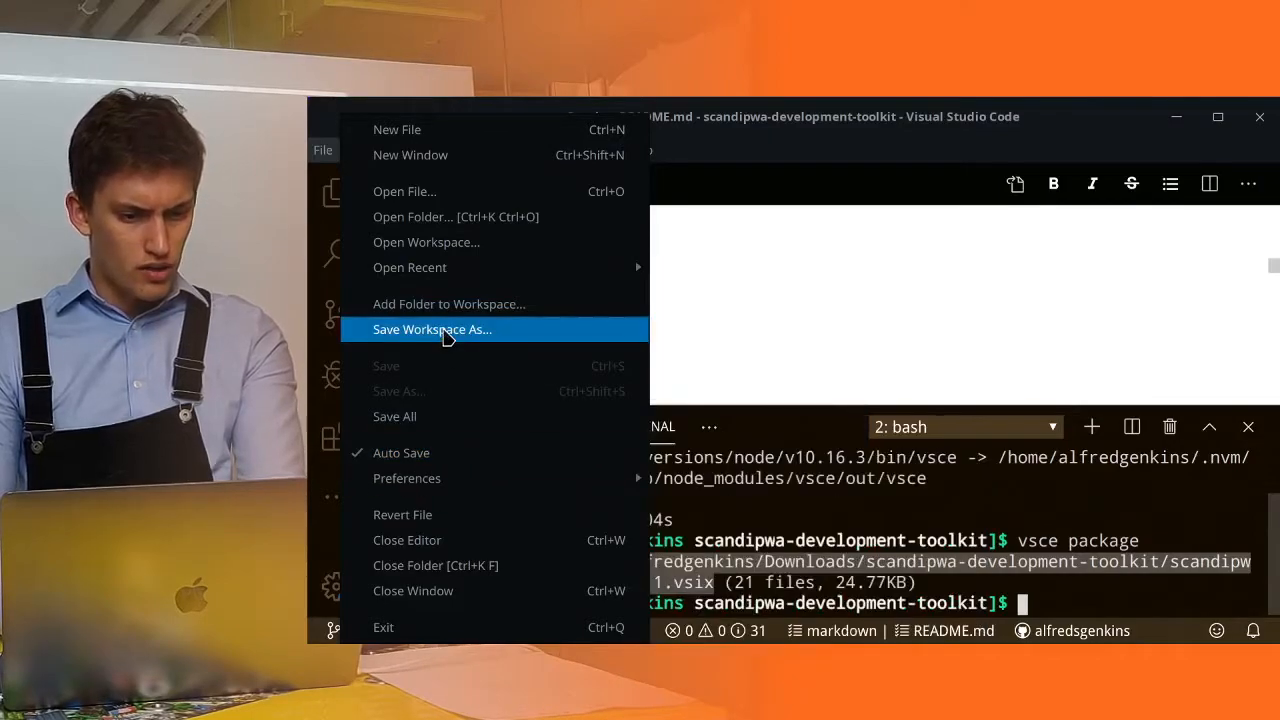
mouse_move(450, 395)
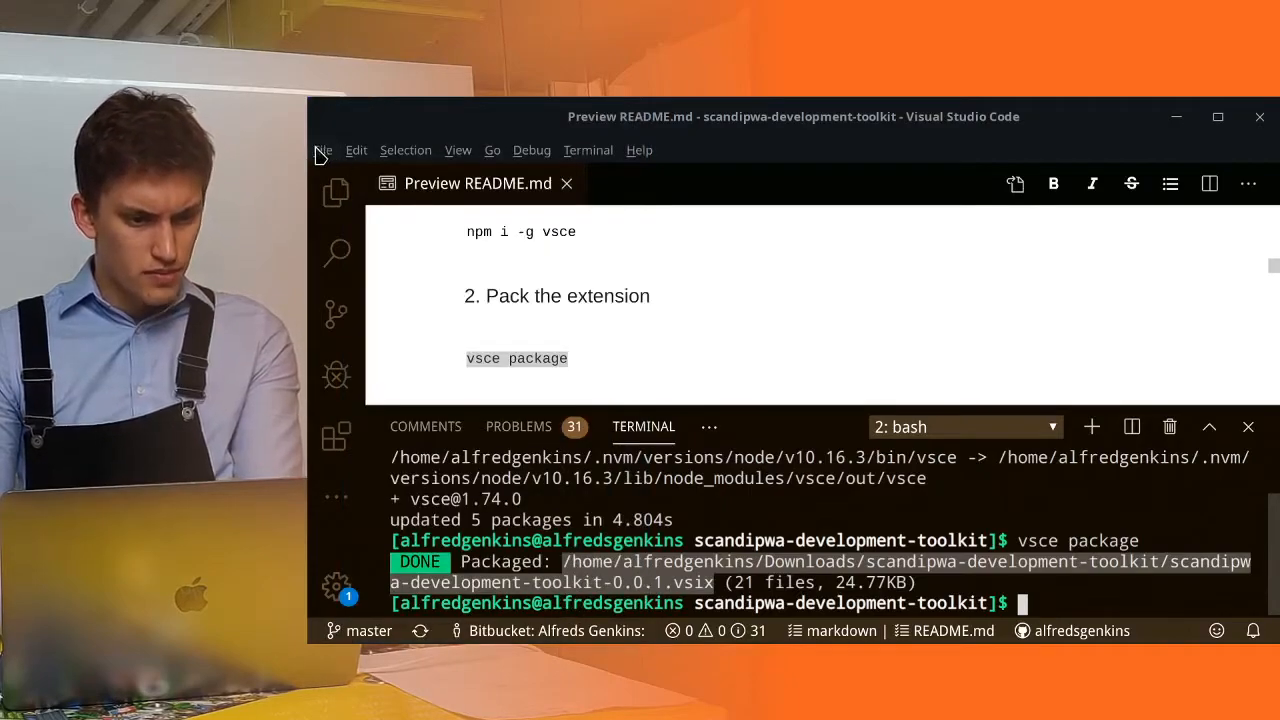
Open the Extensions view from the activity bar.
left_click(322, 150)
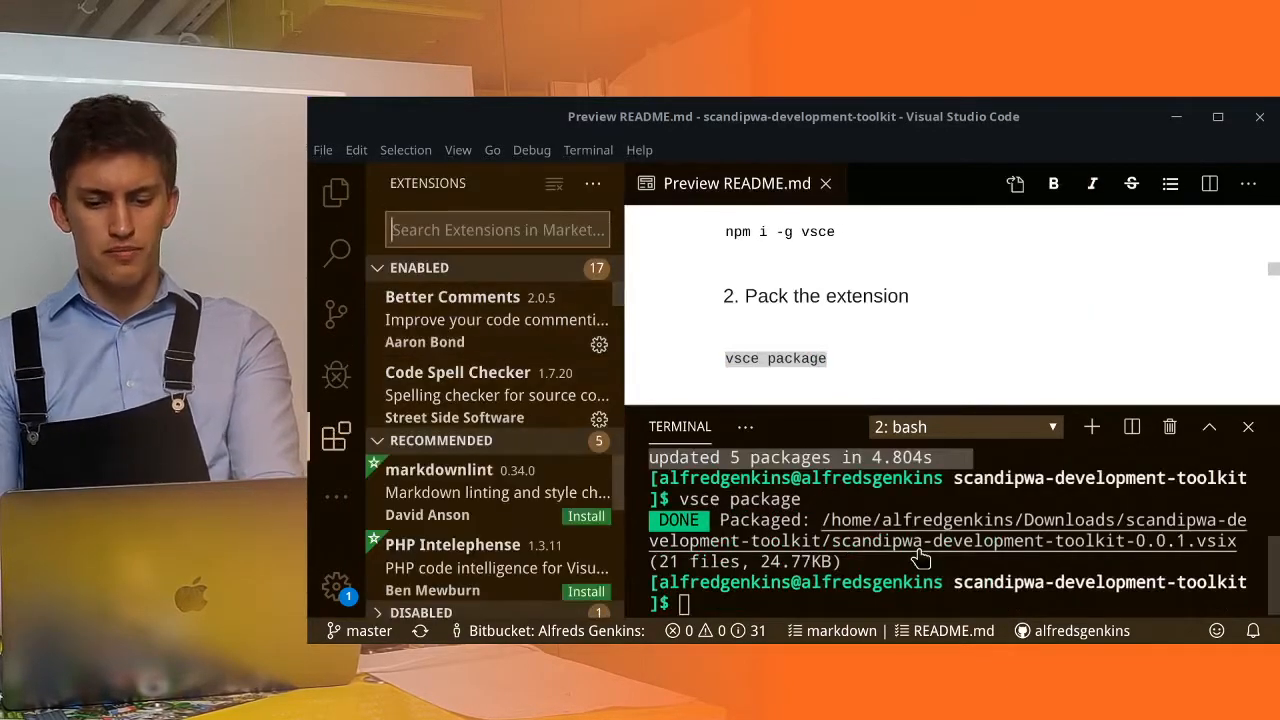
mouse_move(340, 445)
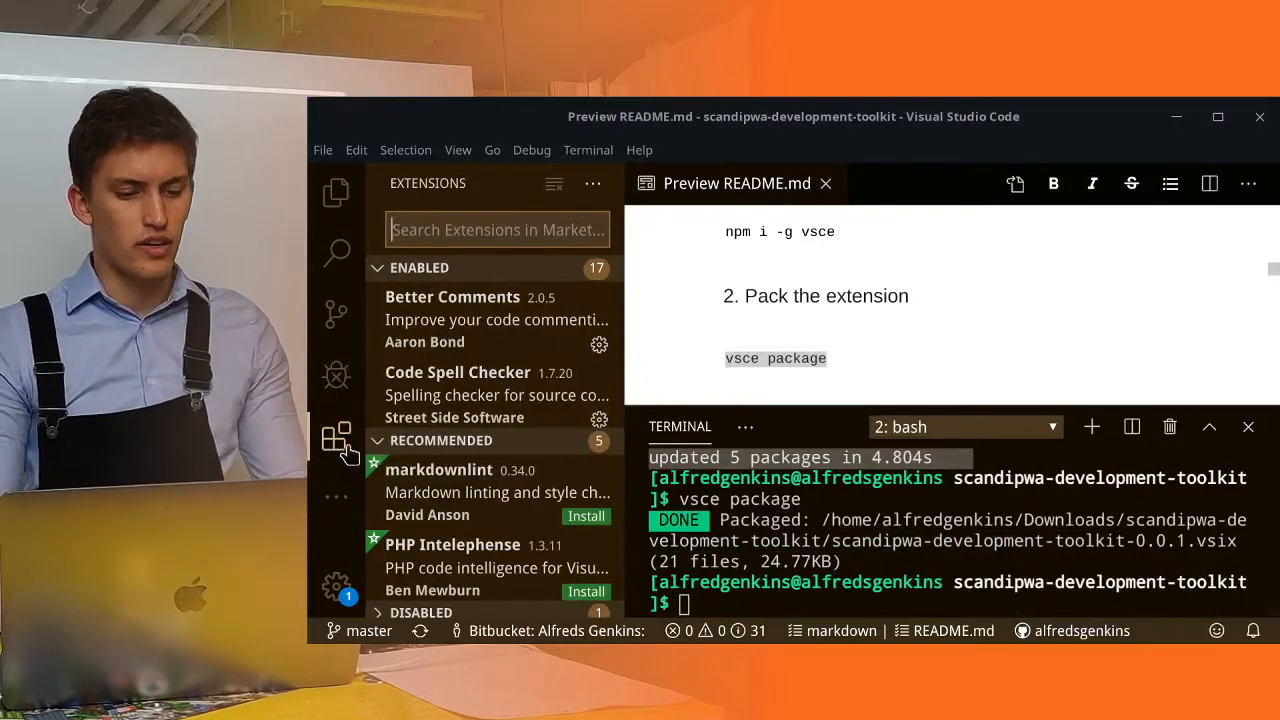
Install scandipwa-development-toolkit-0.0.1.vsix via Install from VSIX, then reload the editor.
left_click(593, 183)
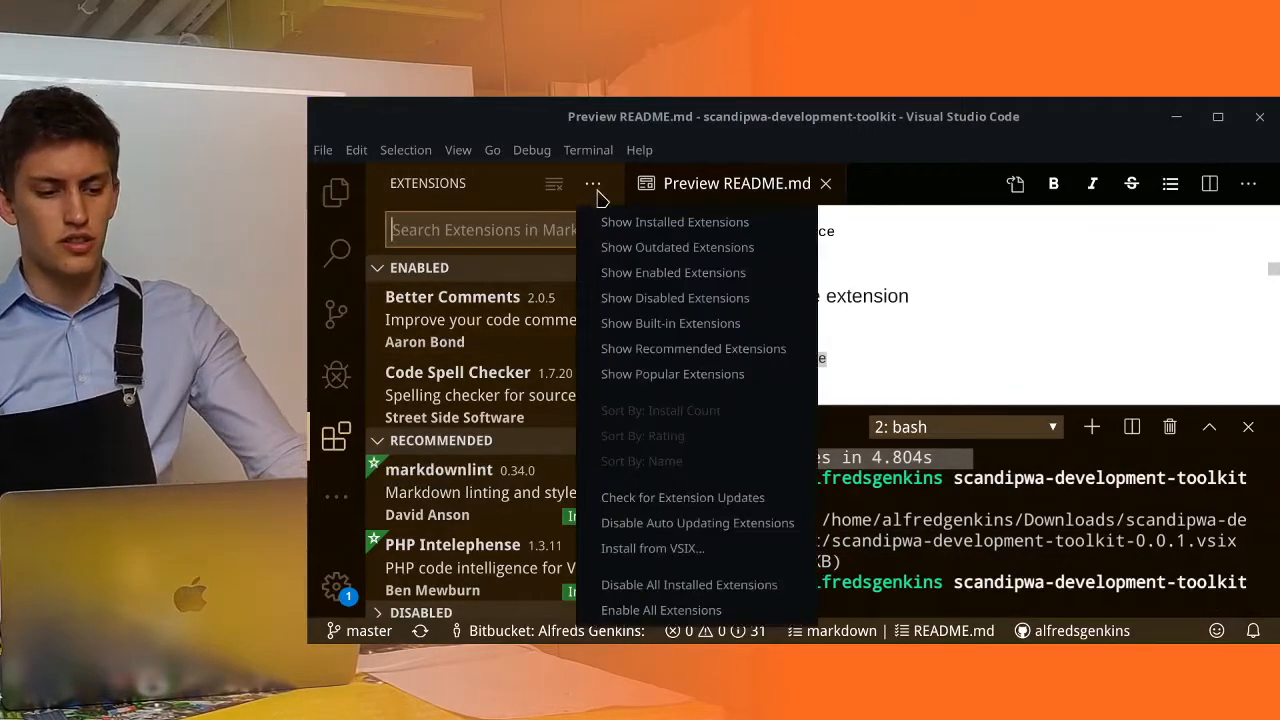
mouse_move(653, 548)
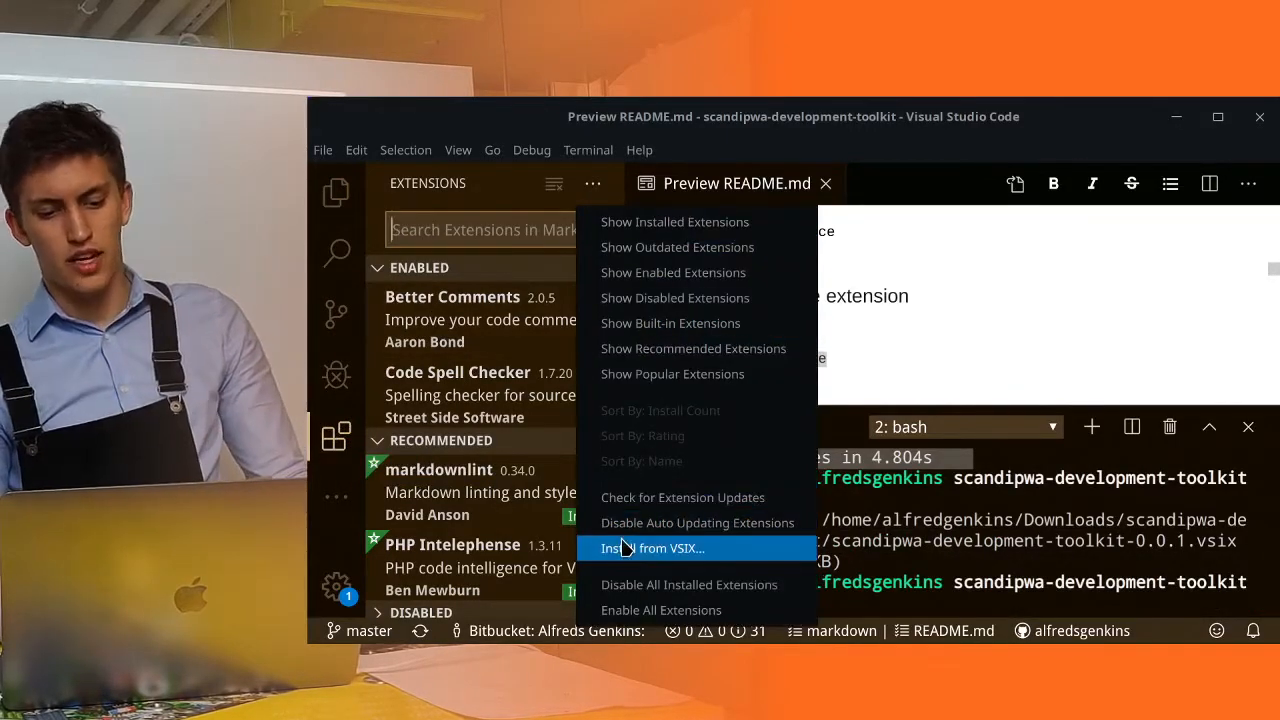
left_click(655, 548)
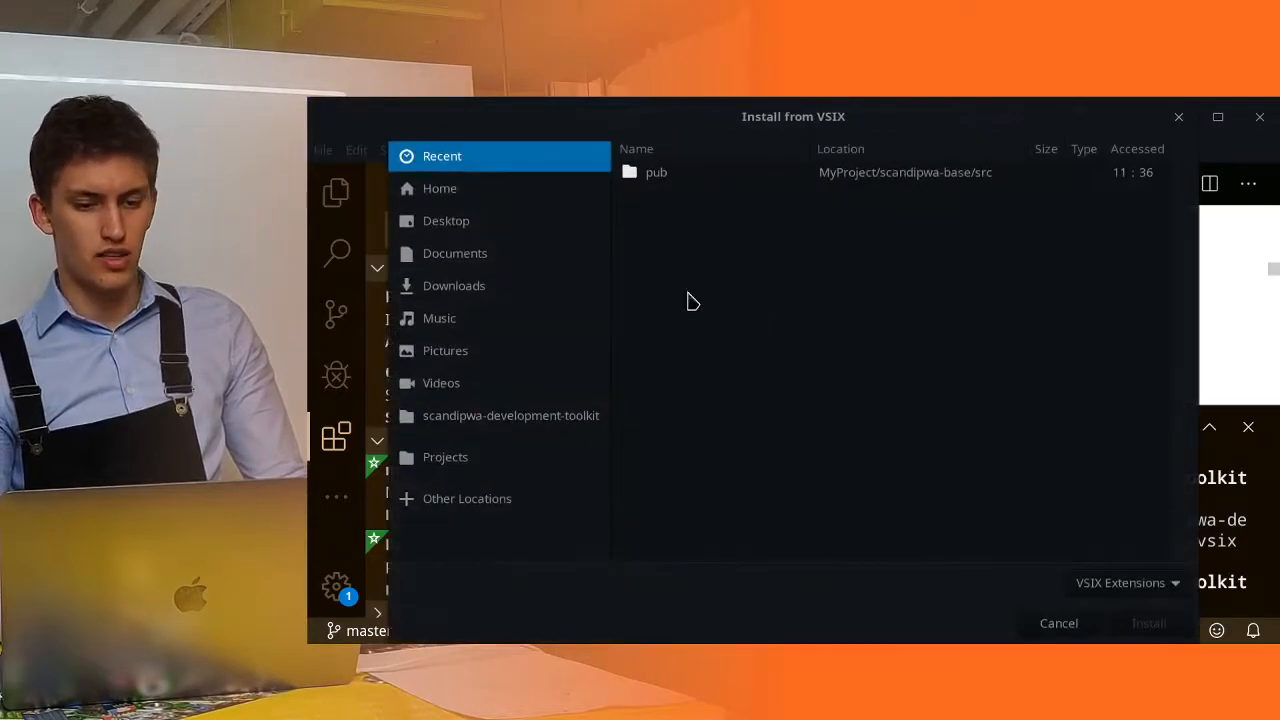
left_click(510, 415)
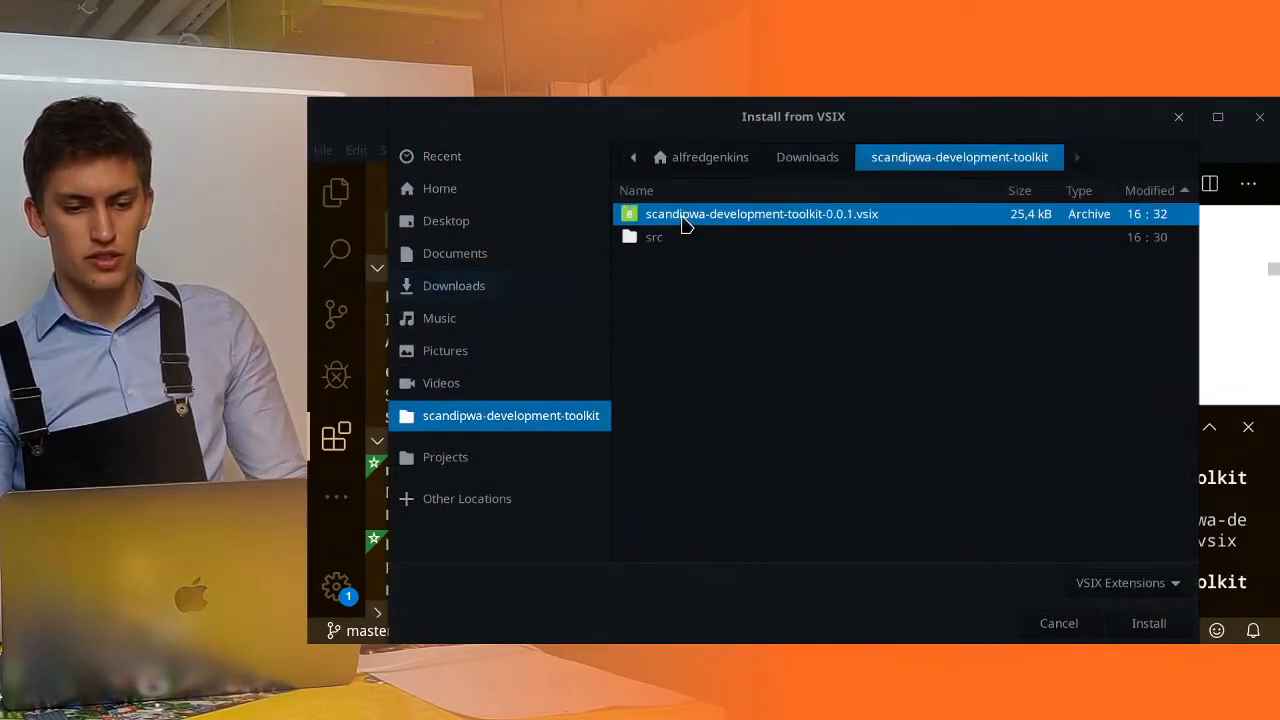
mouse_move(745, 223)
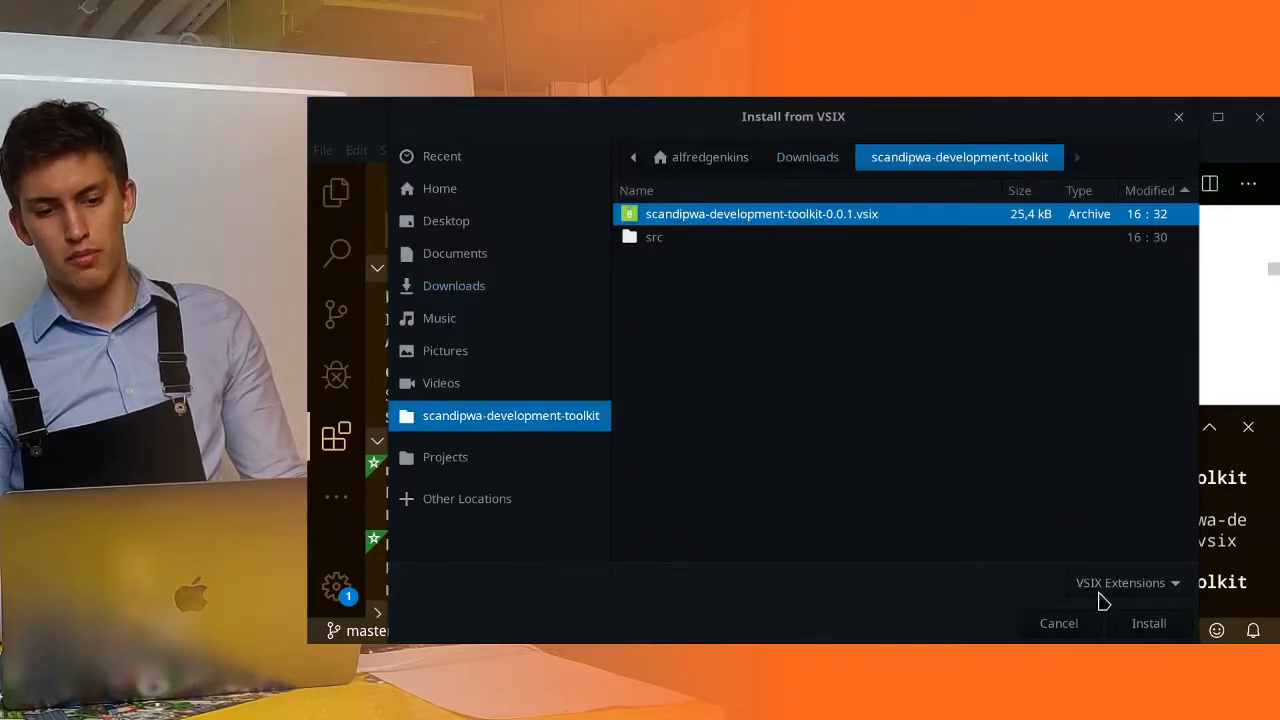
left_click(1148, 623)
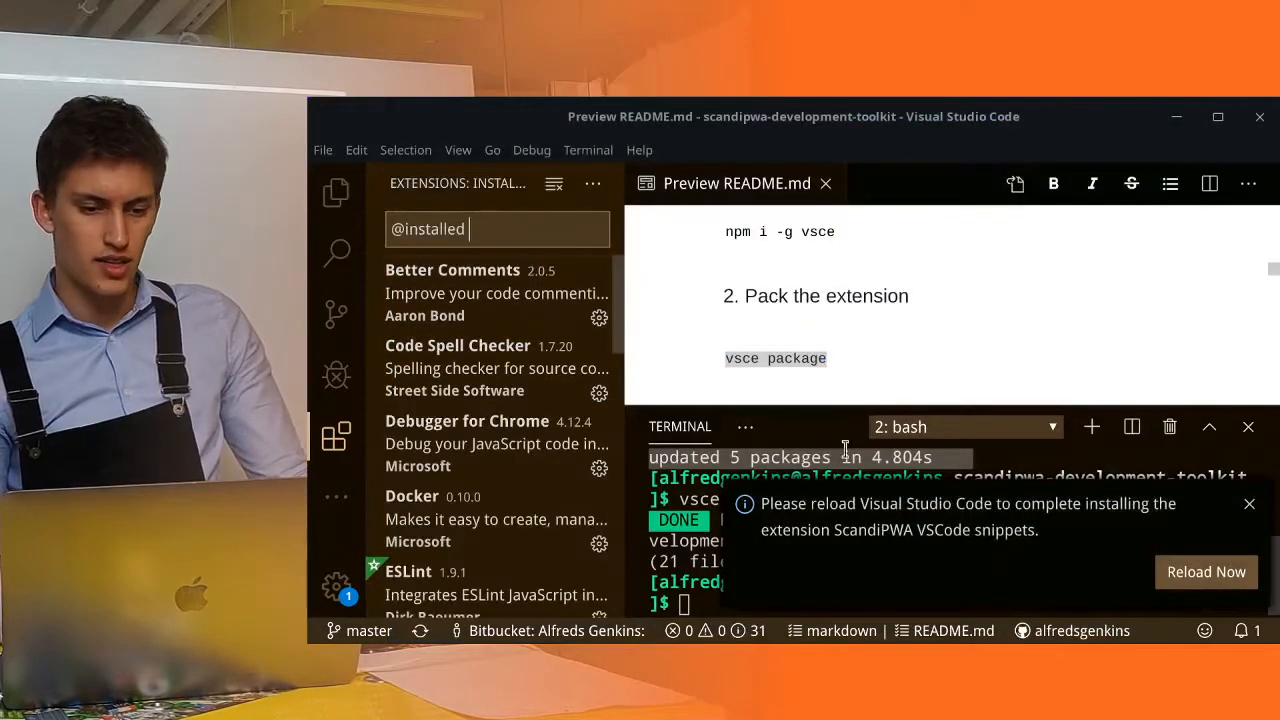
mouse_move(870, 485)
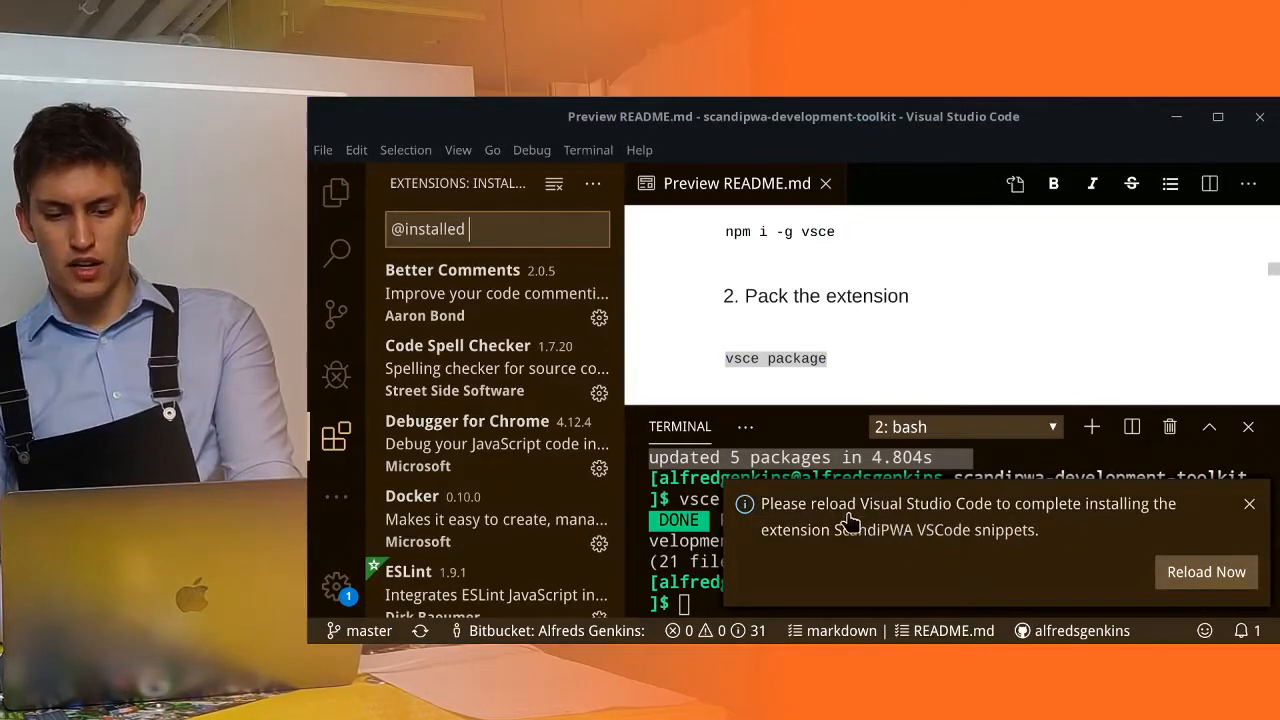
mouse_move(1093, 577)
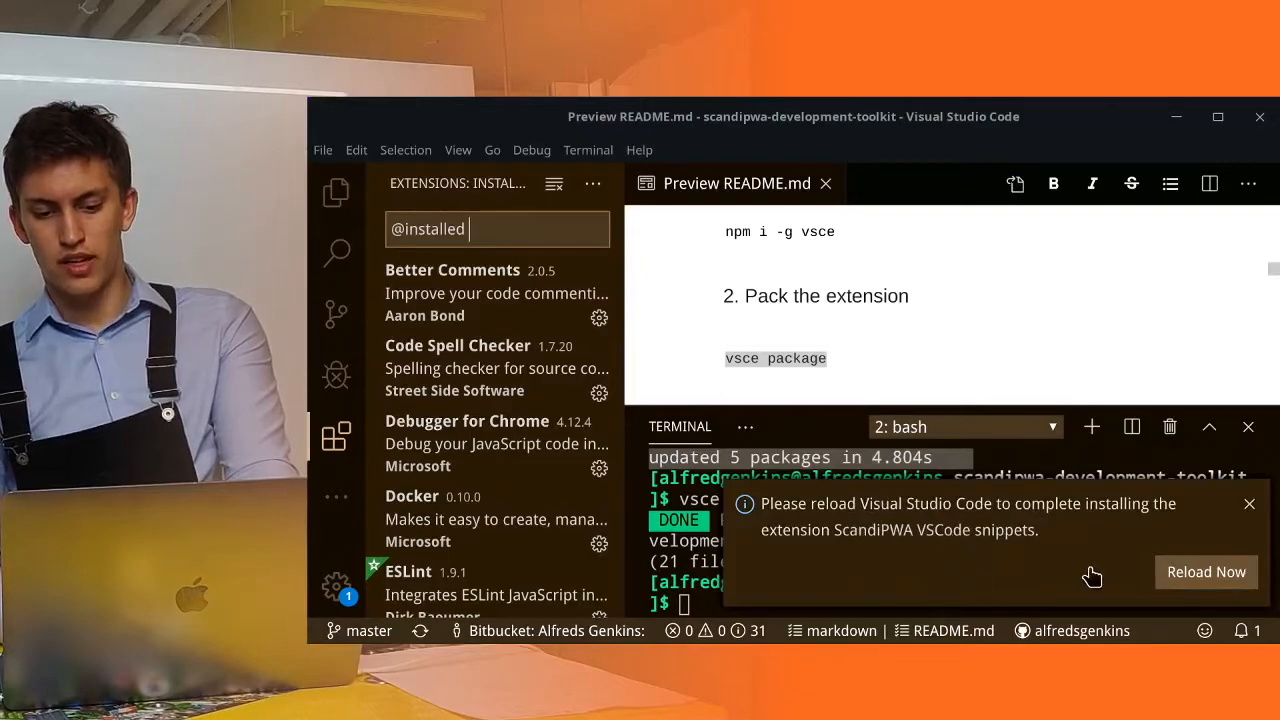
left_click(1205, 571)
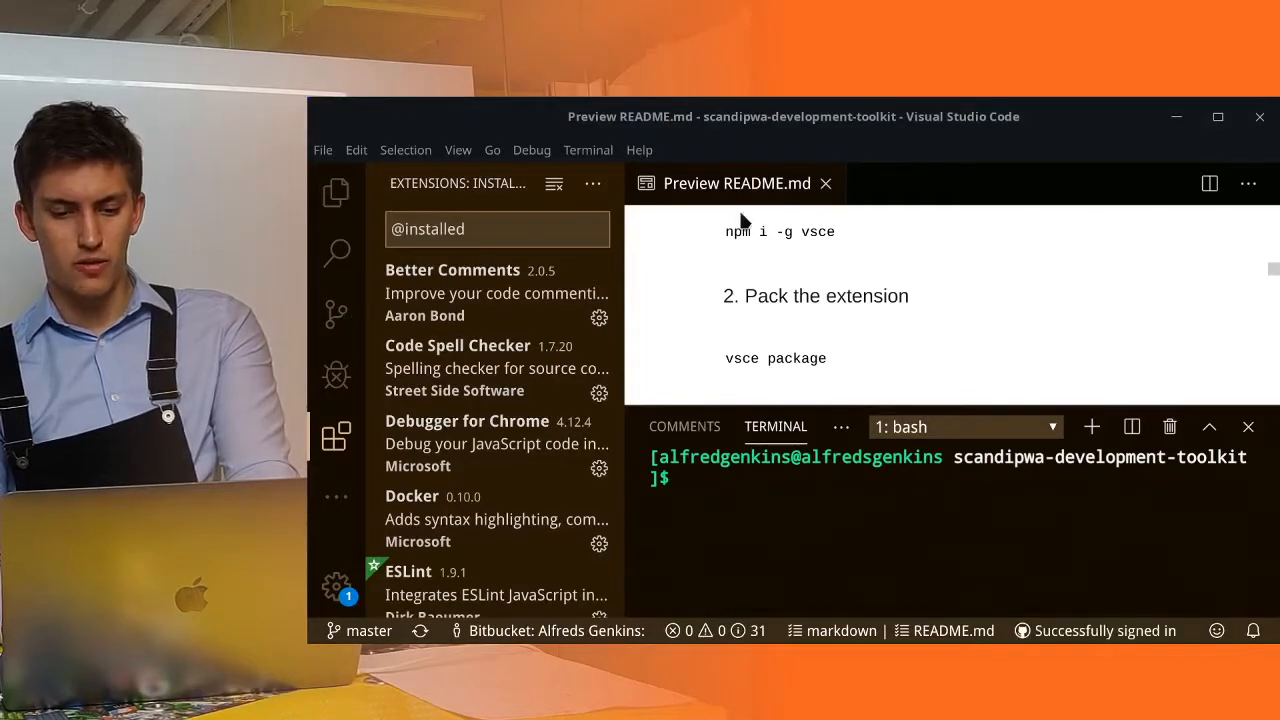
Close the README preview, run 'ScandiPWA: Create new component', and close the terminal.
left_click(825, 183)
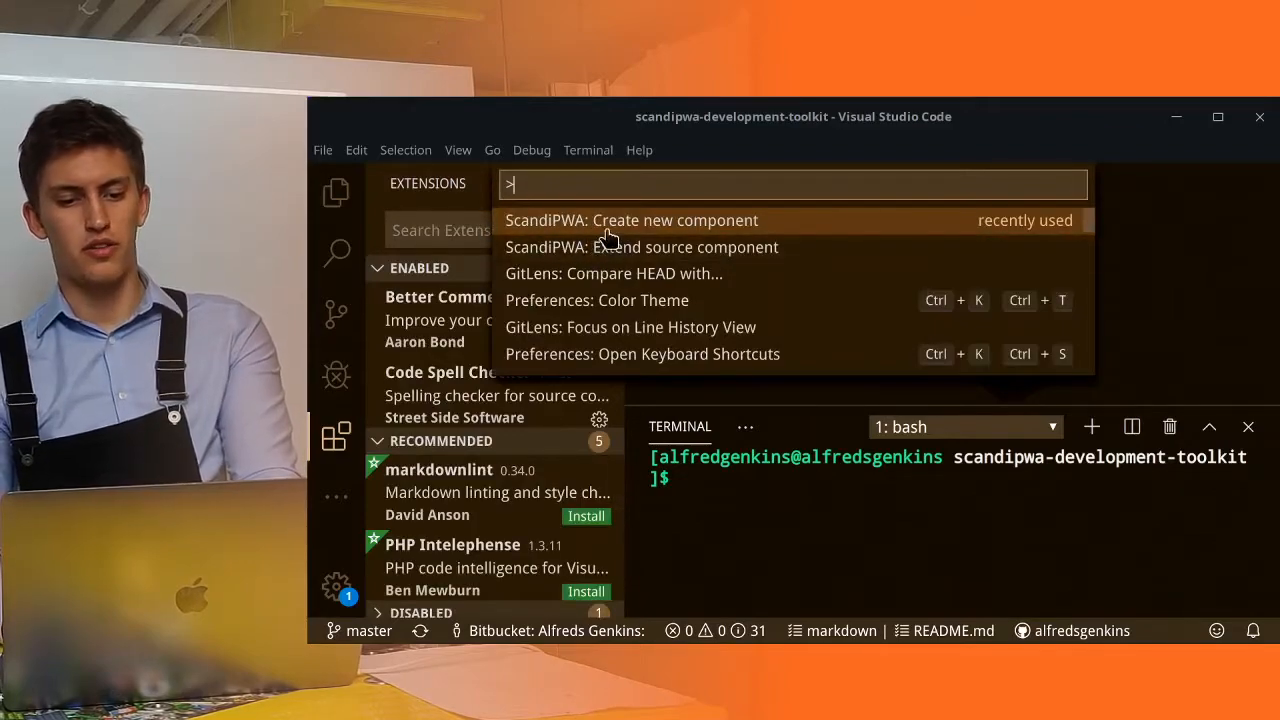
left_click(632, 220)
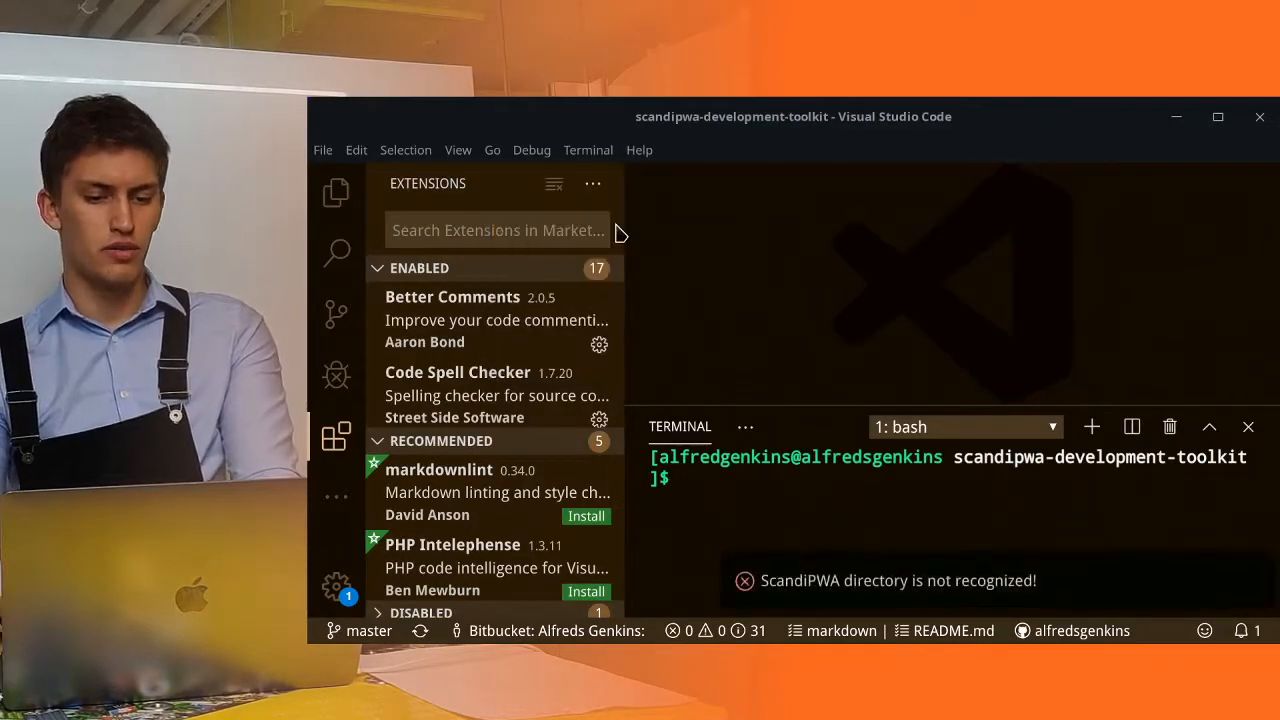
mouse_move(940, 590)
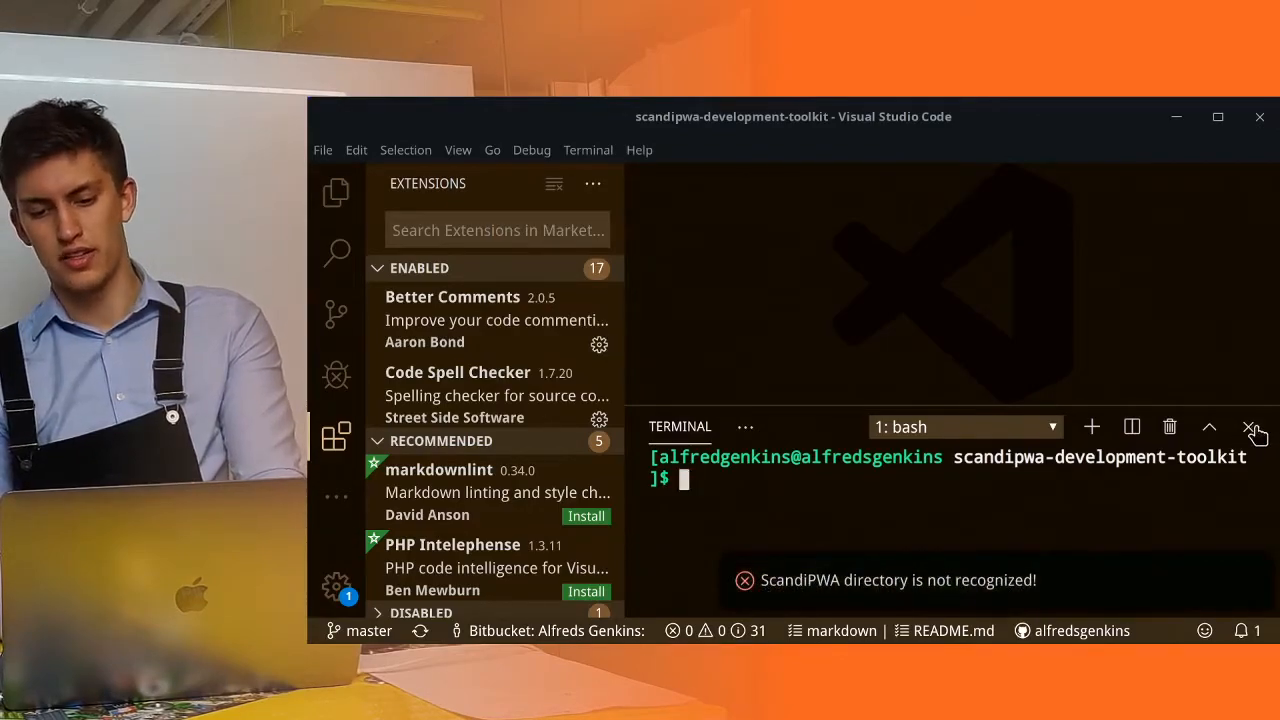
left_click(322, 149)
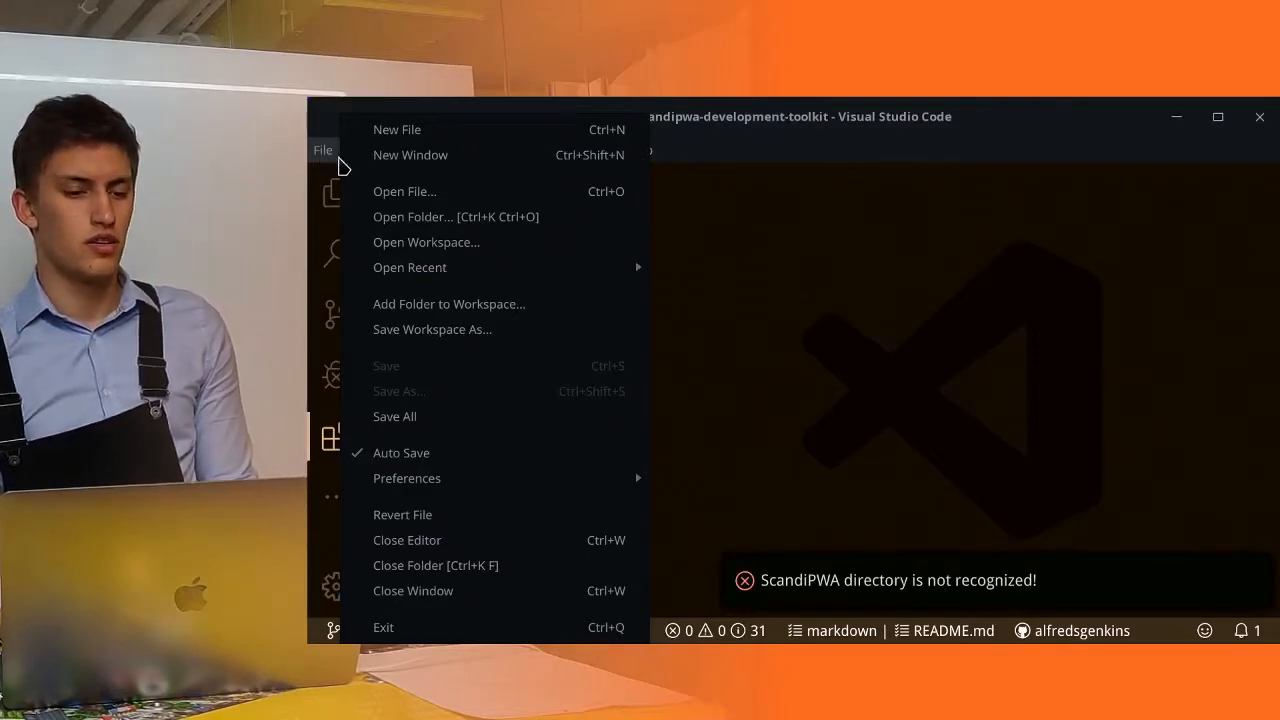
mouse_move(404, 191)
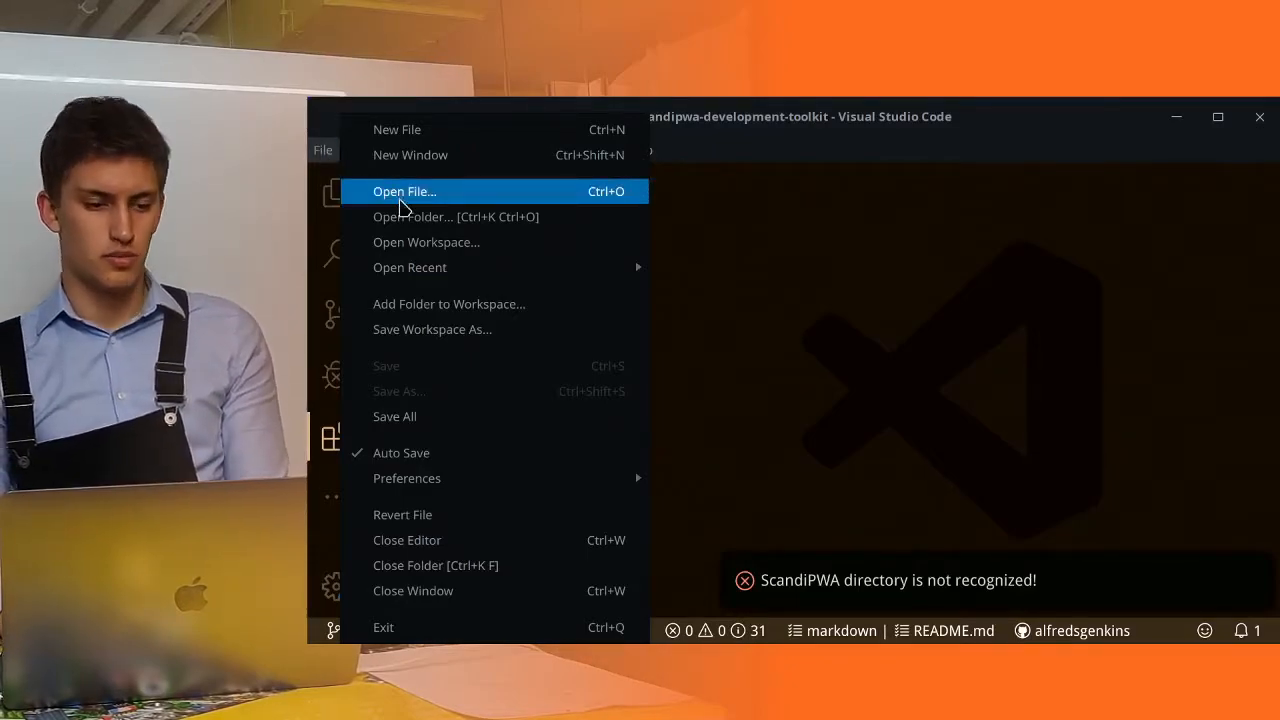
mouse_move(410, 217)
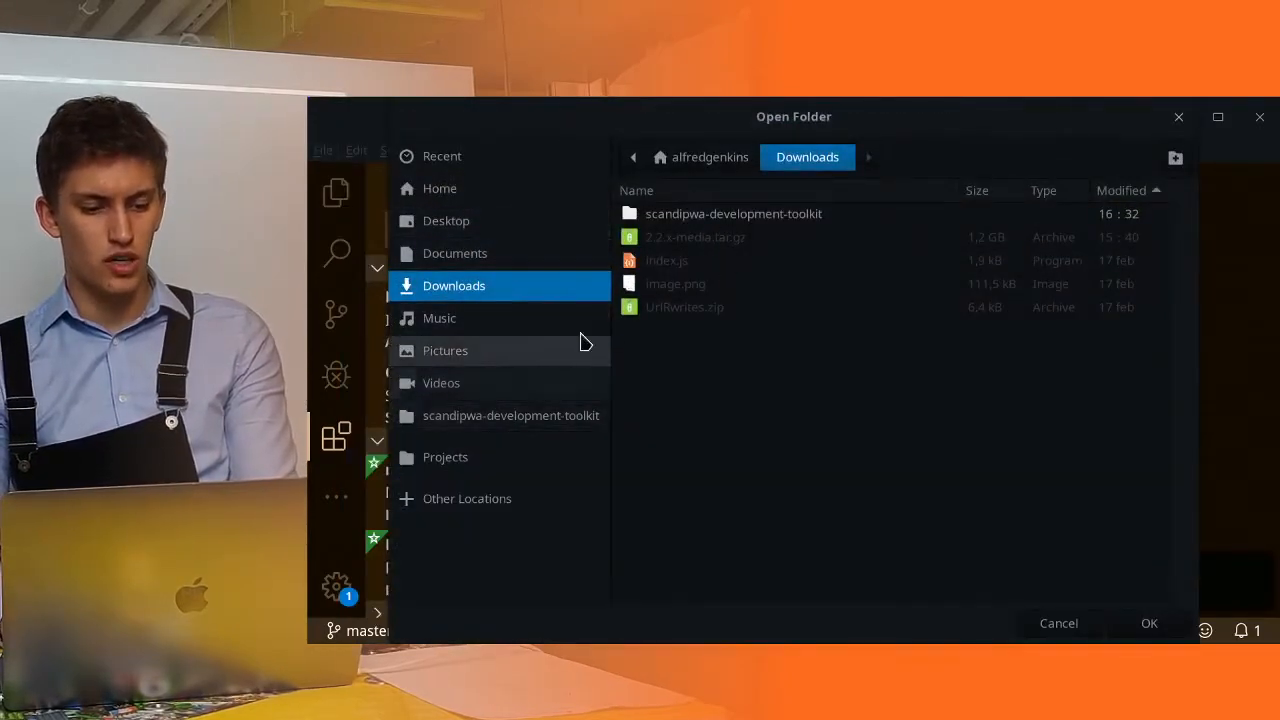
Open the pwa folder under MyProject's Scandiweb theme as the workspace.
left_click(440, 188)
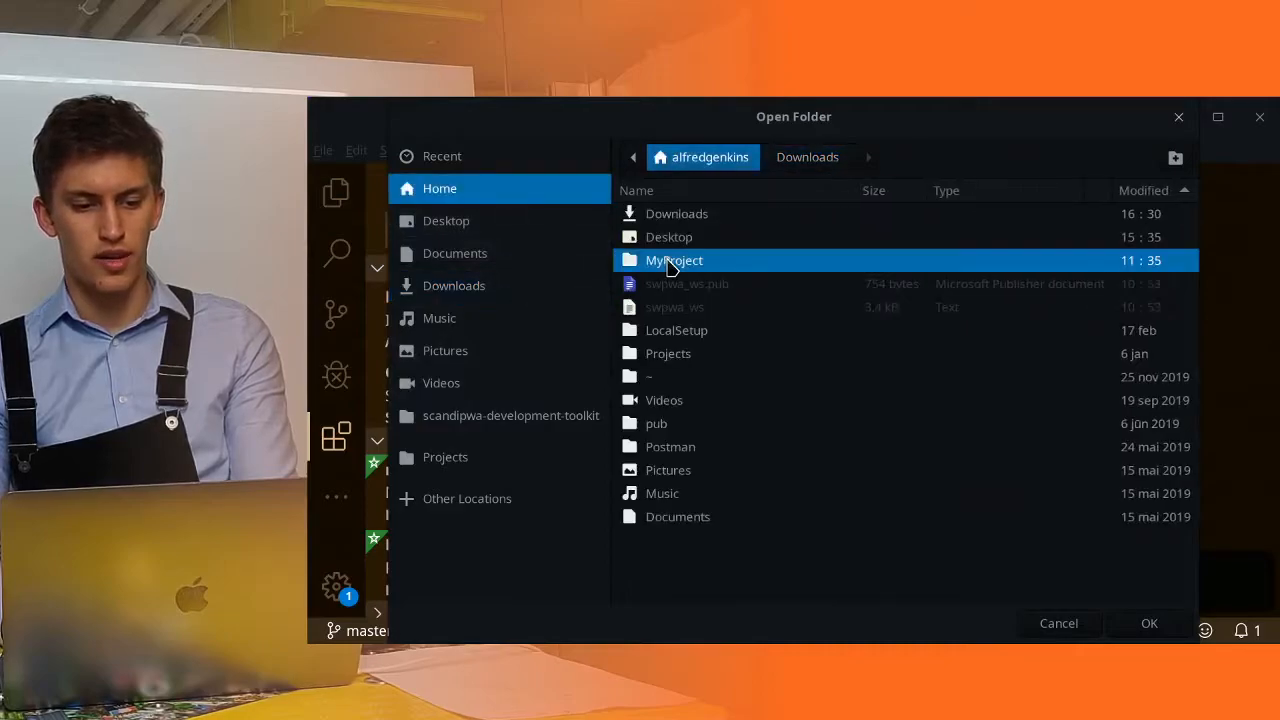
double_click(673, 260)
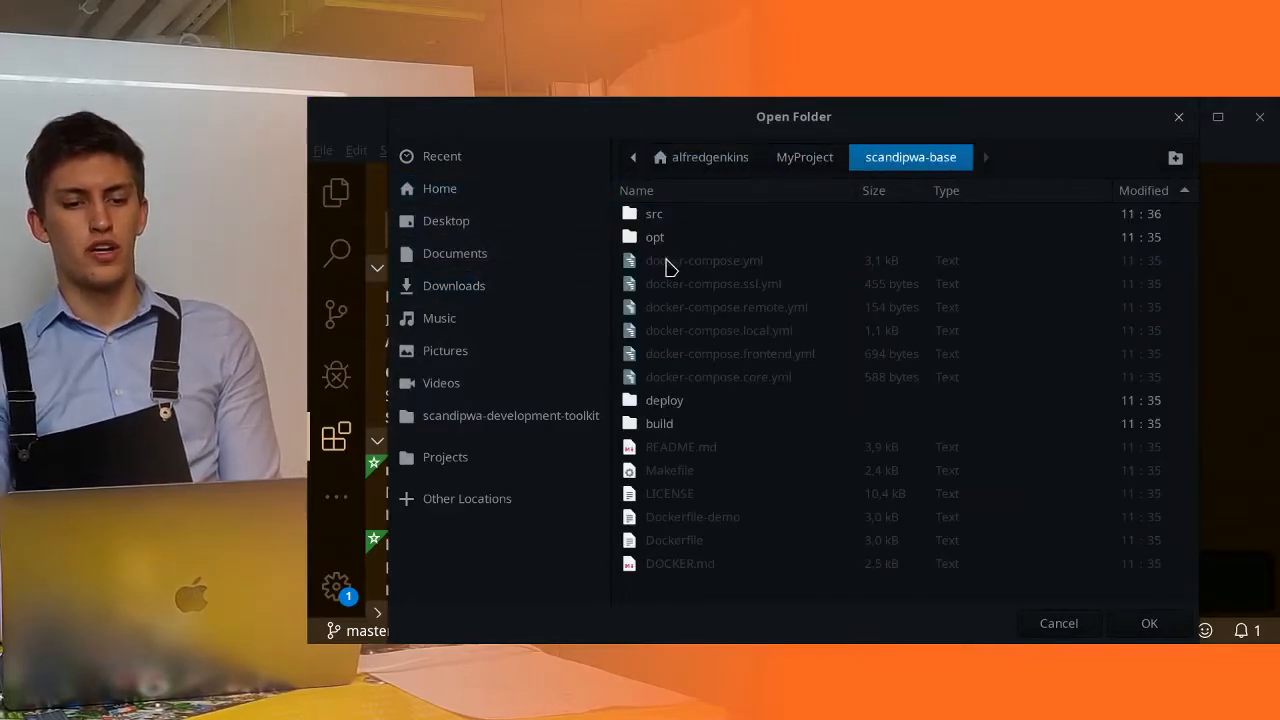
double_click(654, 213)
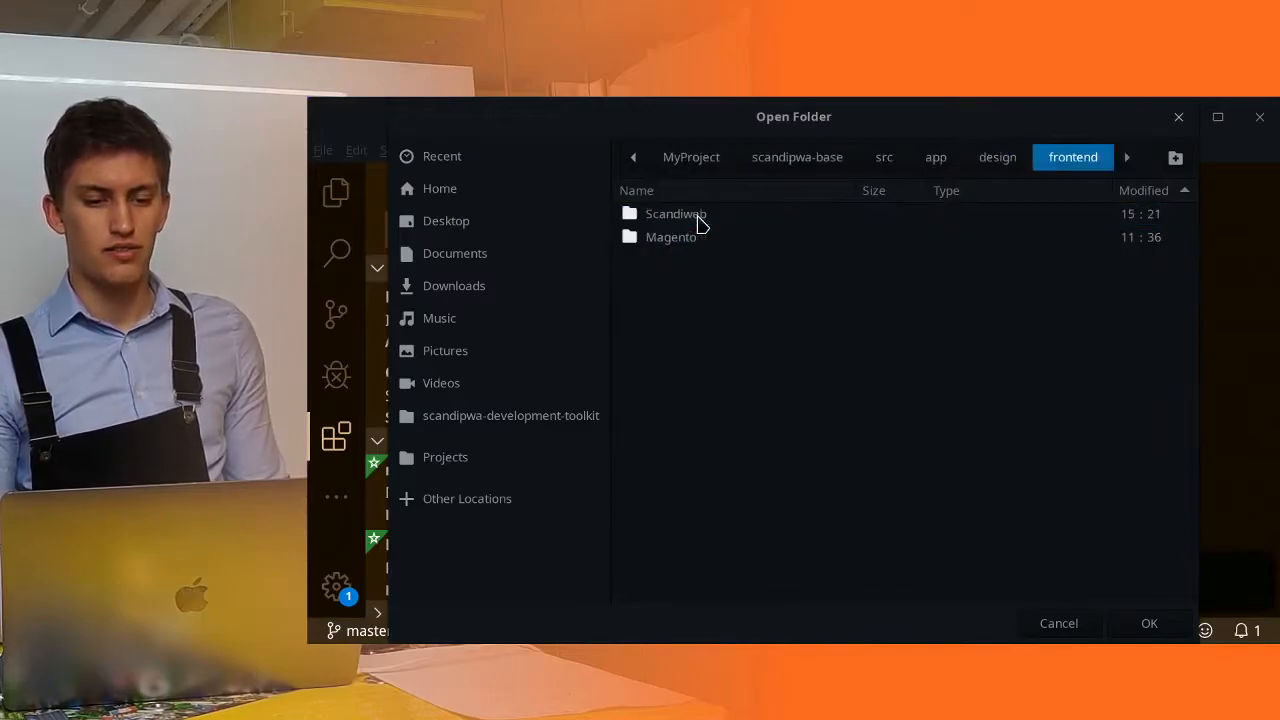
double_click(675, 213)
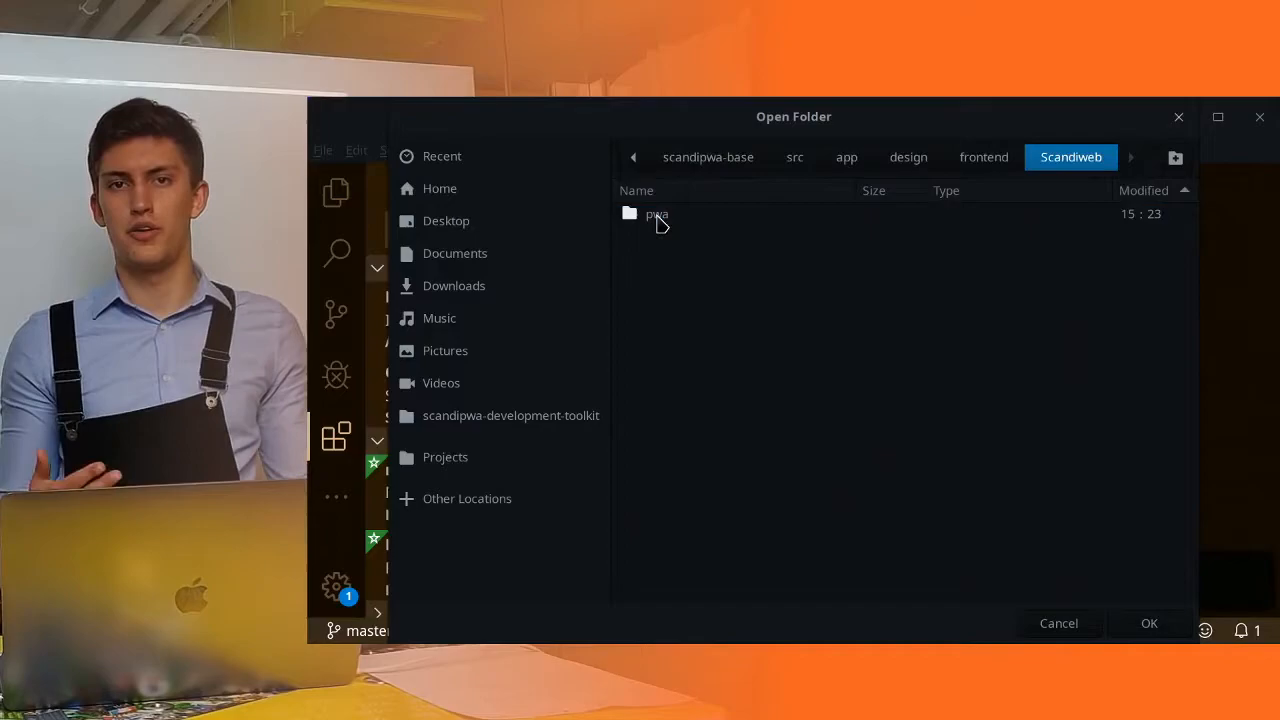
double_click(657, 214)
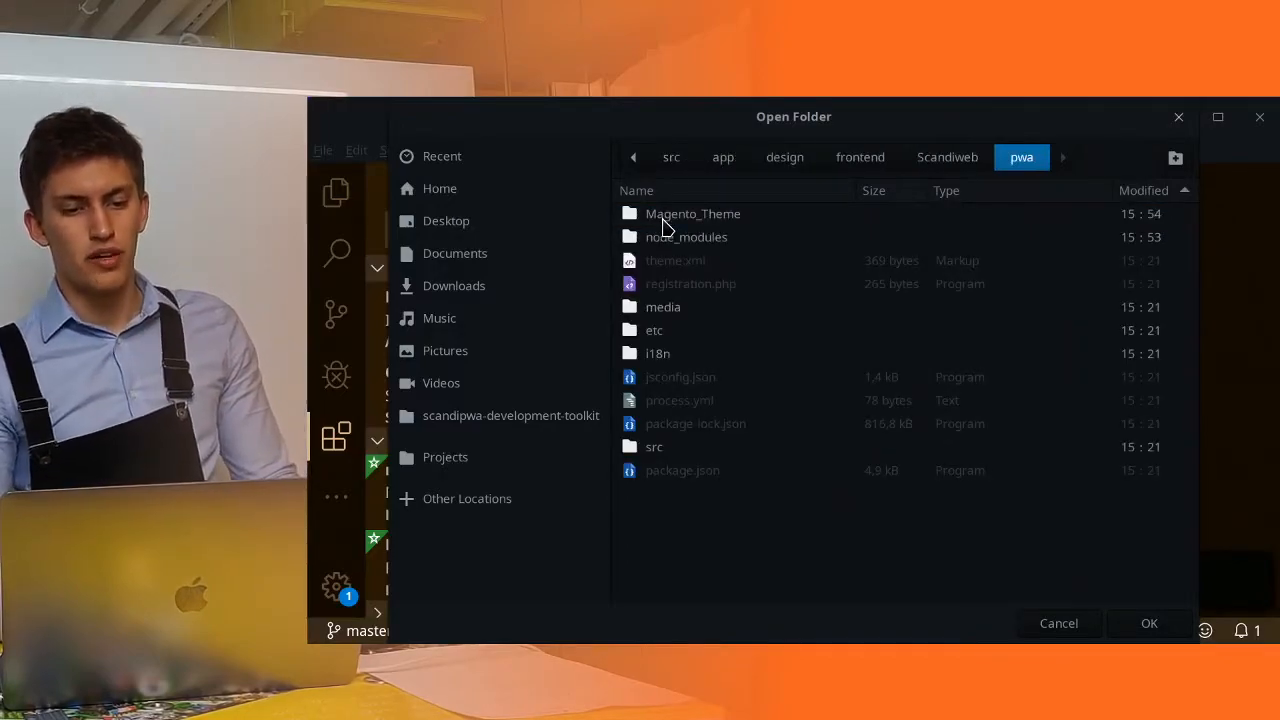
mouse_move(710, 278)
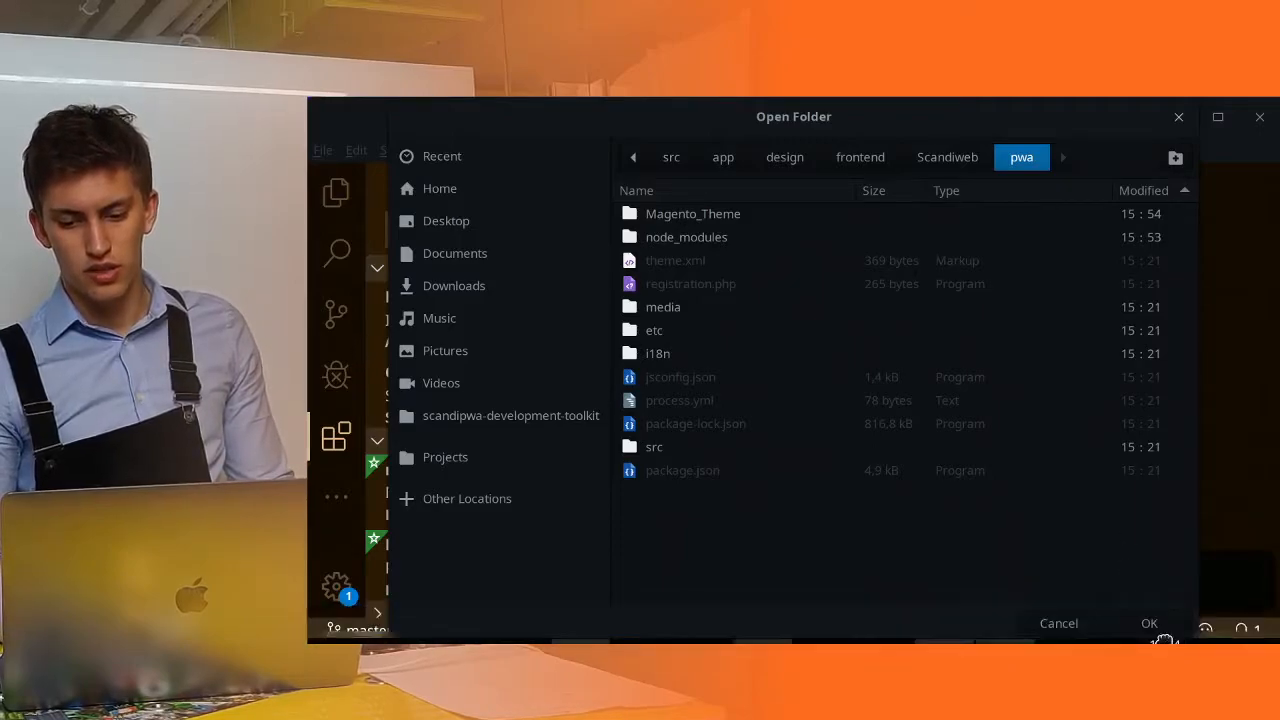
left_click(1149, 623)
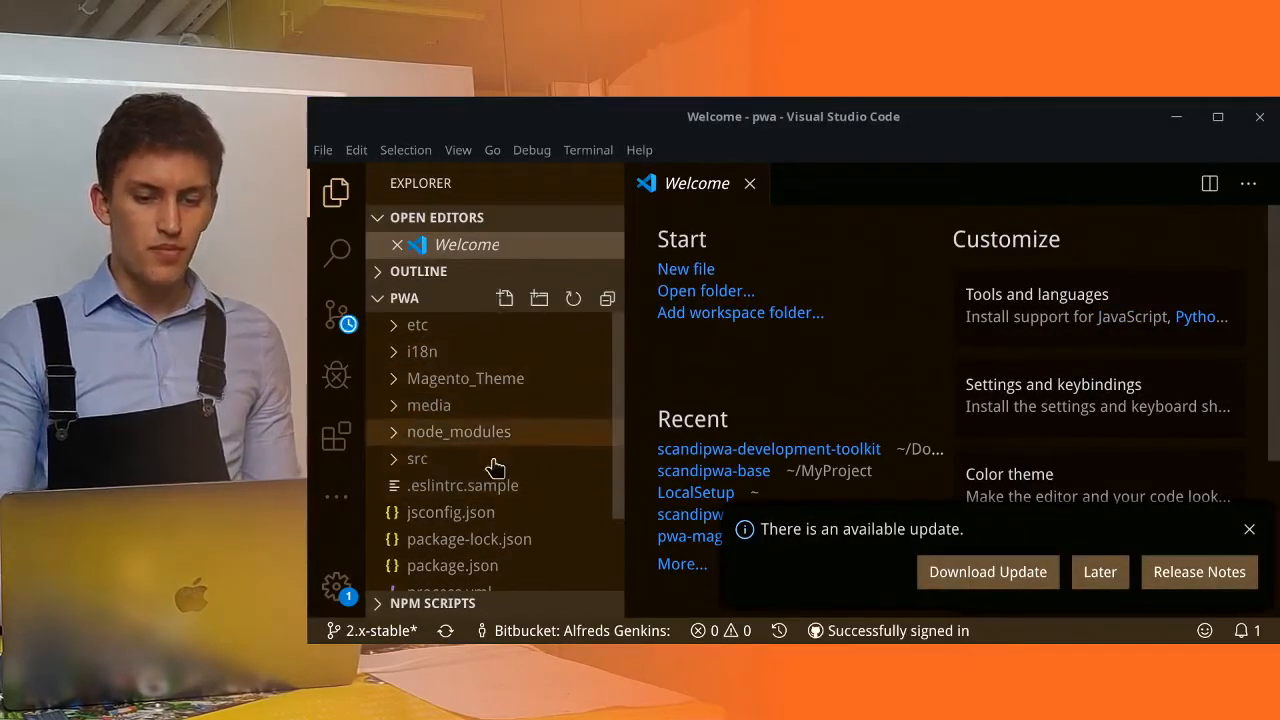
mouse_move(417, 324)
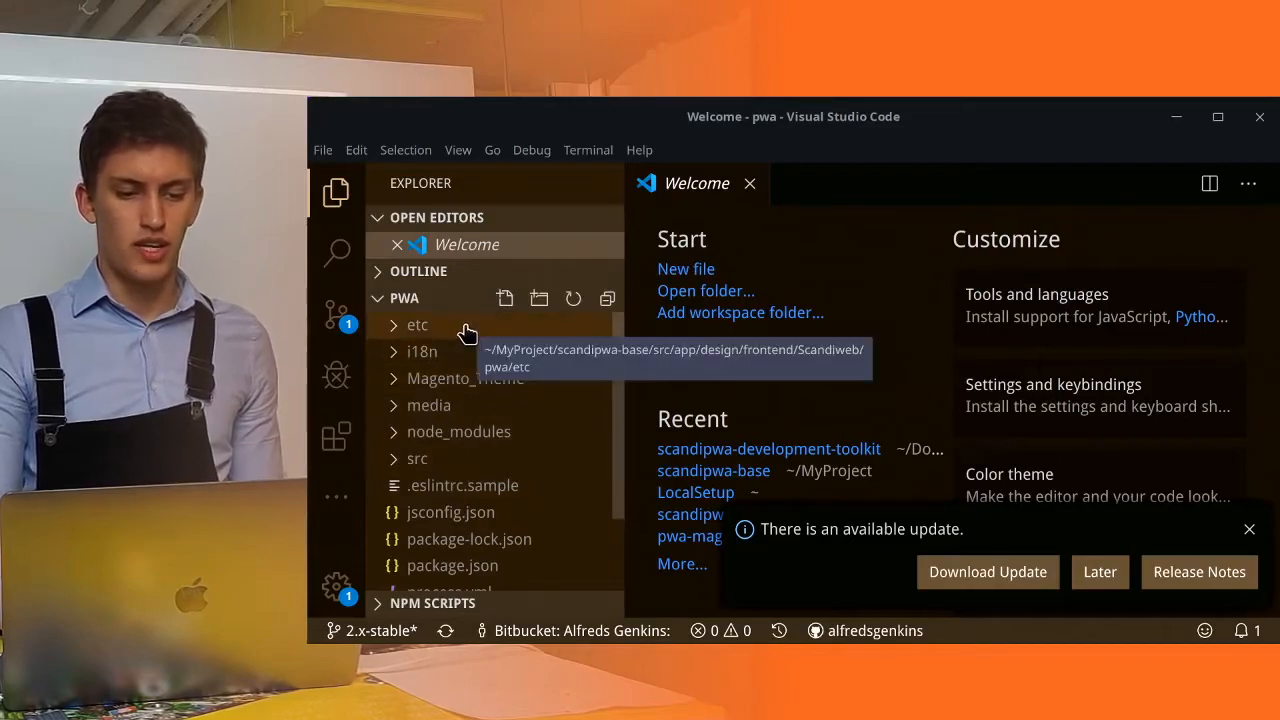
mouse_move(371, 194)
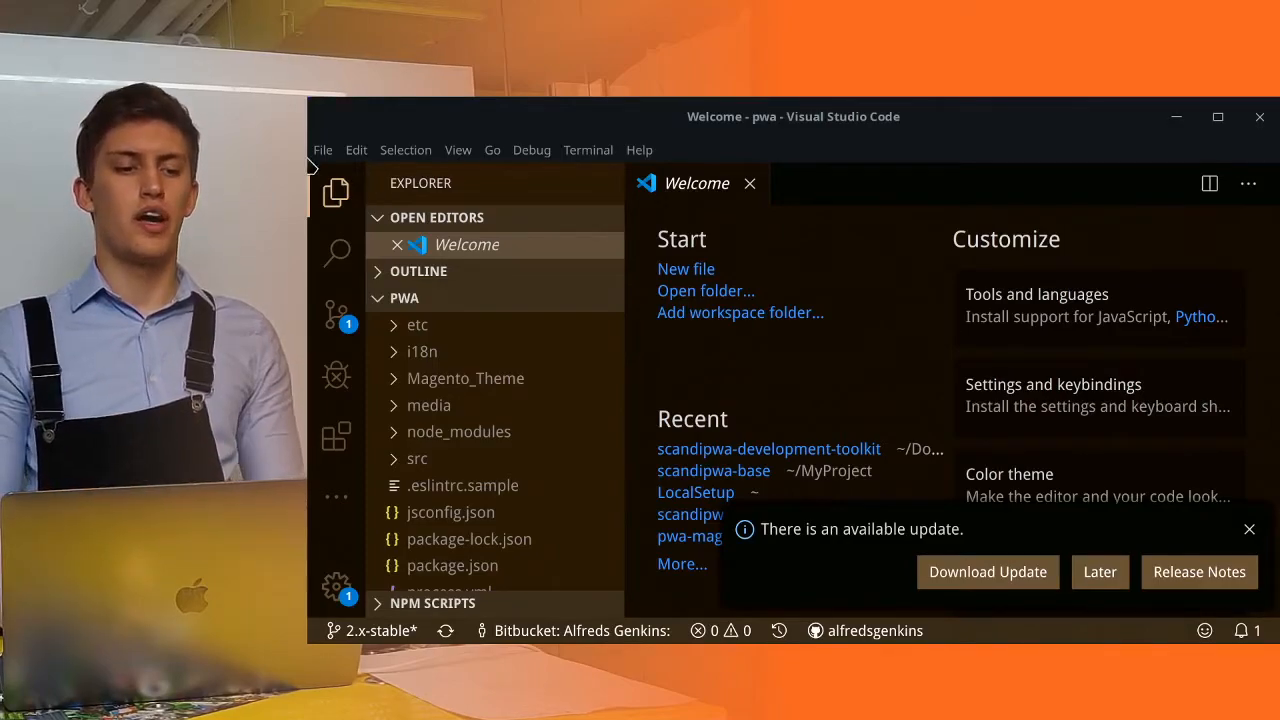
Bring up the File menu over the pwa project.
left_click(322, 149)
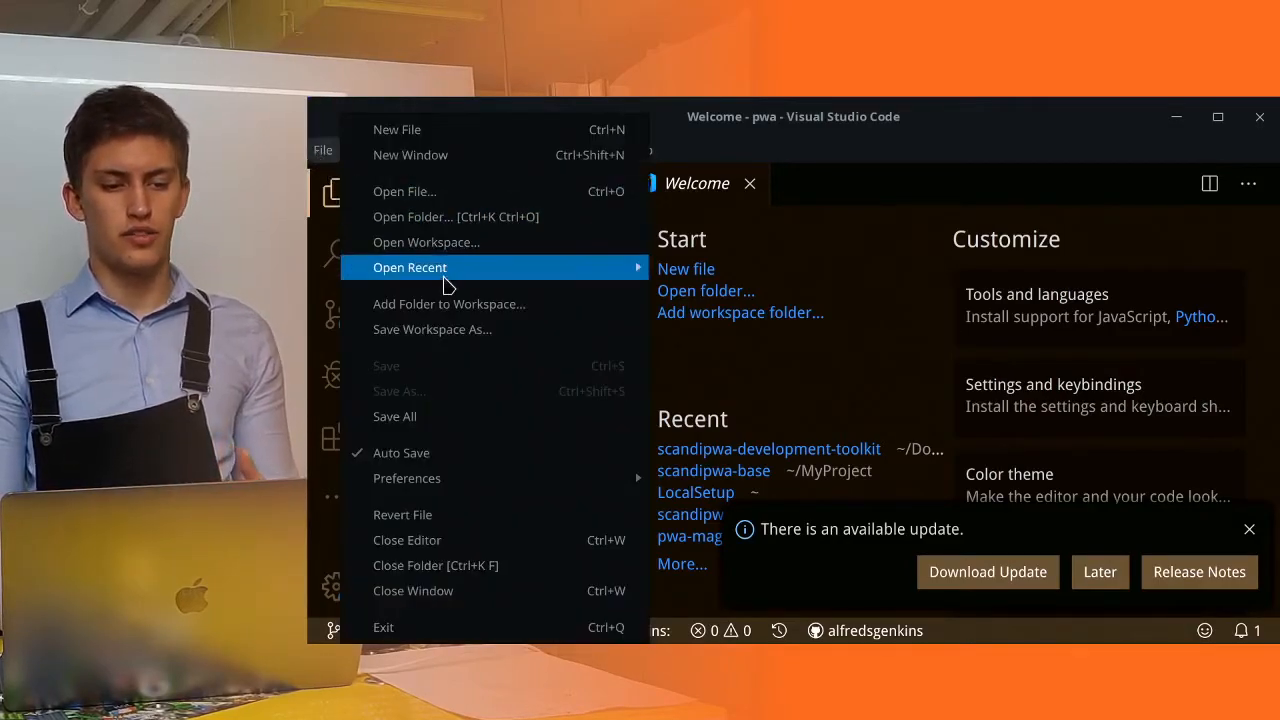
Add the vendor/scandipwa 'source' folder to the workspace alongside the pwa folder.
left_click(449, 304)
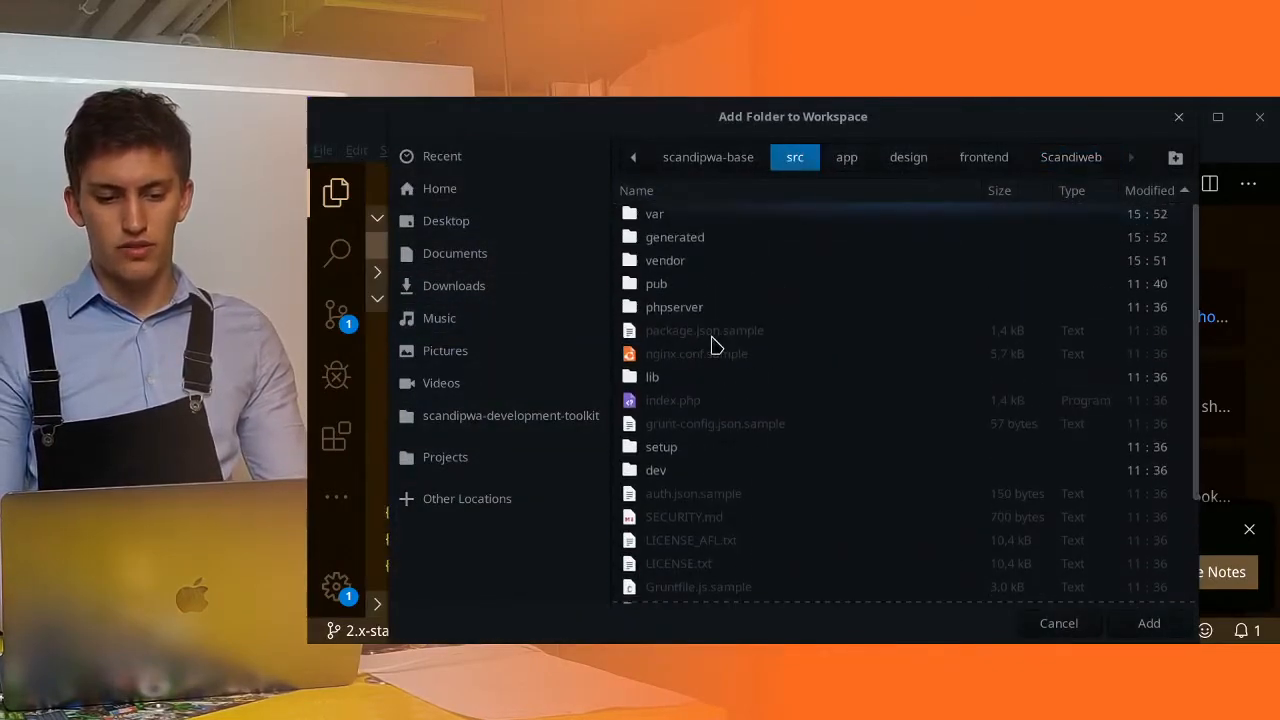
type("sca")
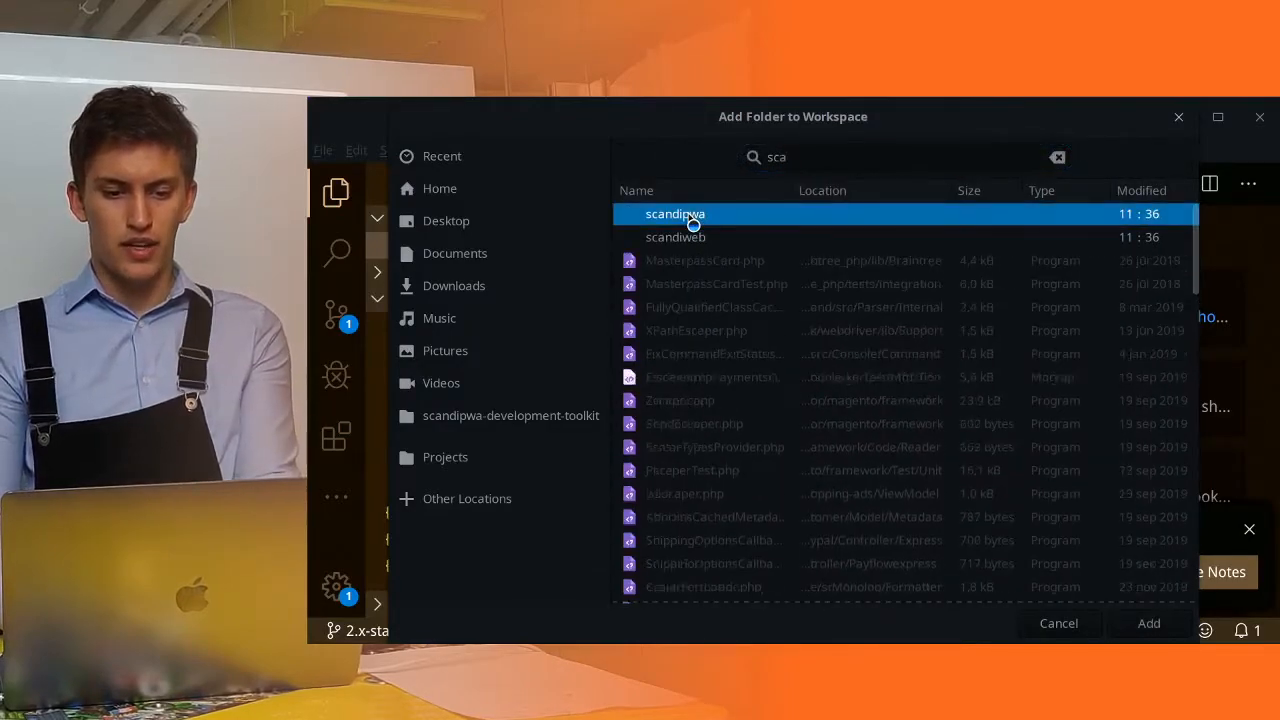
double_click(675, 213)
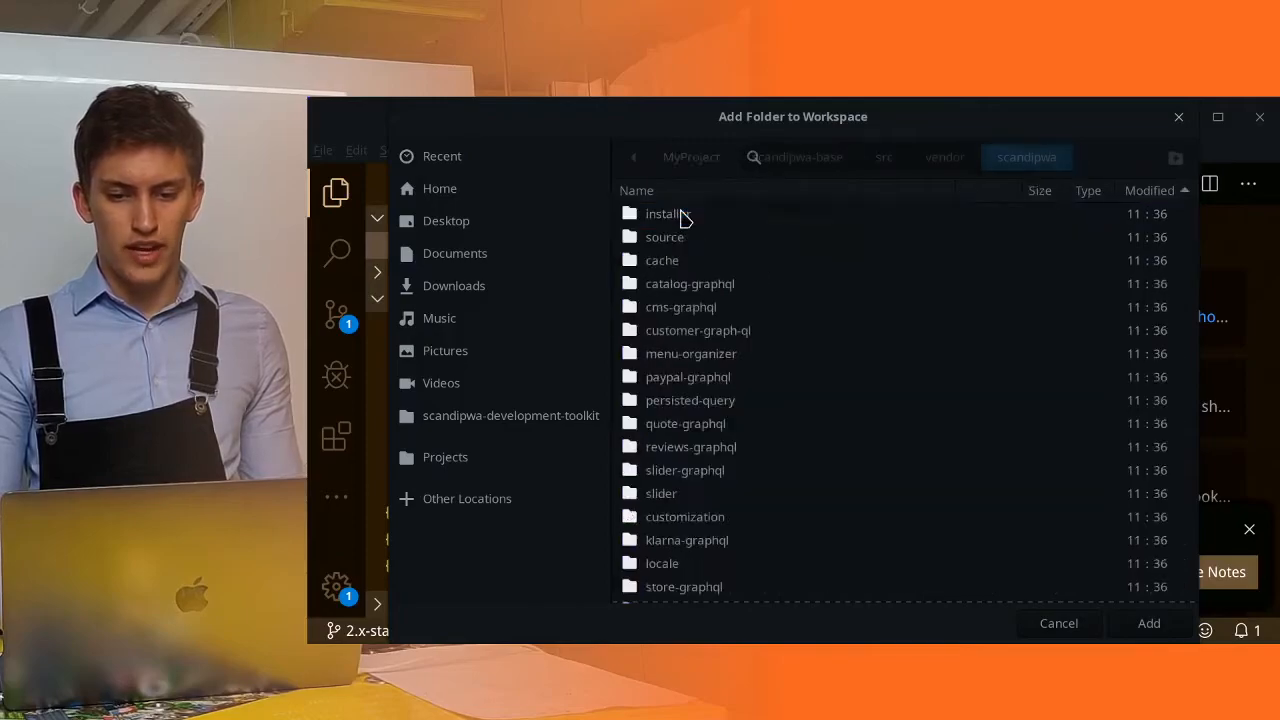
left_click(664, 237)
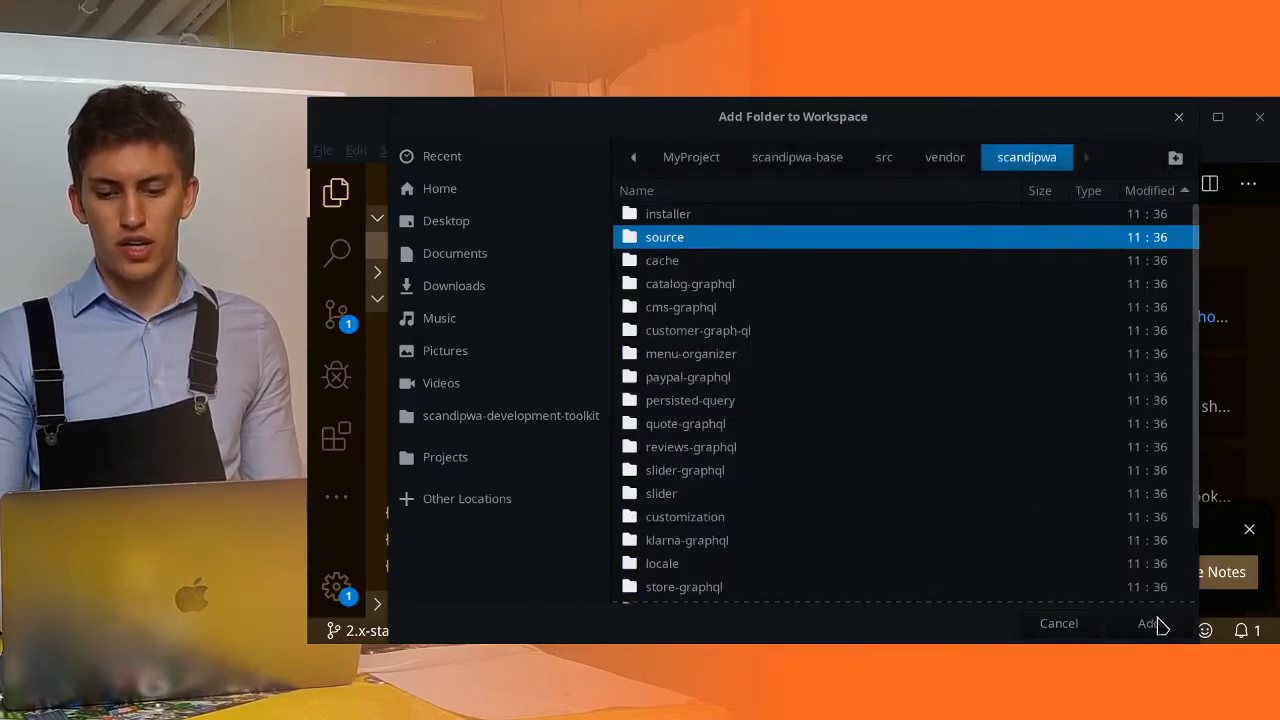
left_click(1148, 623)
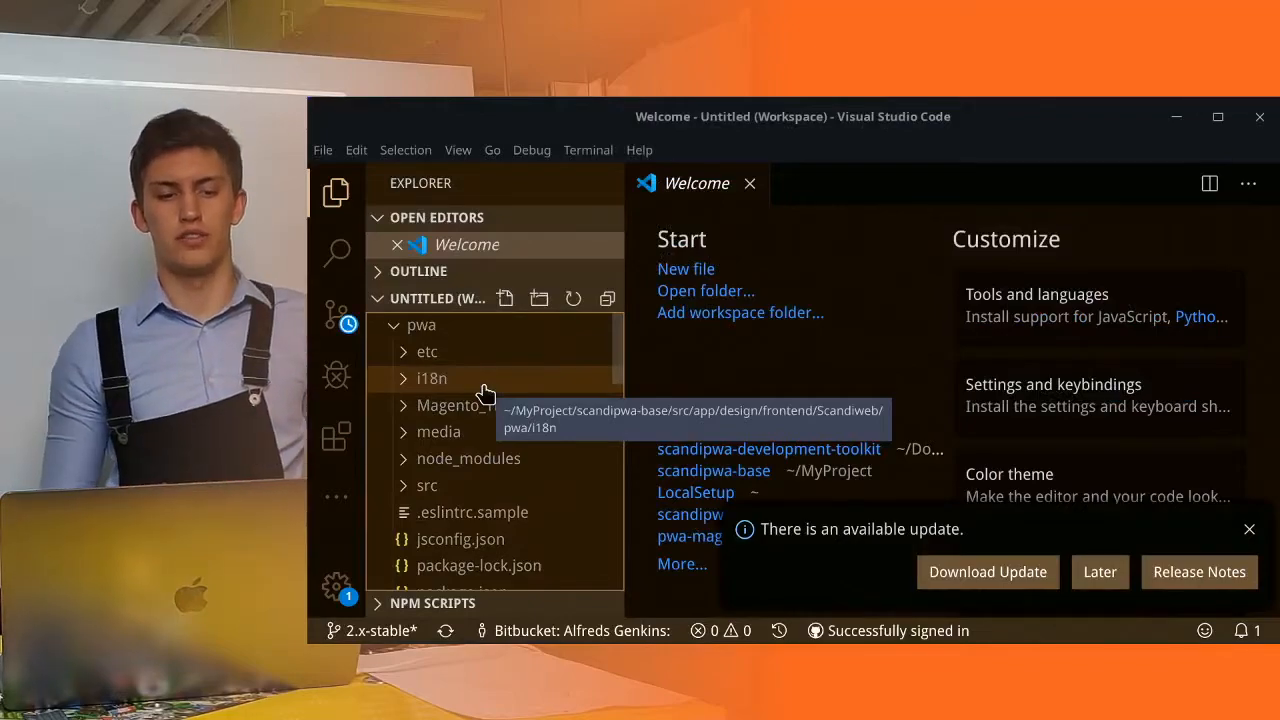
Browse the vendor source folder's app code in the Explorer, then collapse it.
left_click(421, 325)
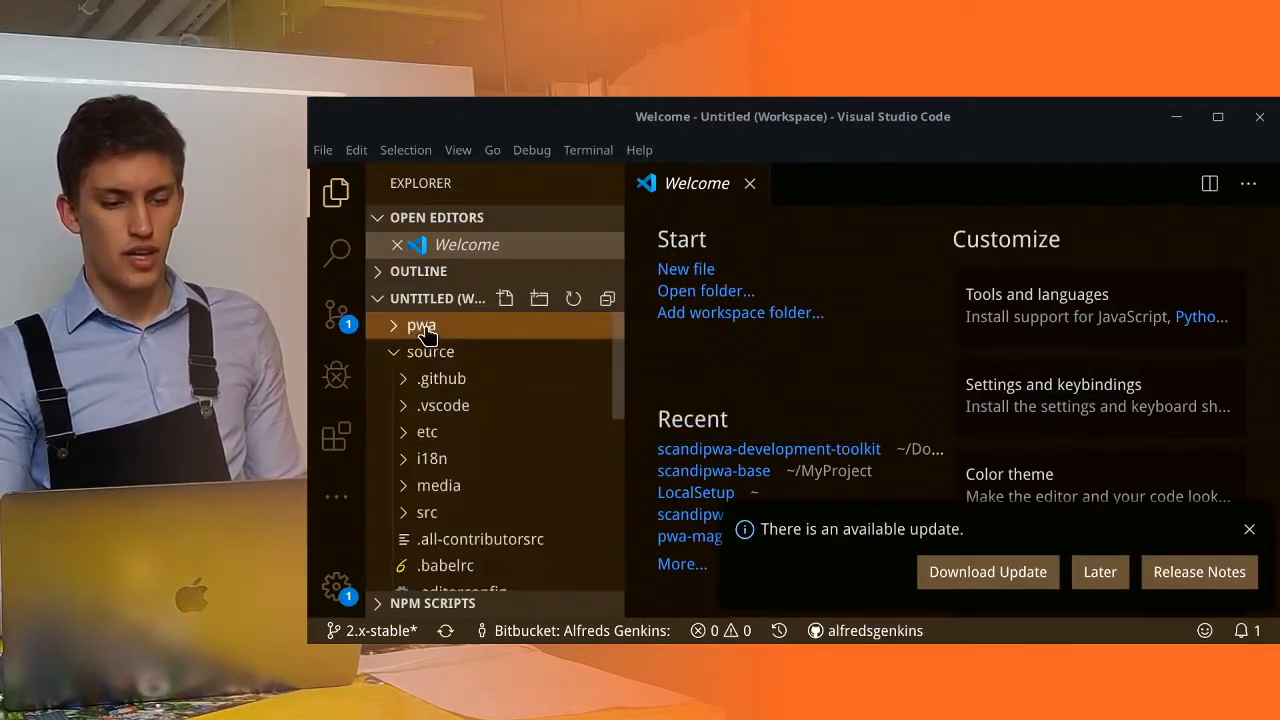
left_click(427, 512)
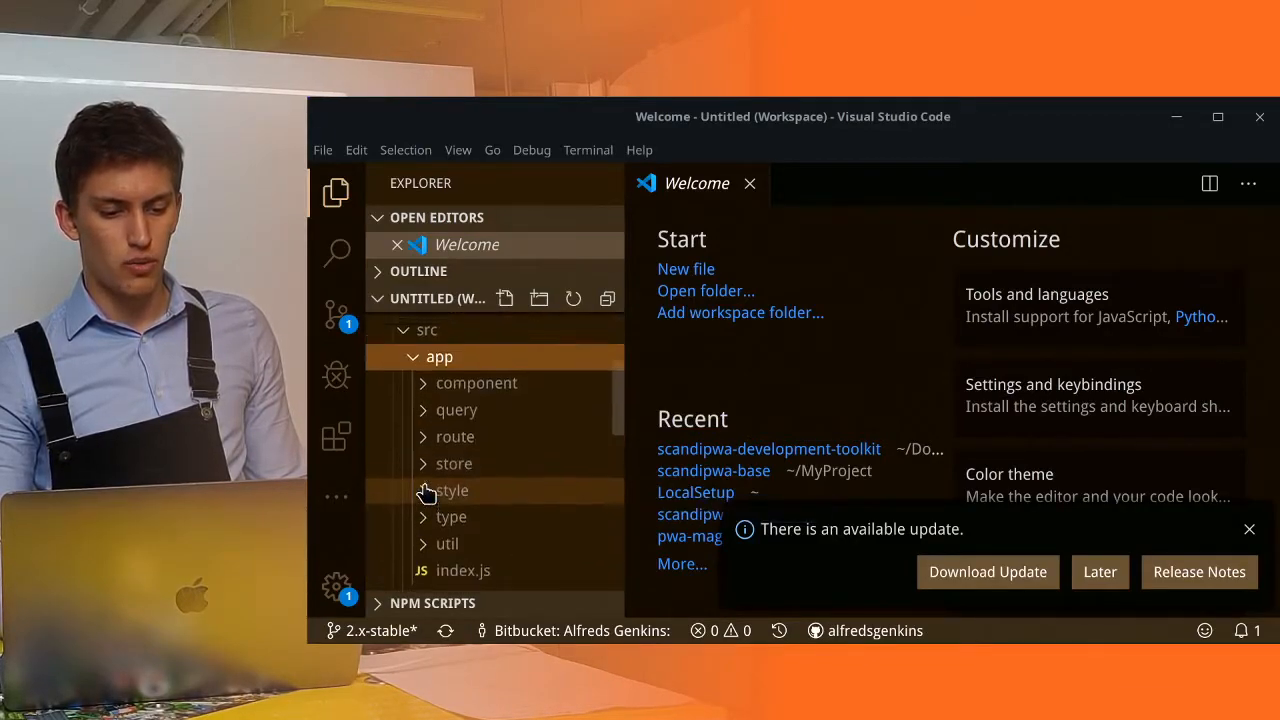
scroll("down", 3)
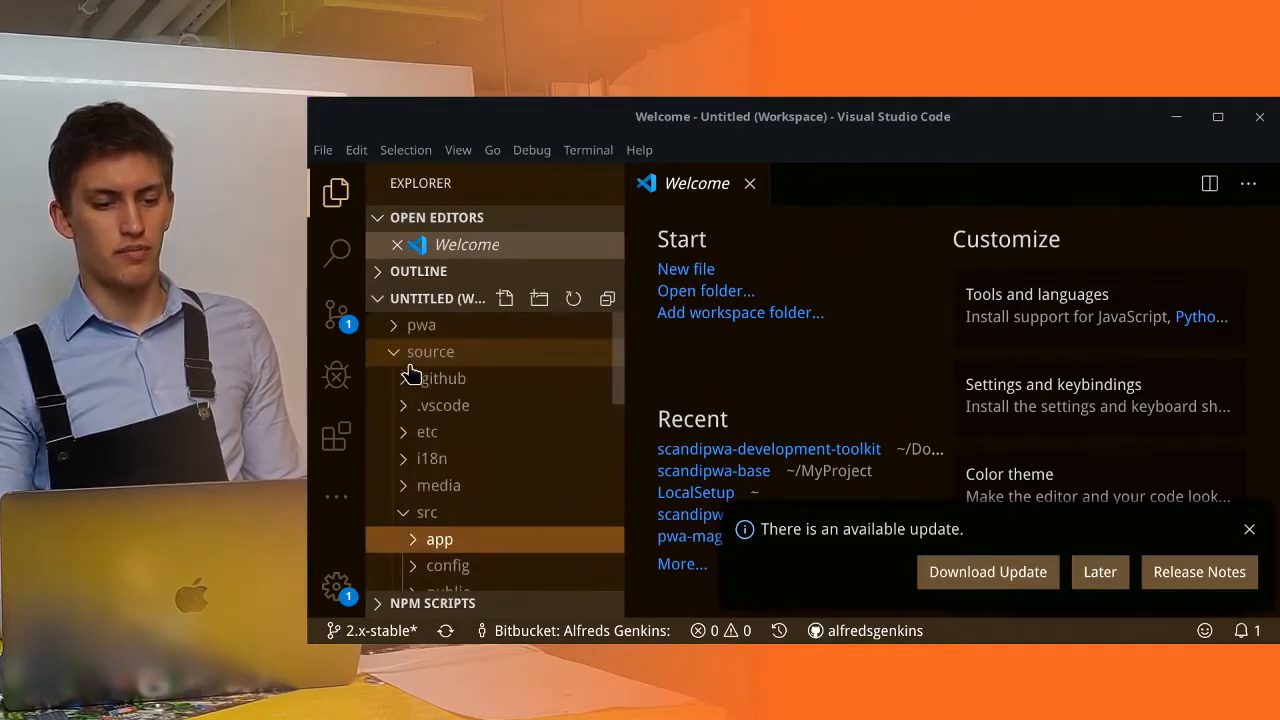
left_click(421, 325)
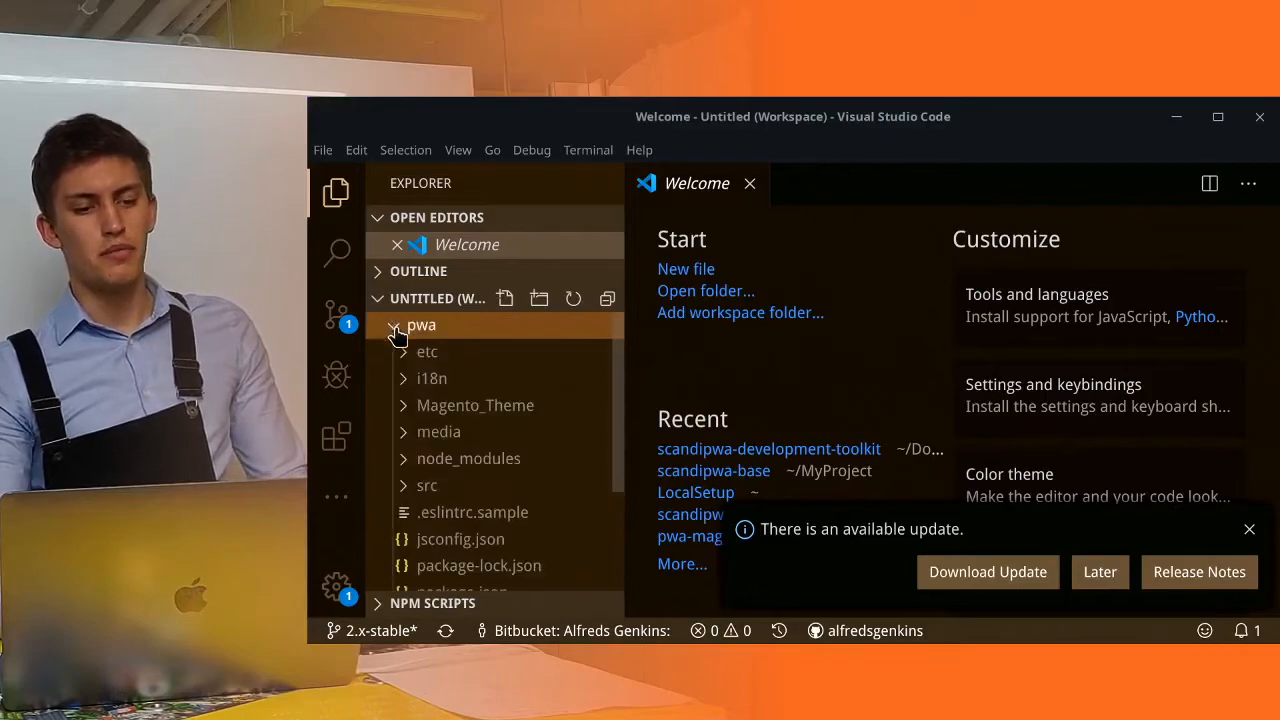
Expand the pwa theme's src folder and create an app folder inside it.
left_click(427, 485)
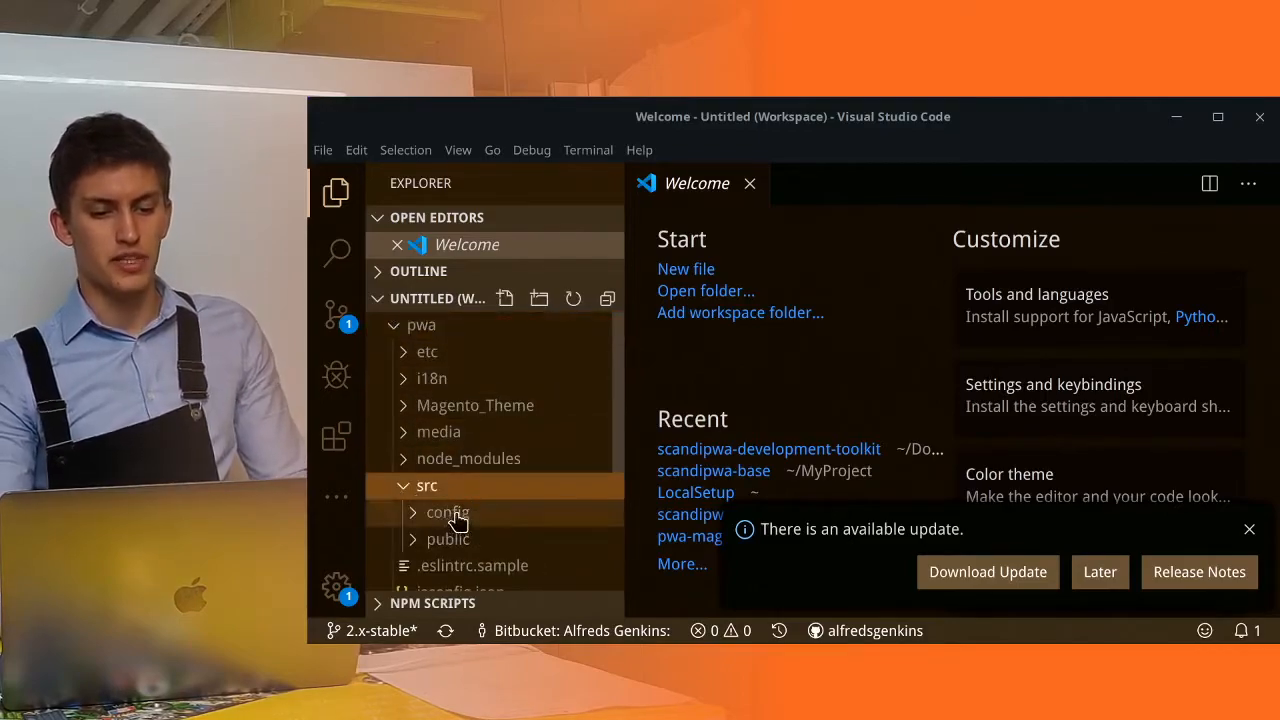
mouse_move(427, 486)
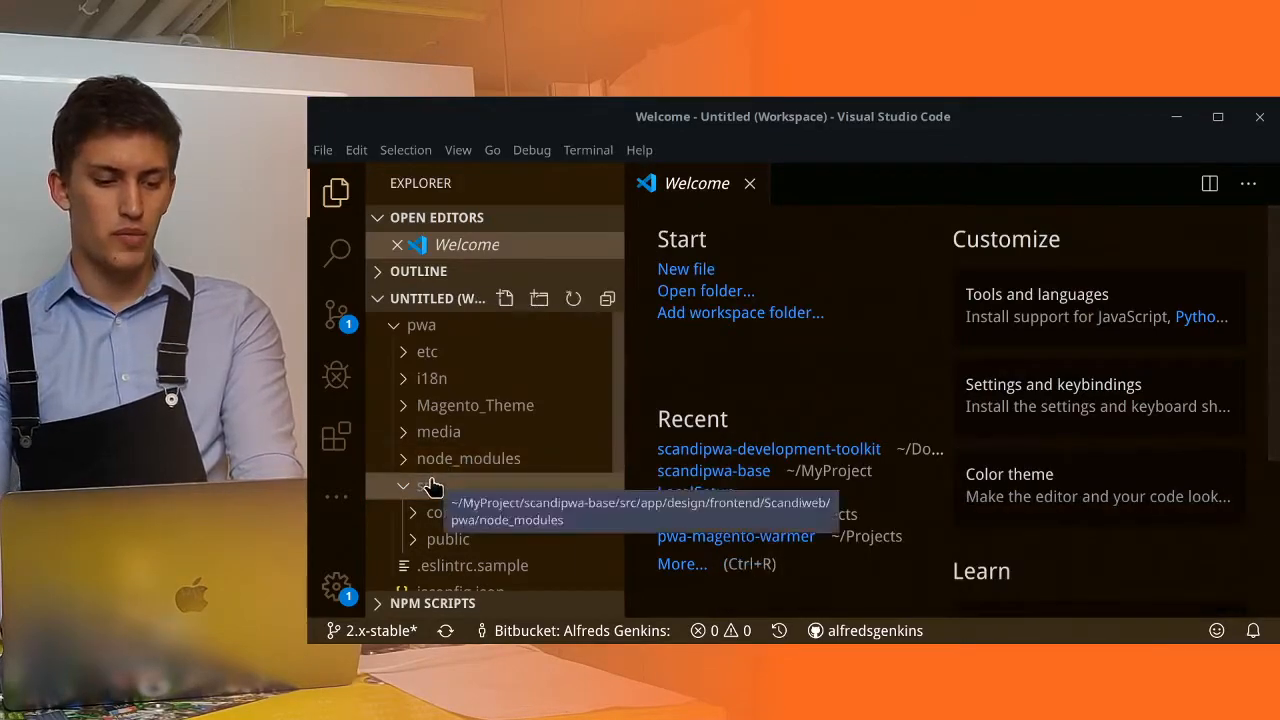
left_click(427, 485)
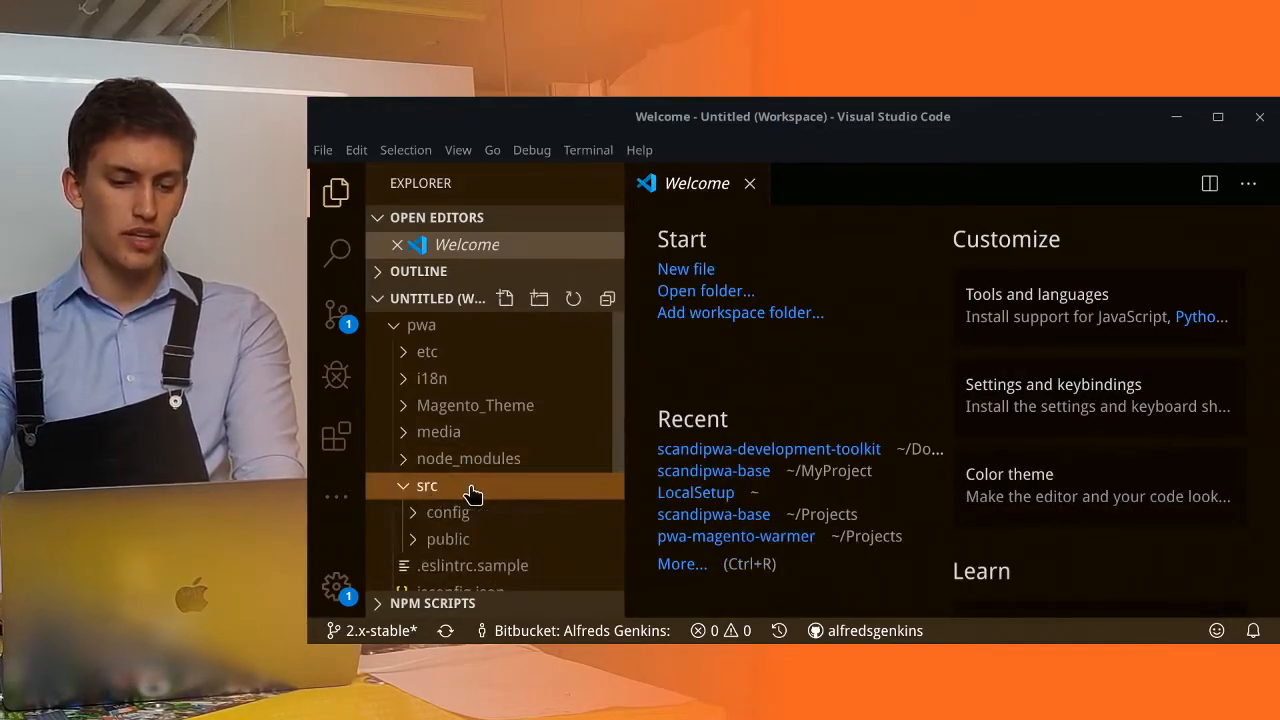
left_click(426, 485)
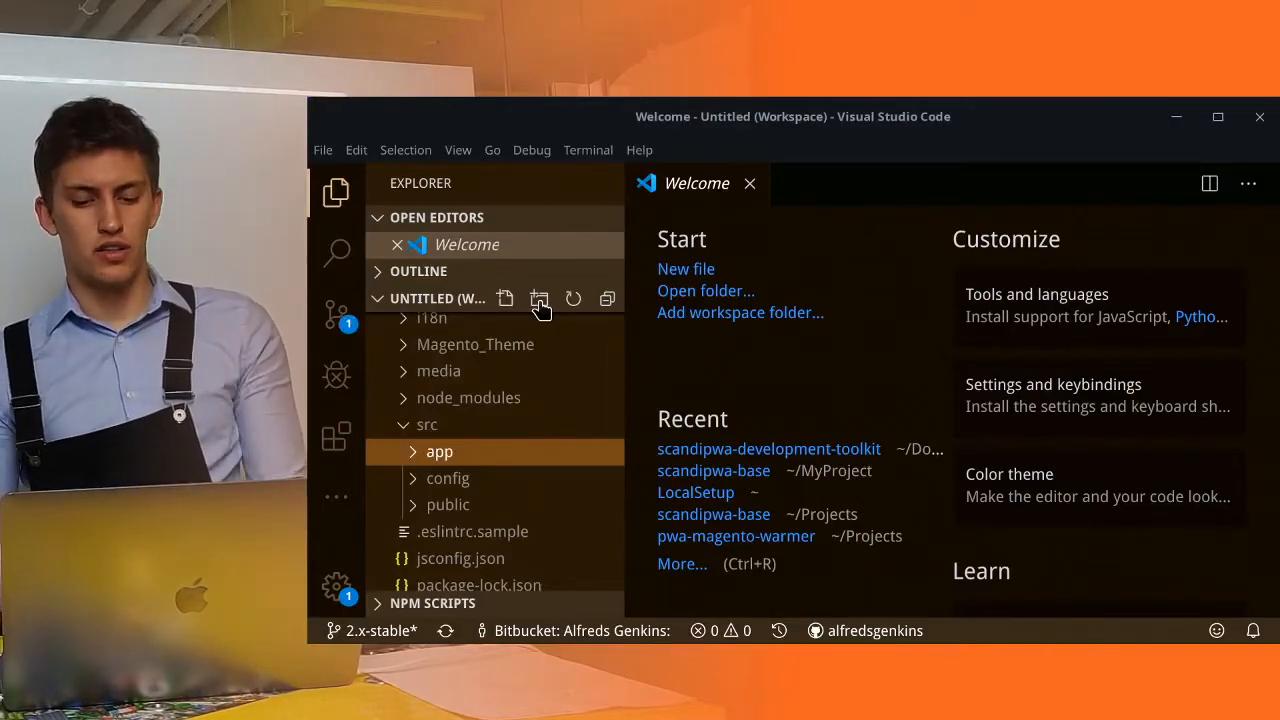
key("Ctrl+Shift+P")
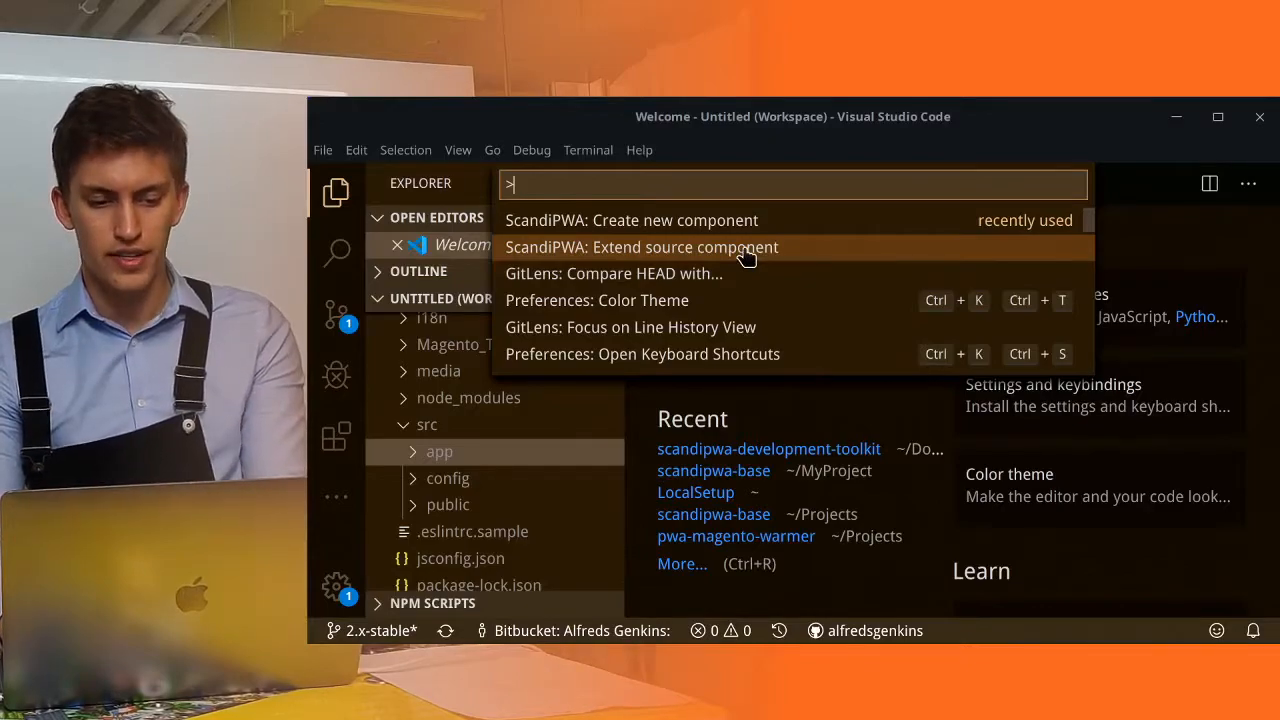
Run 'ScandiPWA: Extend source component' from the Command Palette, then close the Welcome tab.
type("extend")
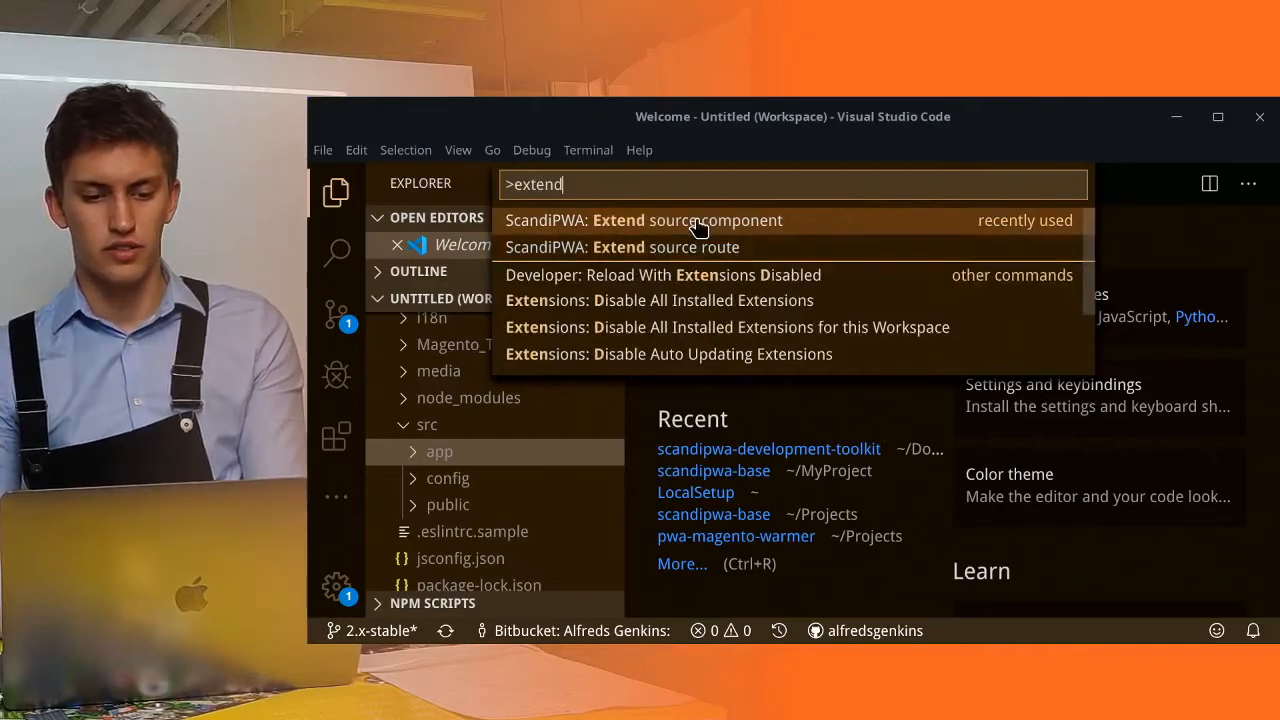
left_click(643, 220)
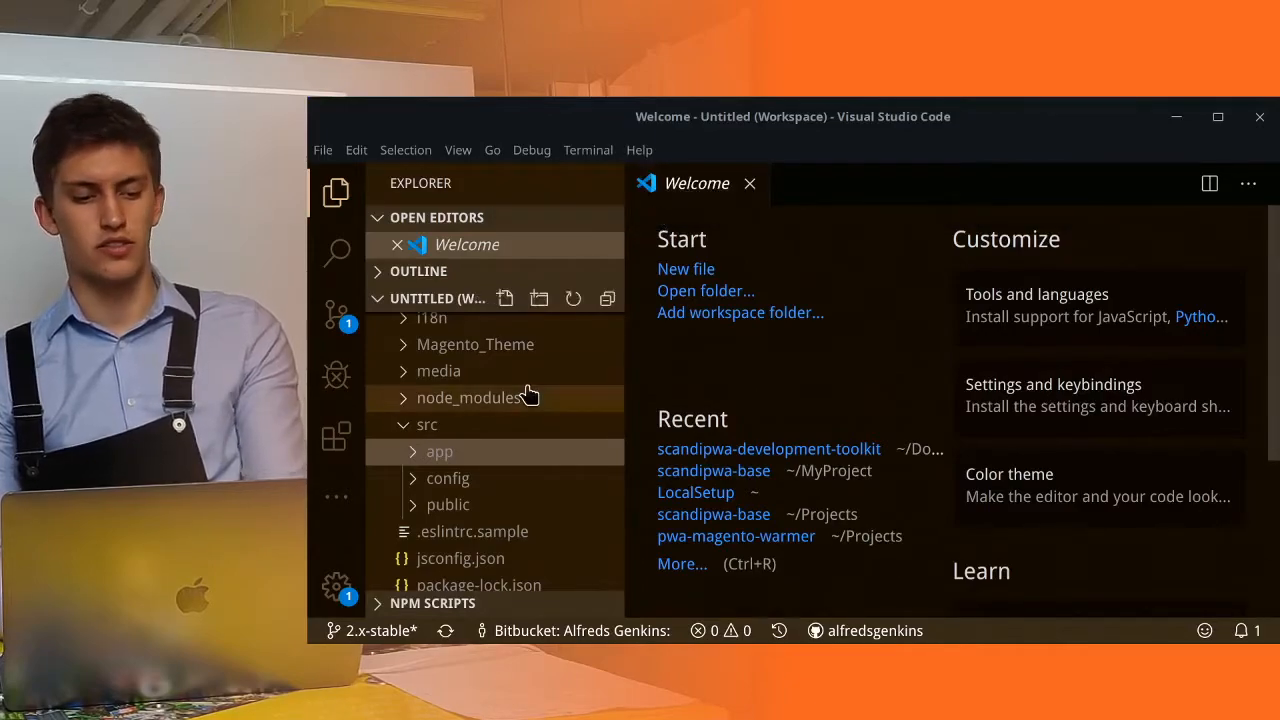
type("re")
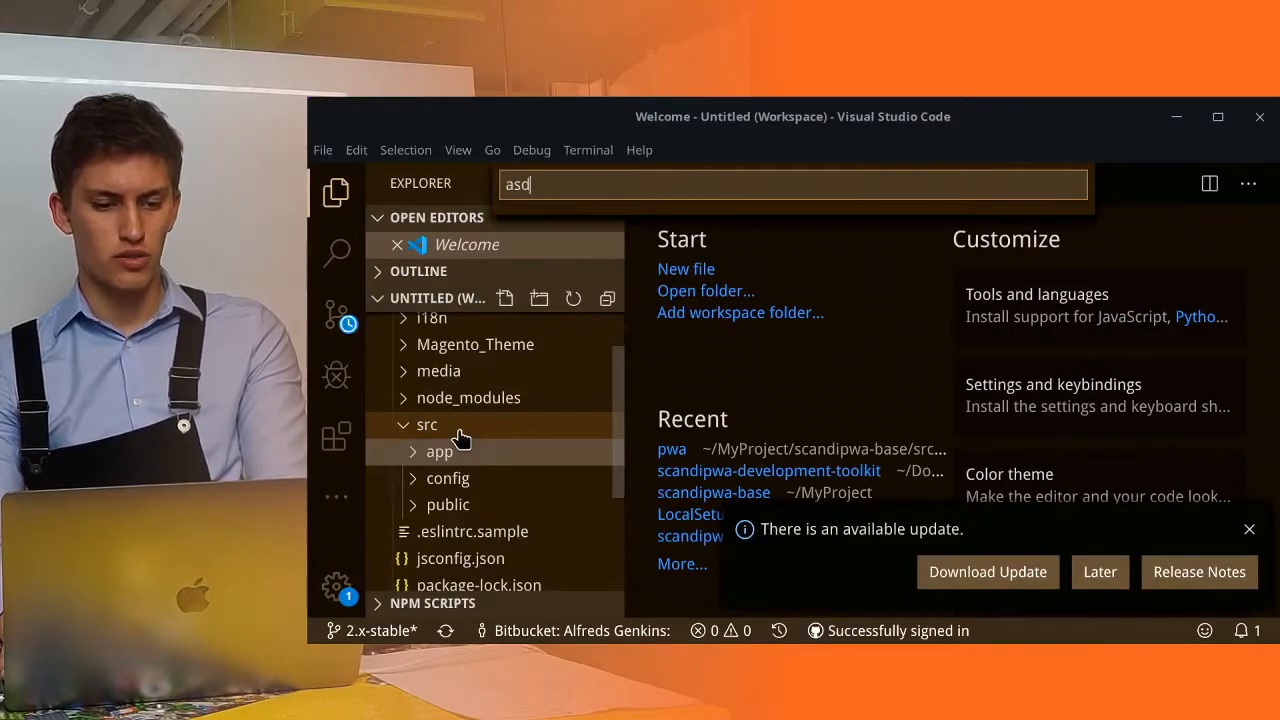
key("Enter")
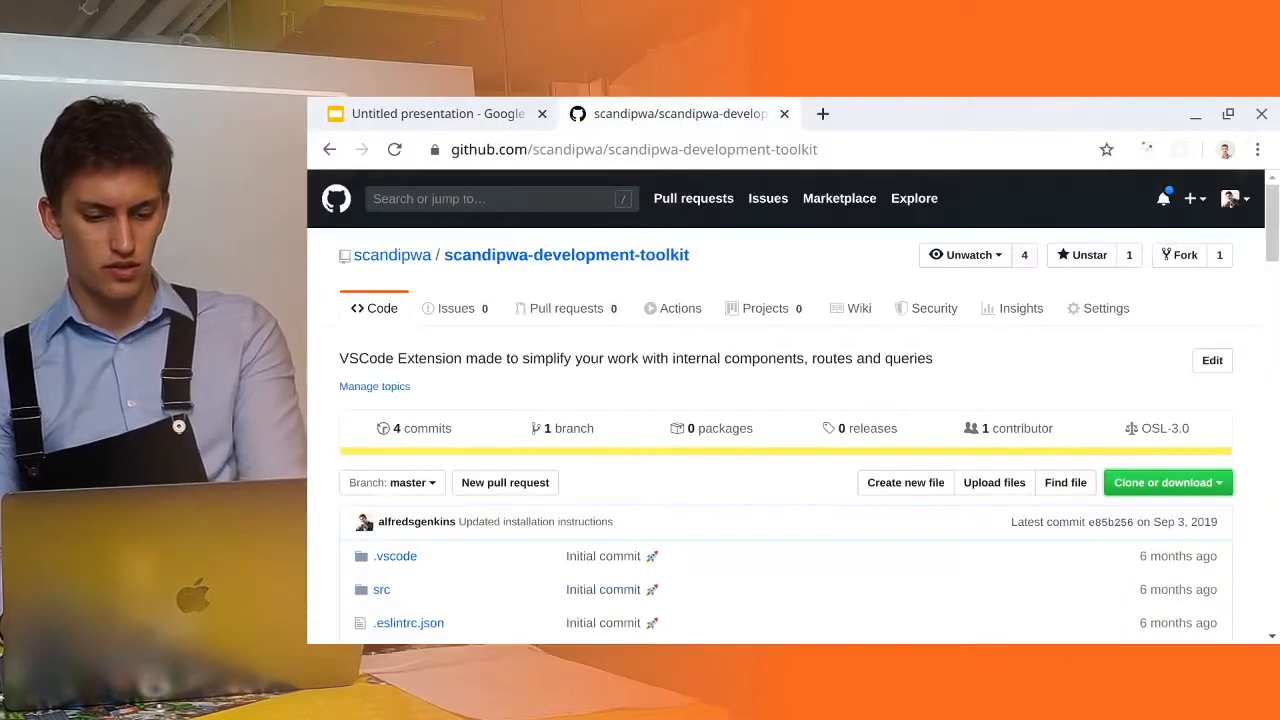
left_click(580, 621)
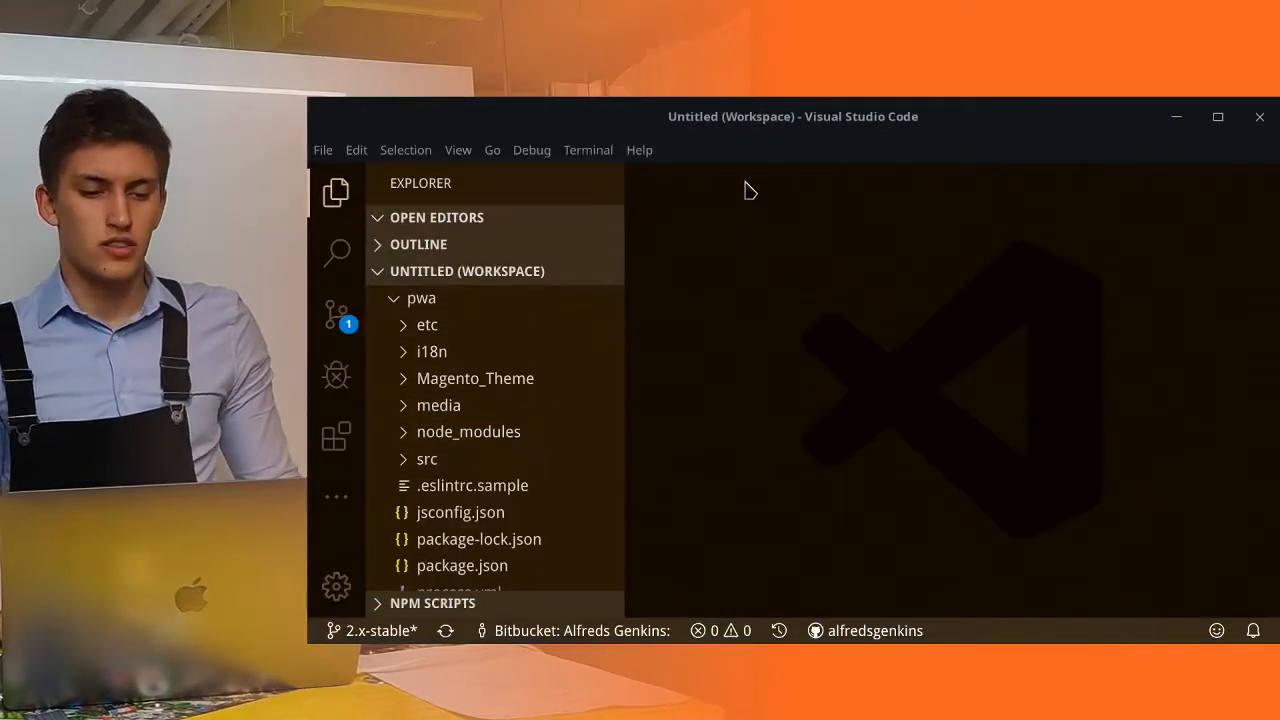
Set the Scandipwa: Source Path setting to ../../vendor/scandipwa/source.
left_click(322, 149)
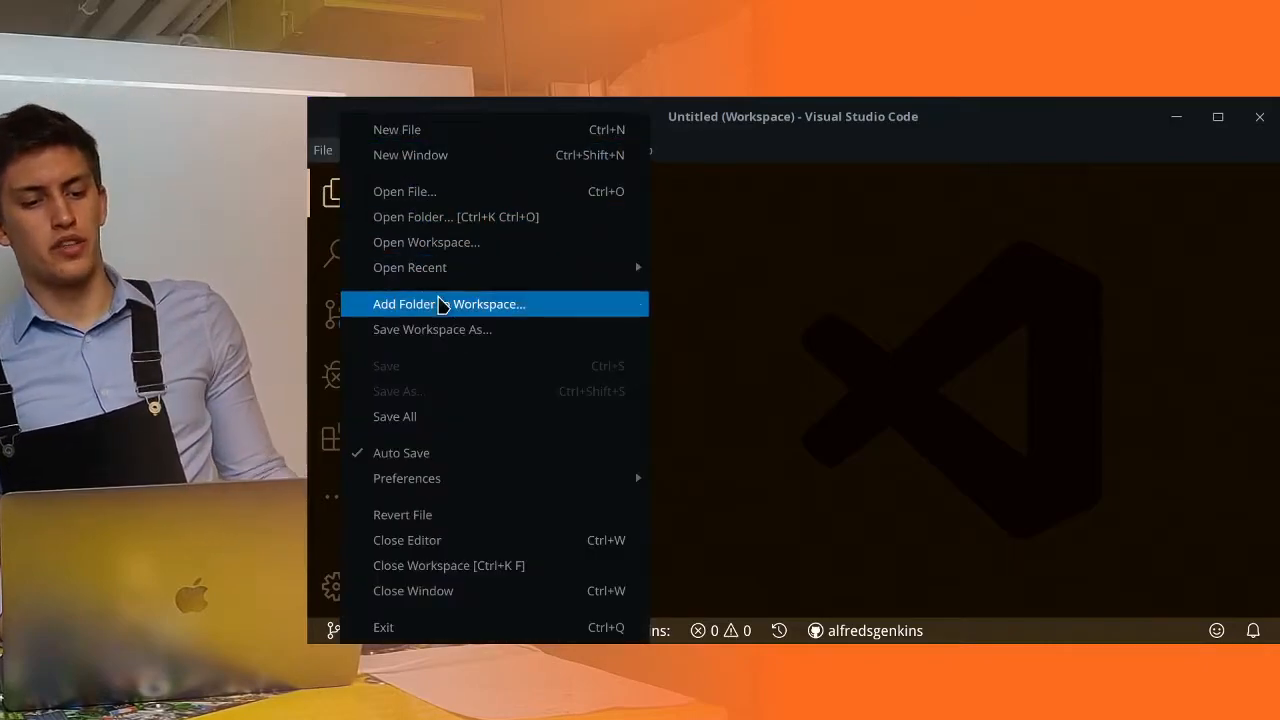
mouse_move(407, 478)
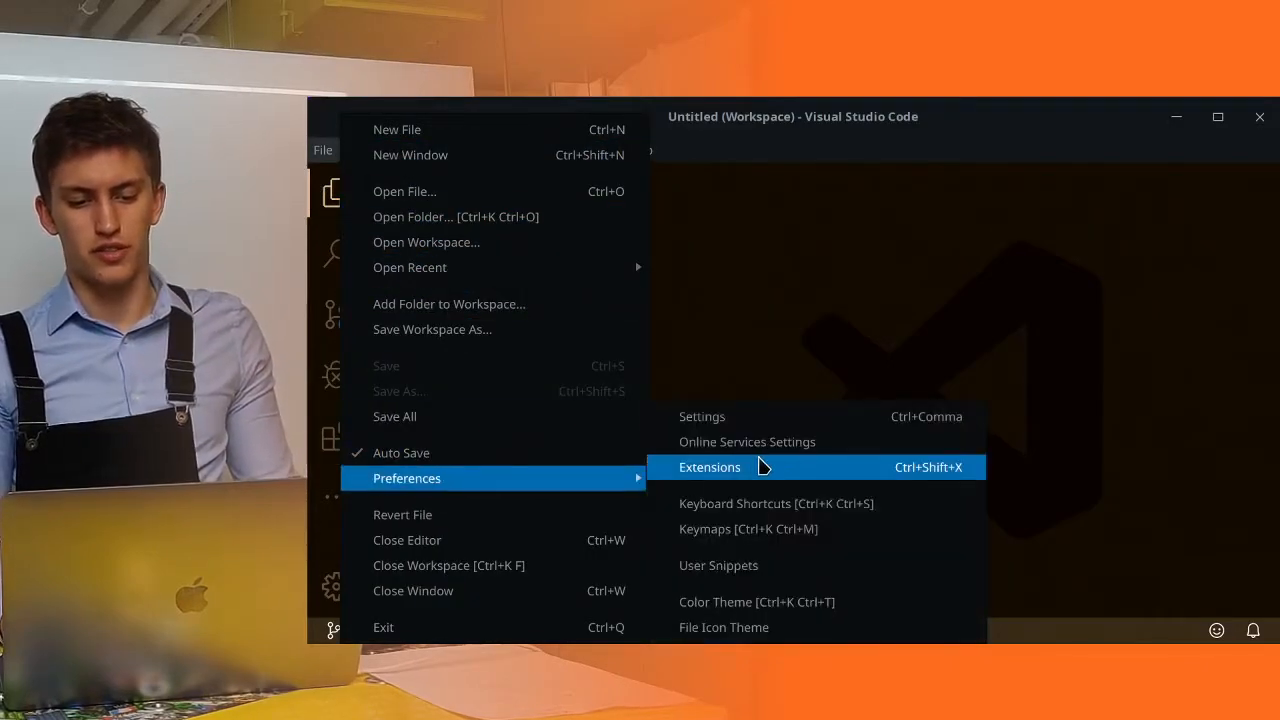
left_click(701, 416)
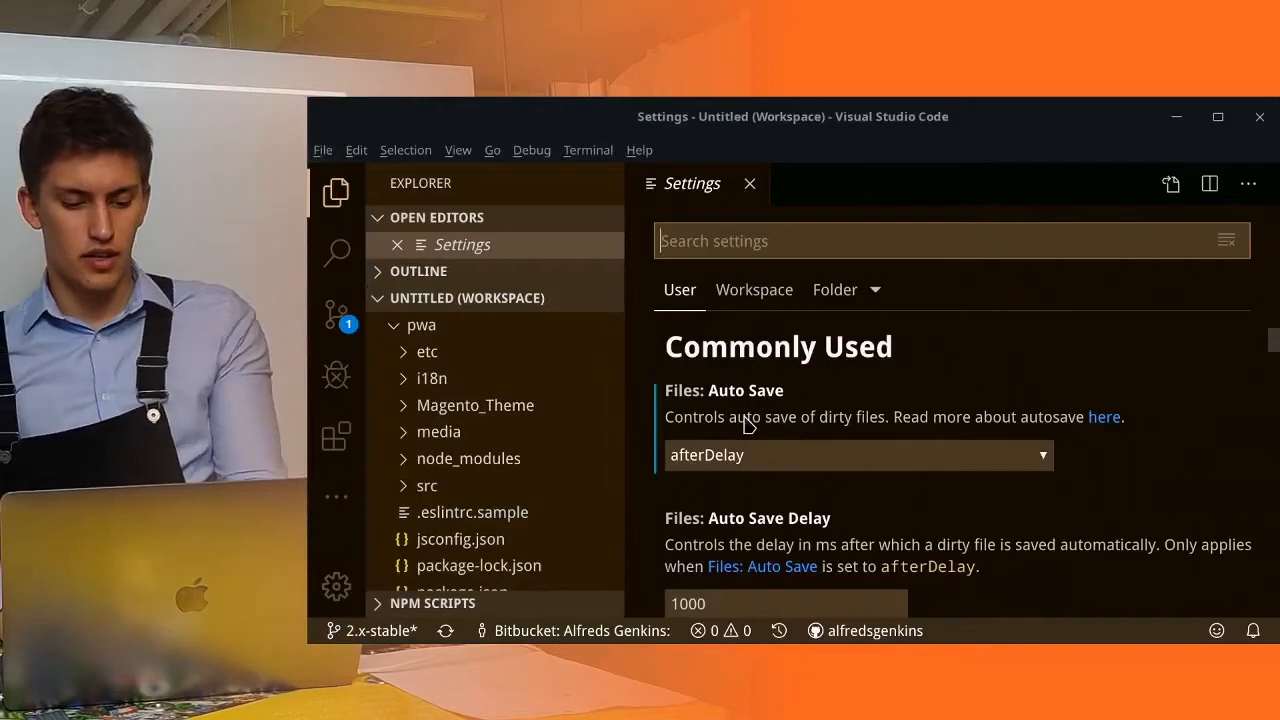
type("scandipwa")
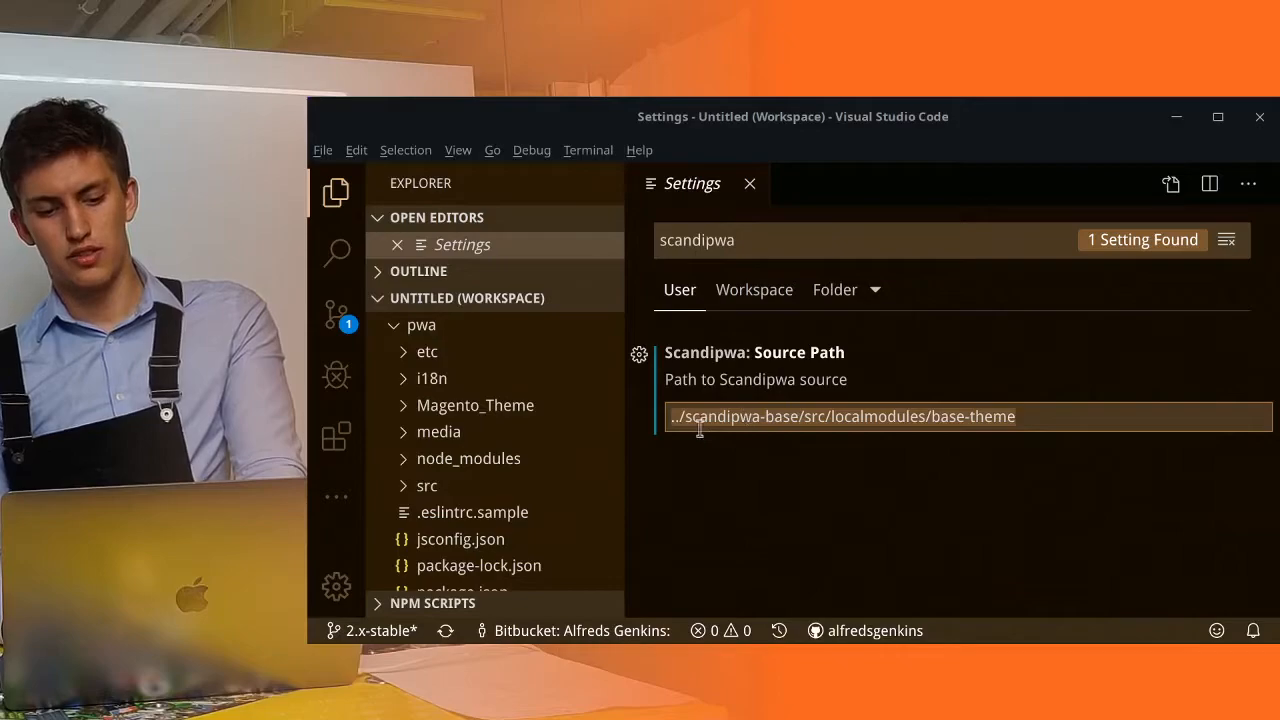
mouse_move(800, 426)
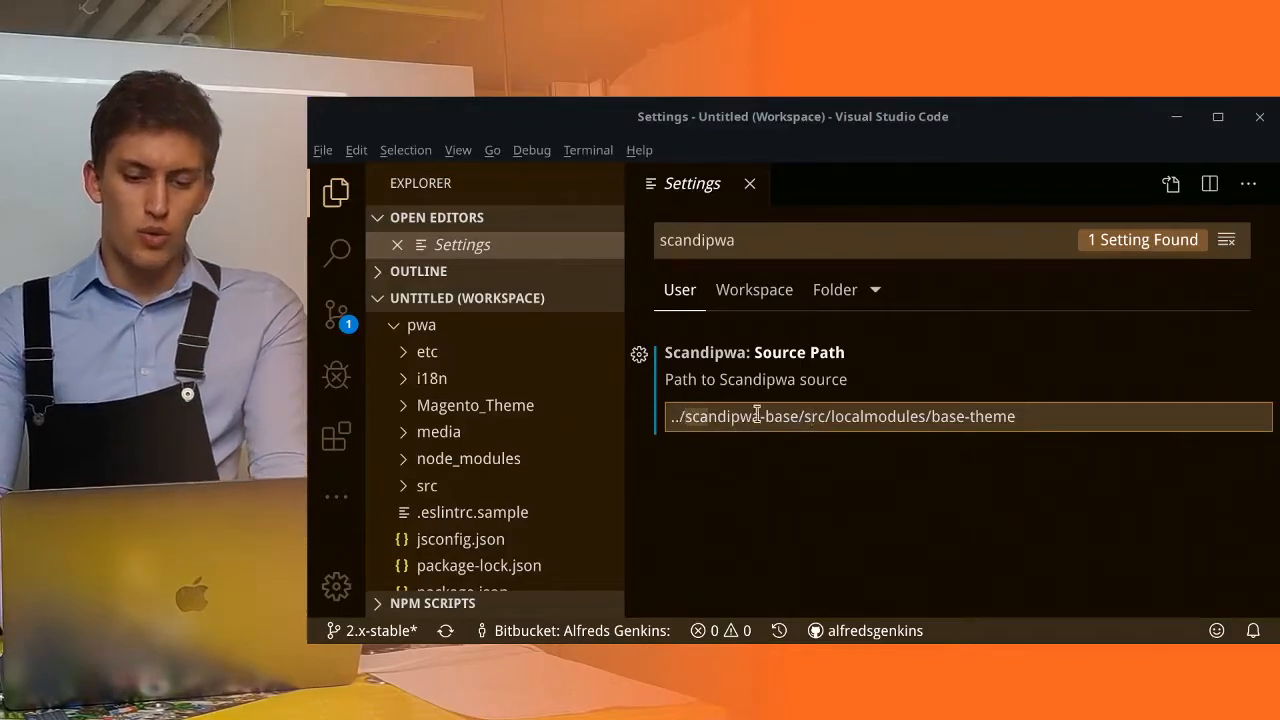
type("../../../../")
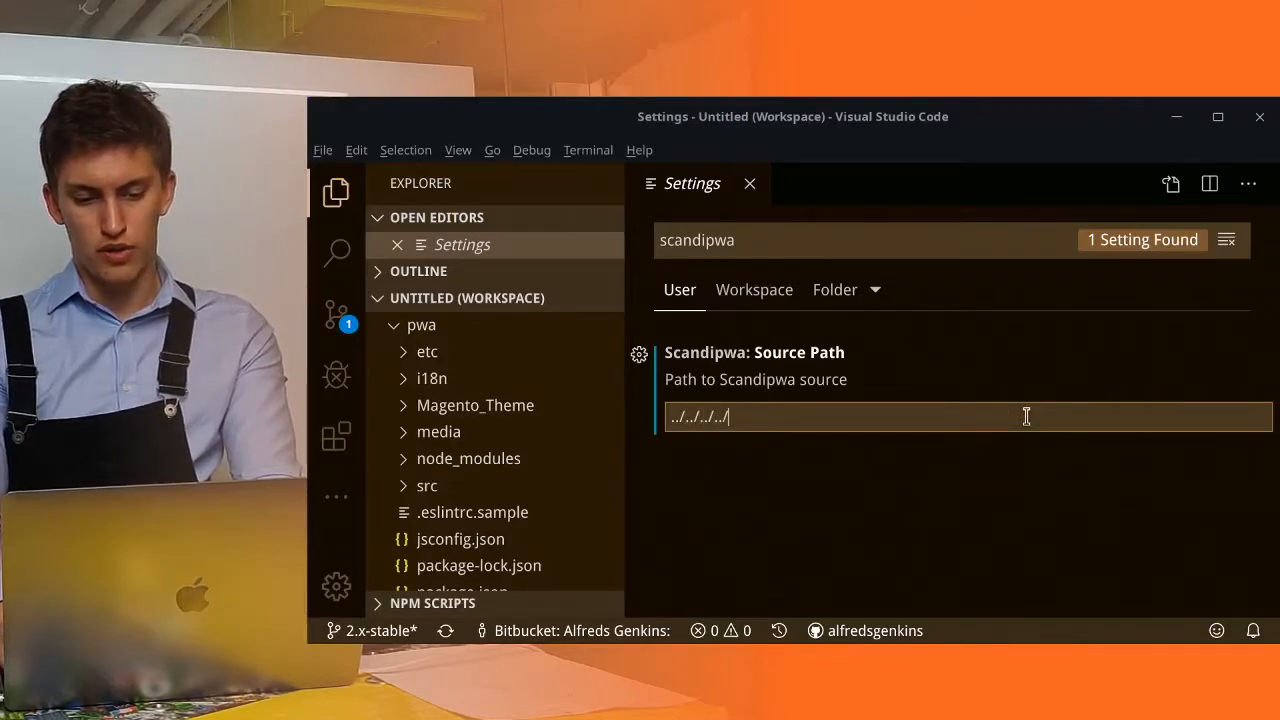
type("vendor/")
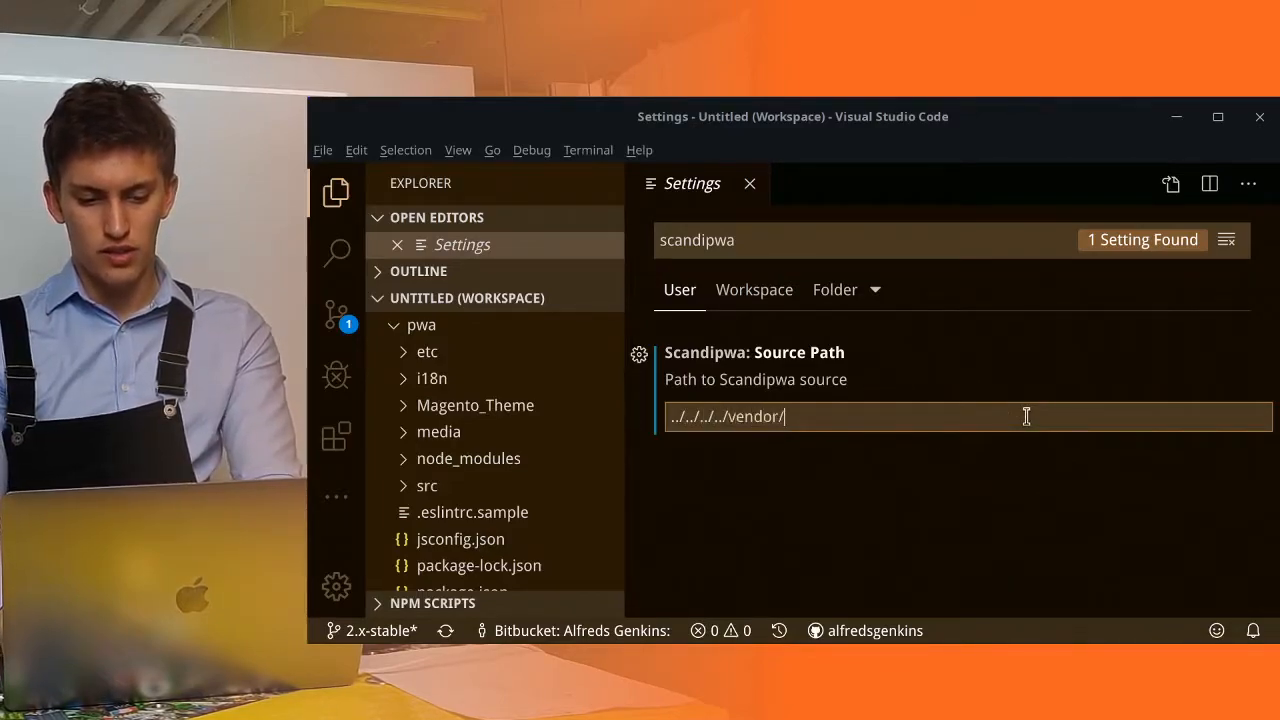
type("scandipwa/")
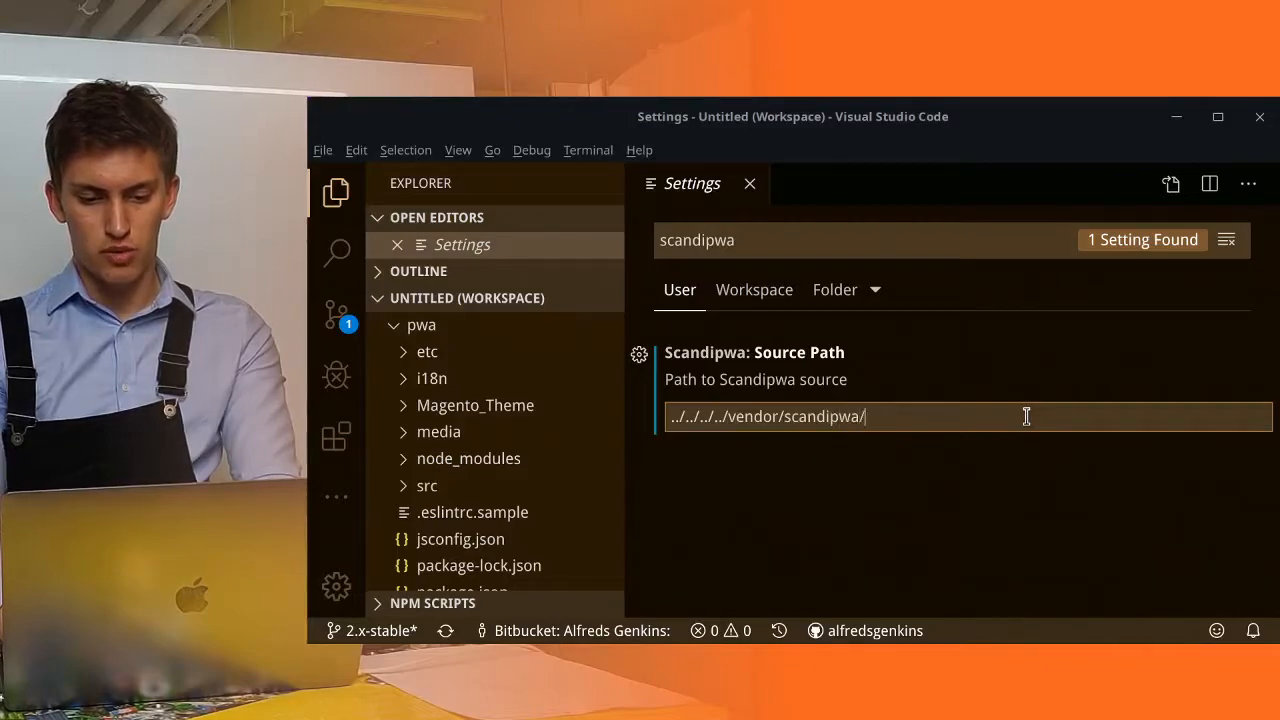
type("source")
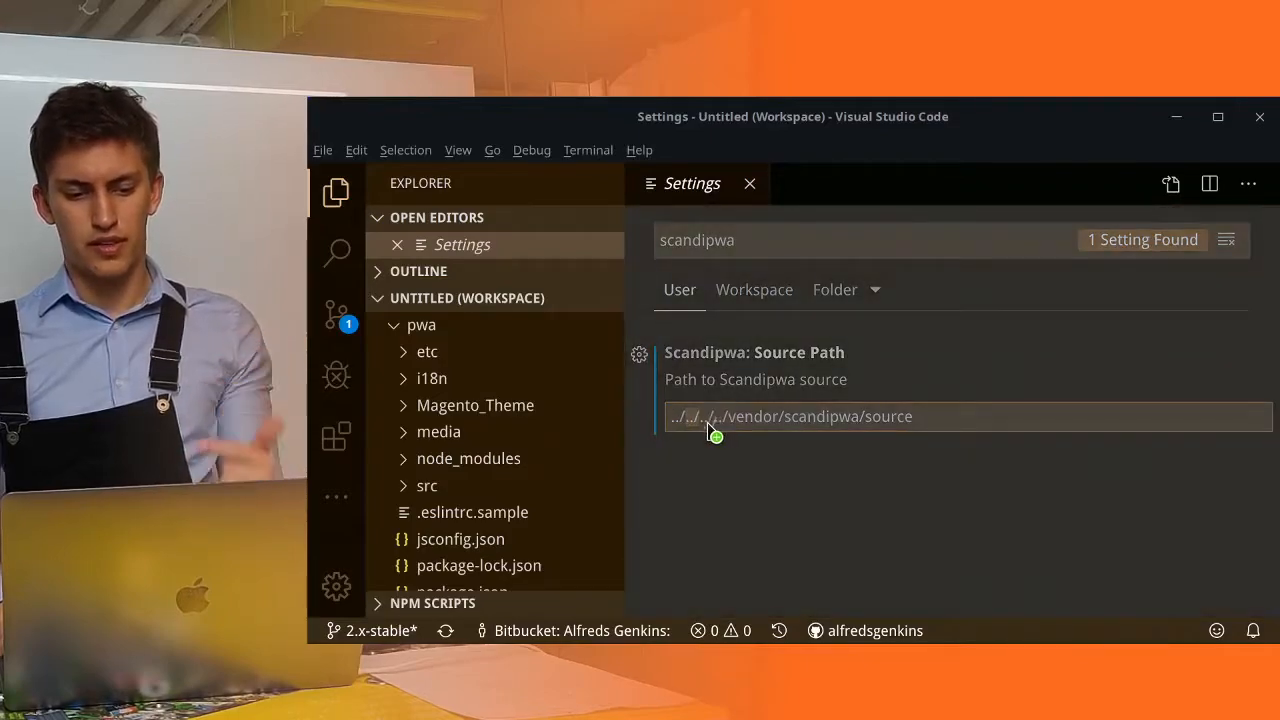
left_click(720, 416)
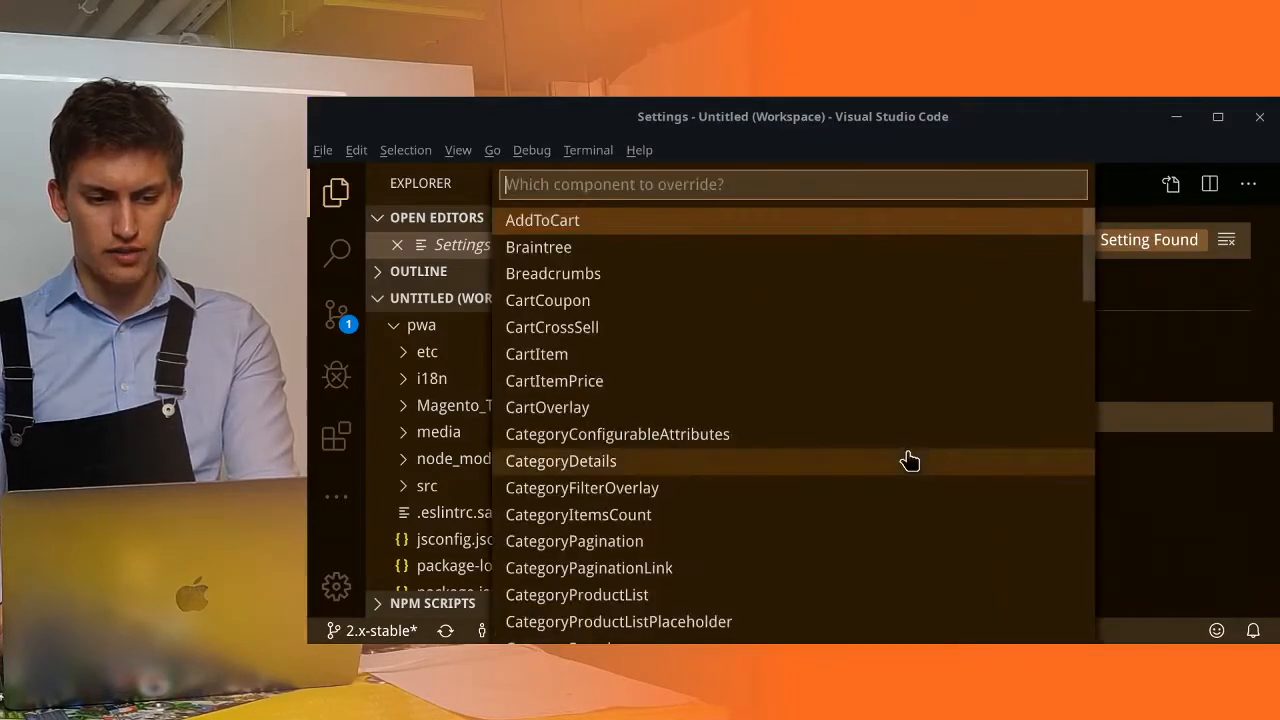
mouse_move(719, 381)
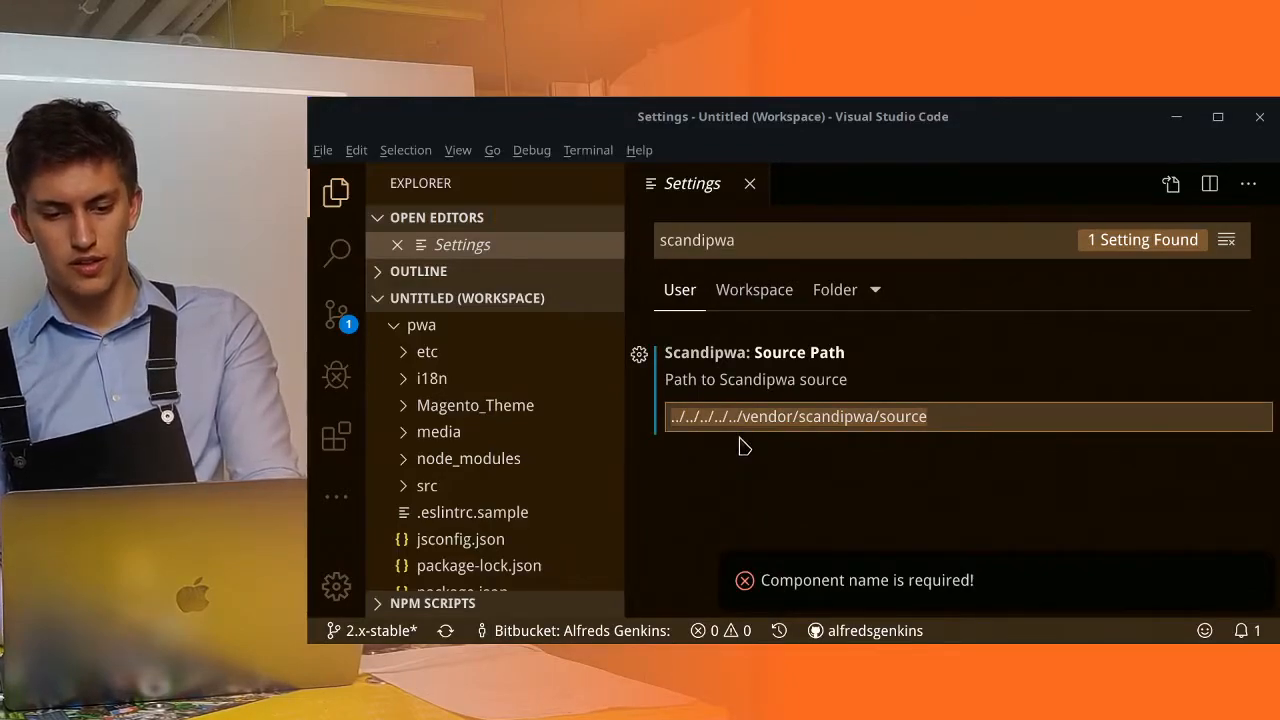
mouse_move(925, 310)
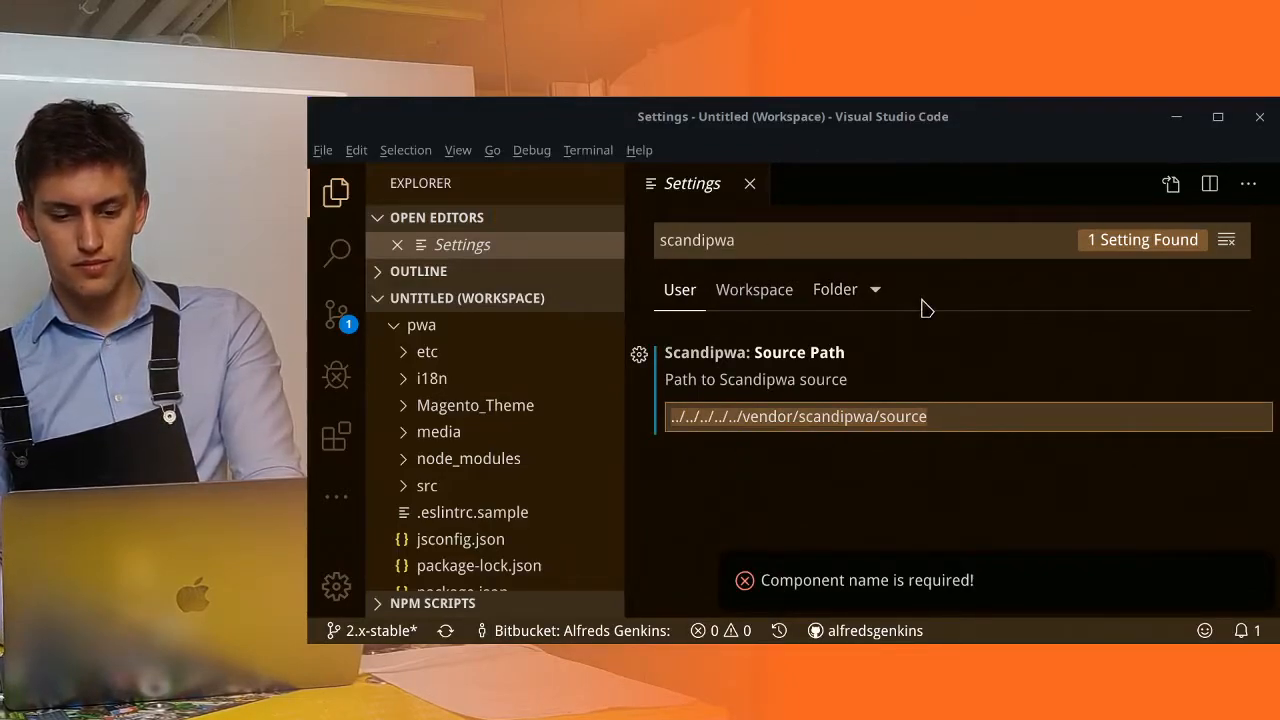
Extend the Breadcrumbs source component via the ScandiPWA command, selecting its class.
key("Ctrl+Shift+P")
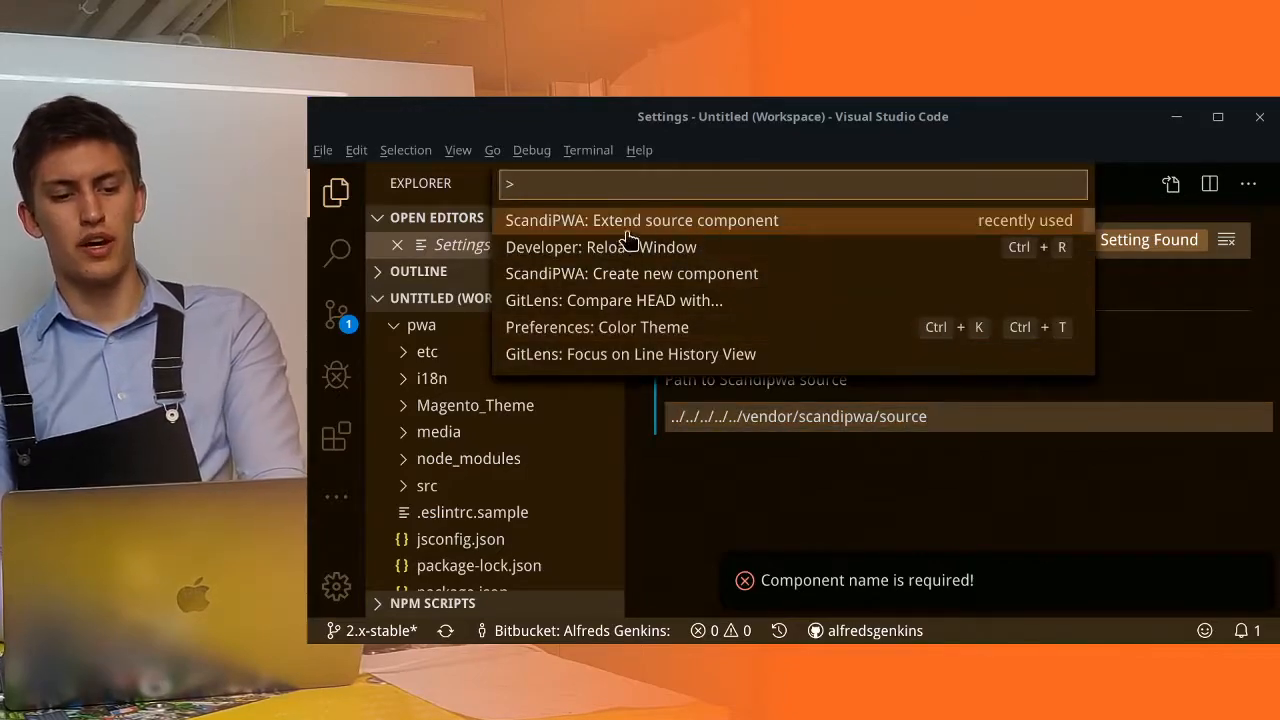
left_click(641, 220)
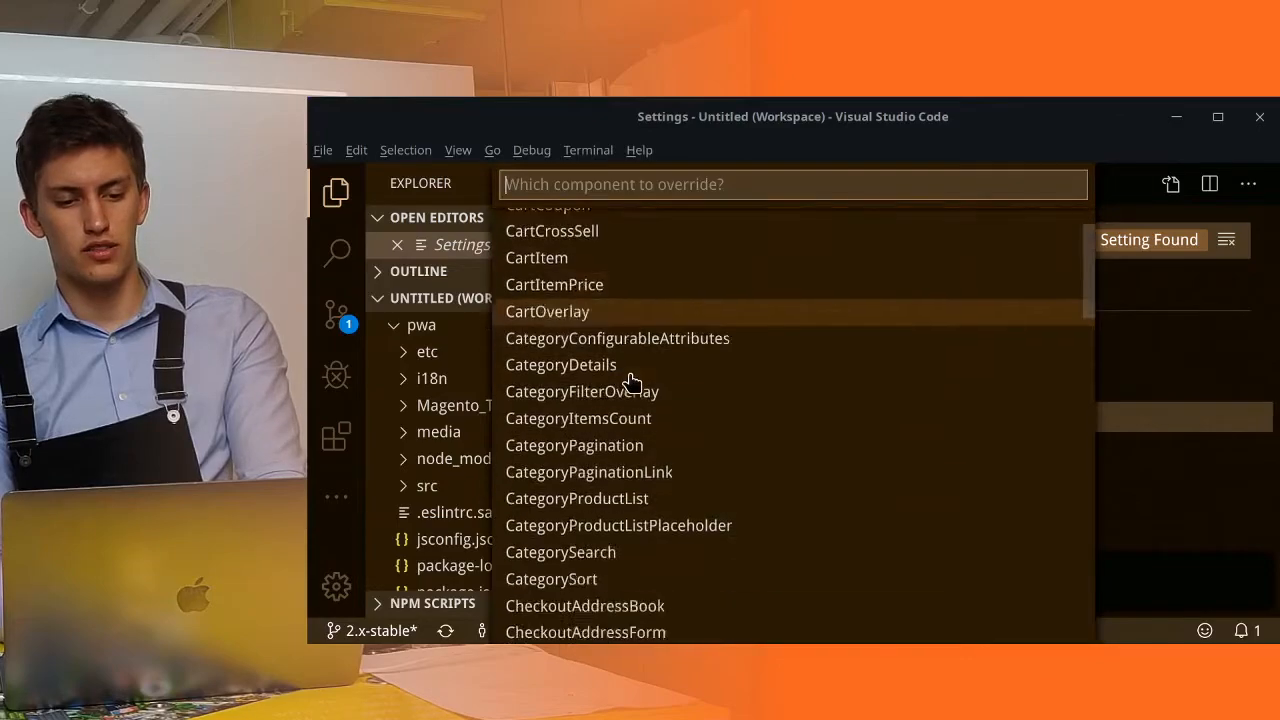
scroll("down", 3)
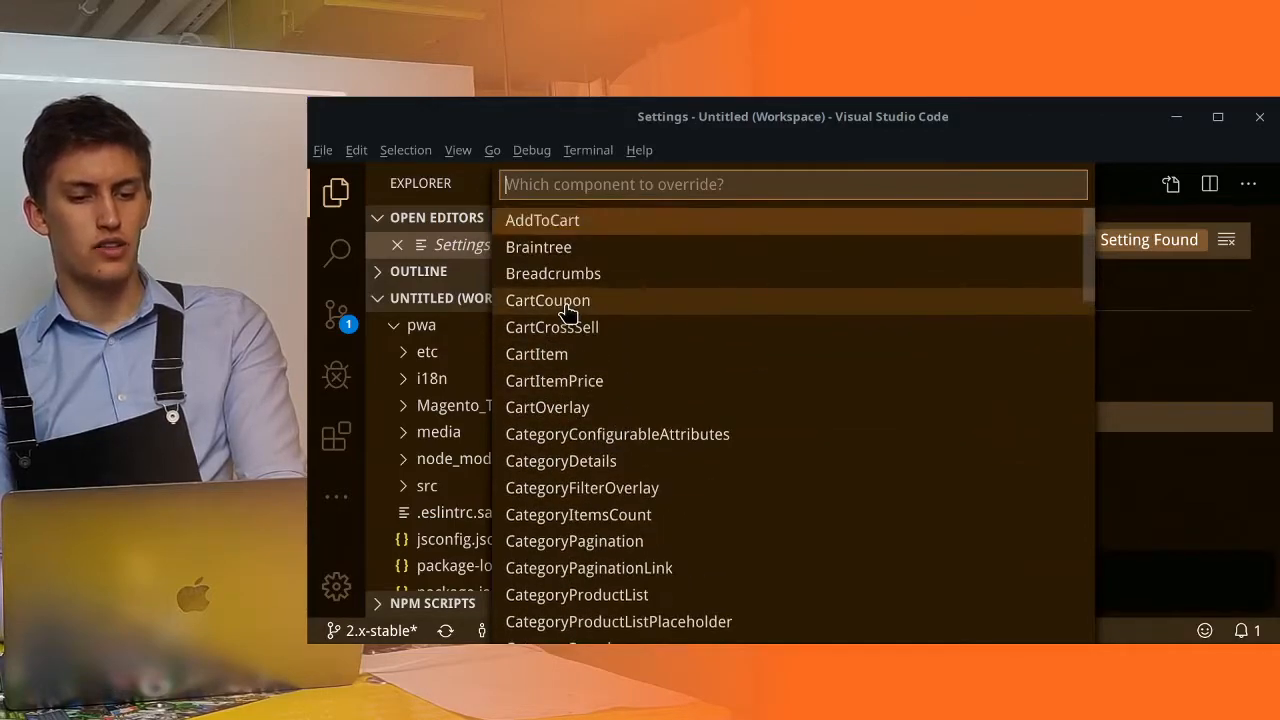
mouse_move(575, 327)
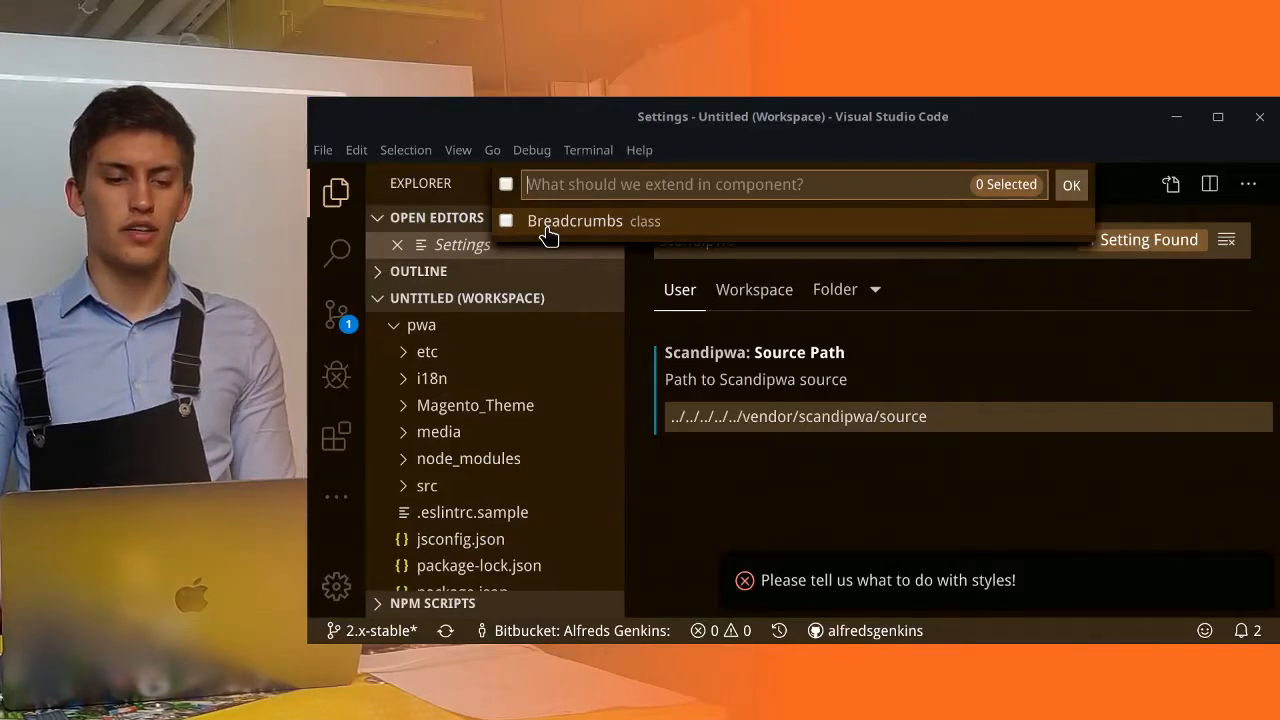
left_click(505, 220)
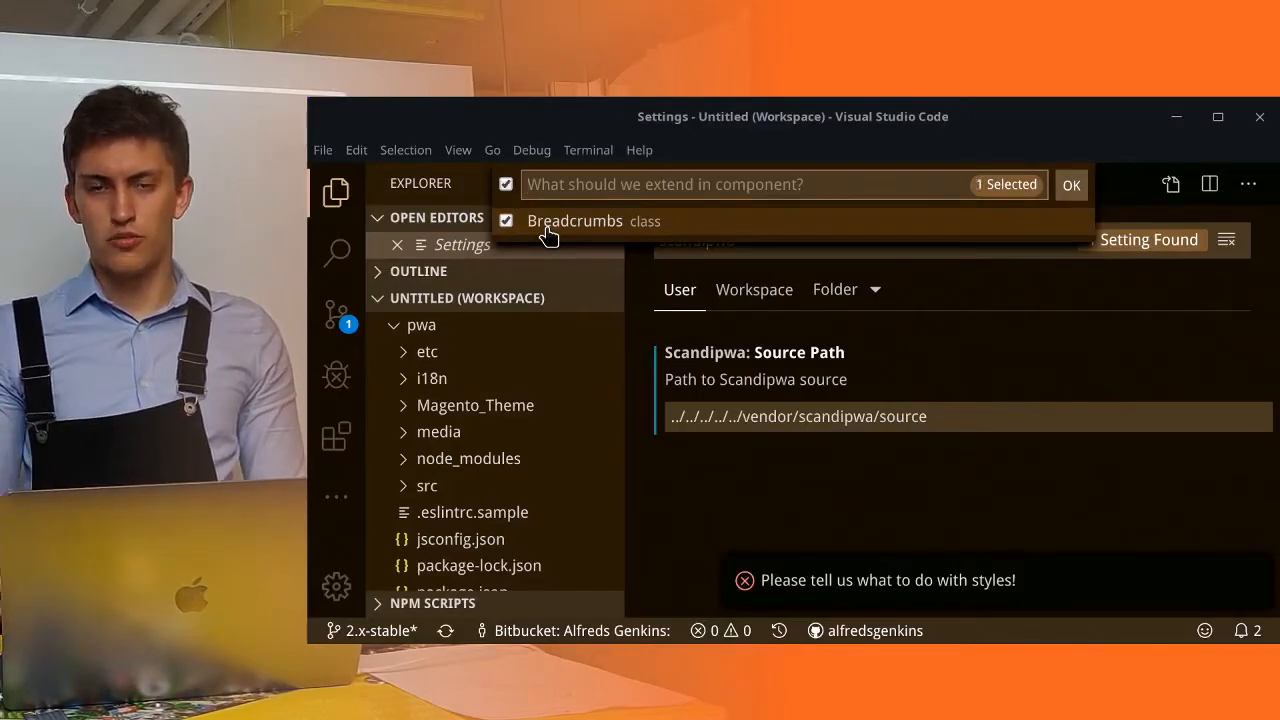
left_click(506, 221)
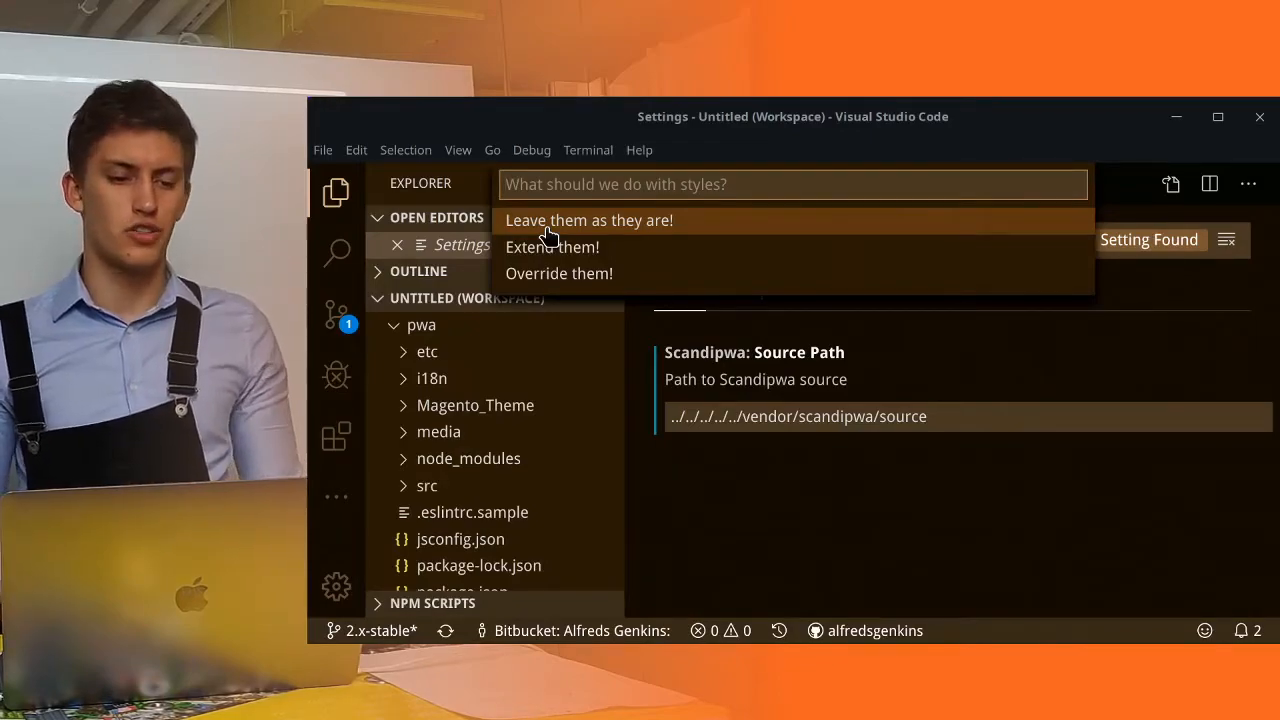
Leave the styles unchanged, delete the stray 'undefined' file, and open Breadcrumbs.component.js.
left_click(589, 220)
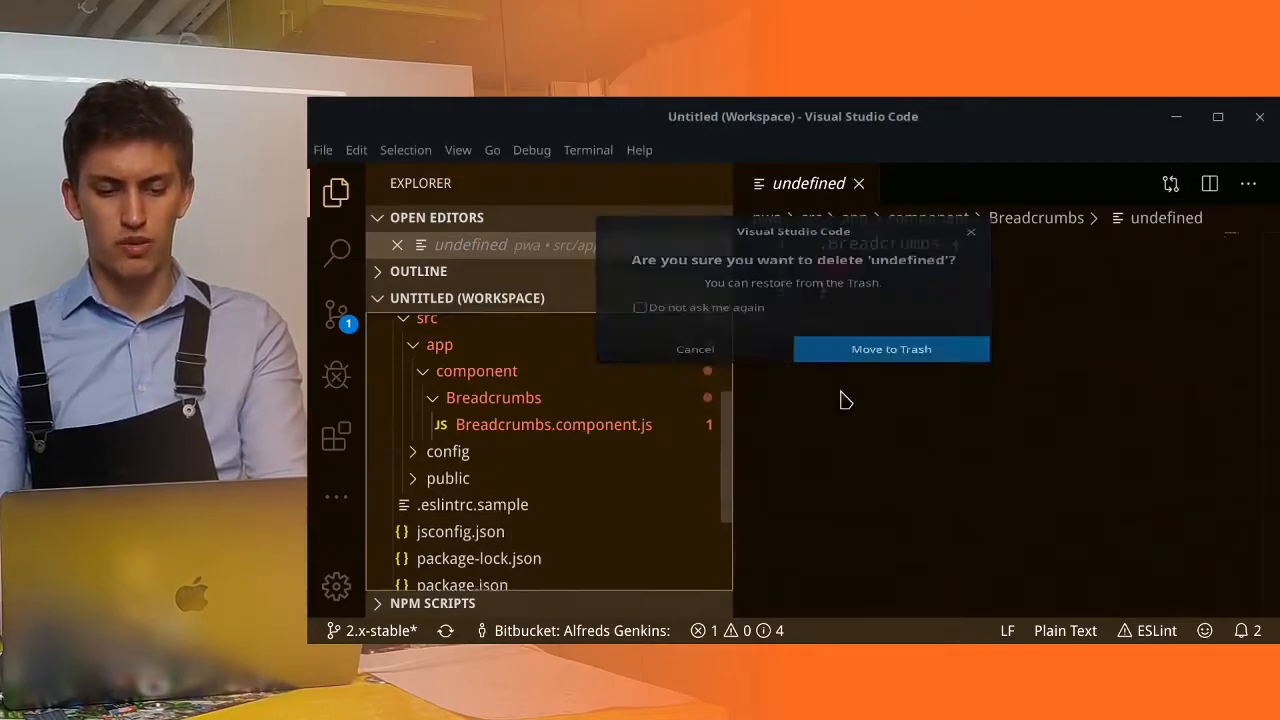
left_click(890, 348)
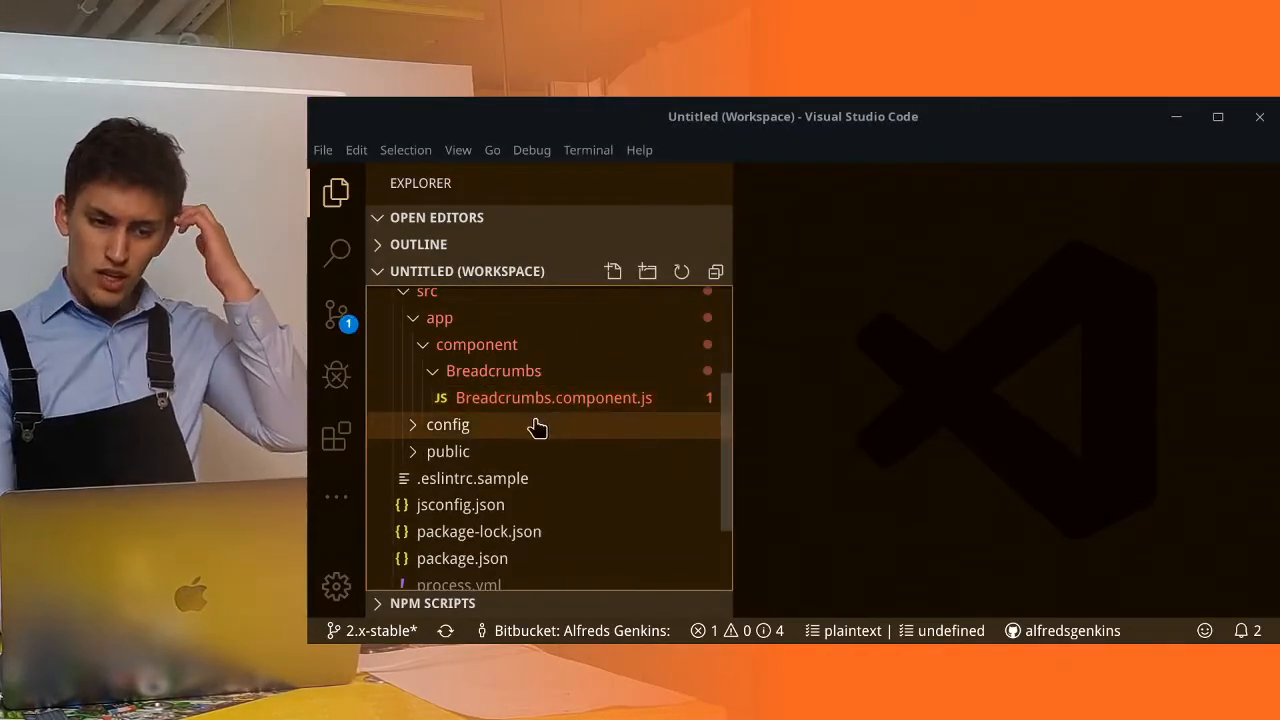
left_click(554, 397)
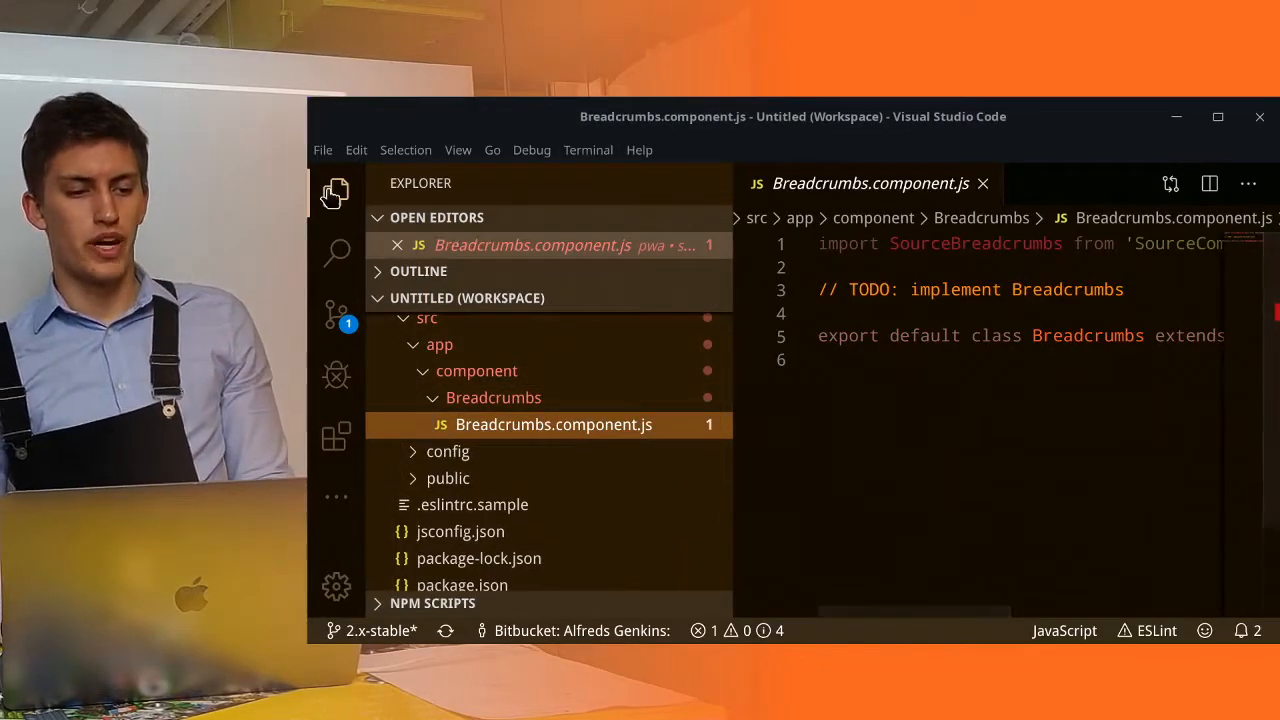
Replace the TODO line with 'export class Breadcrumbs extends SourceBreadcrumbs { // TODO: Override original methods }'.
left_click(336, 193)
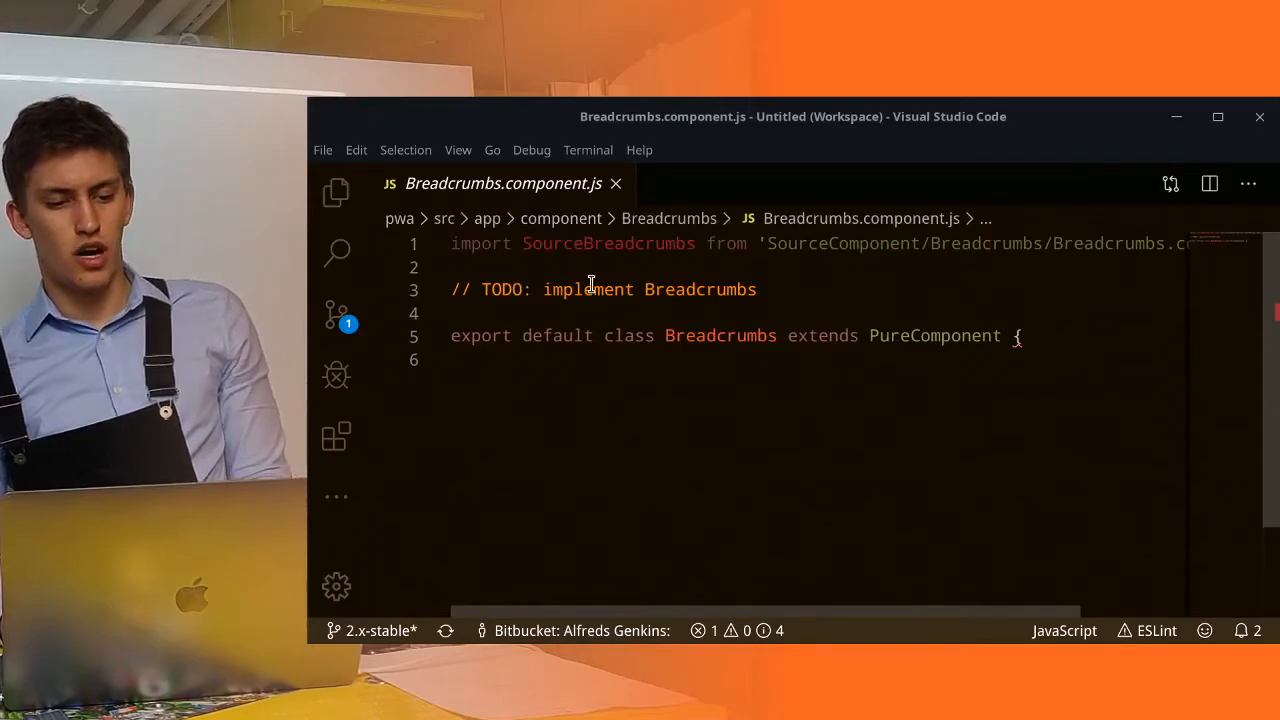
triple_click(600, 289)
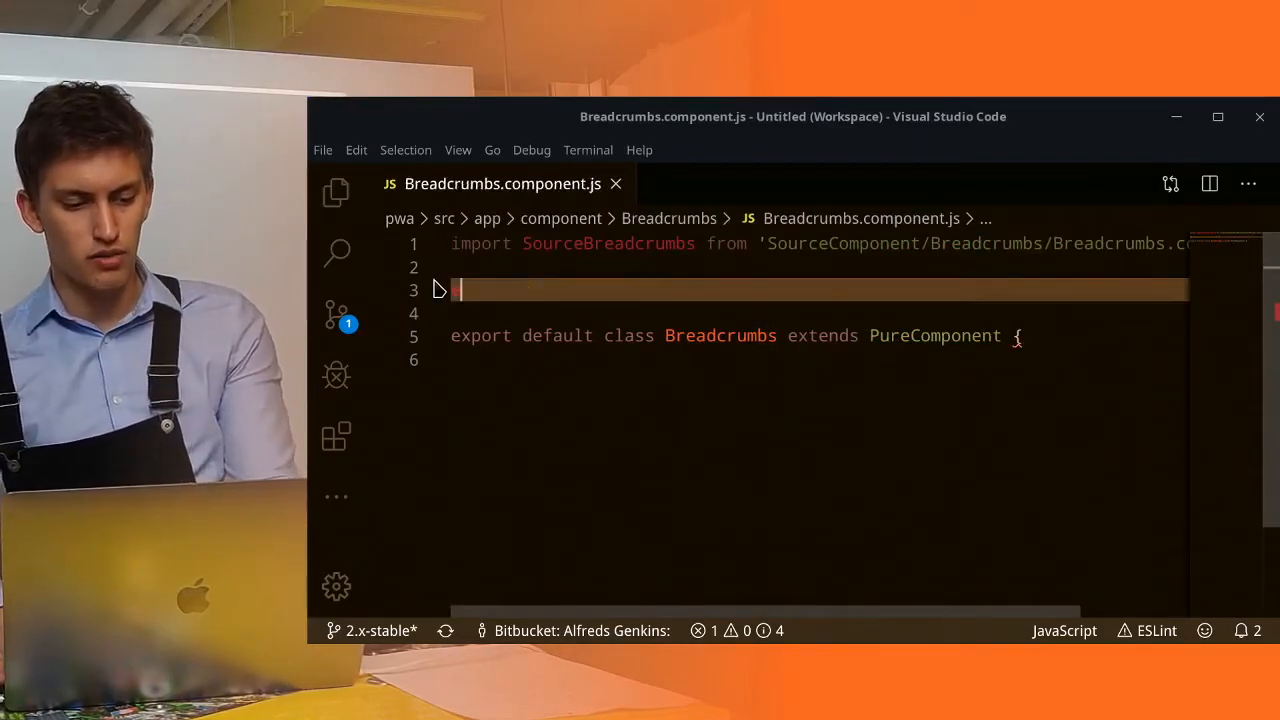
type("export")
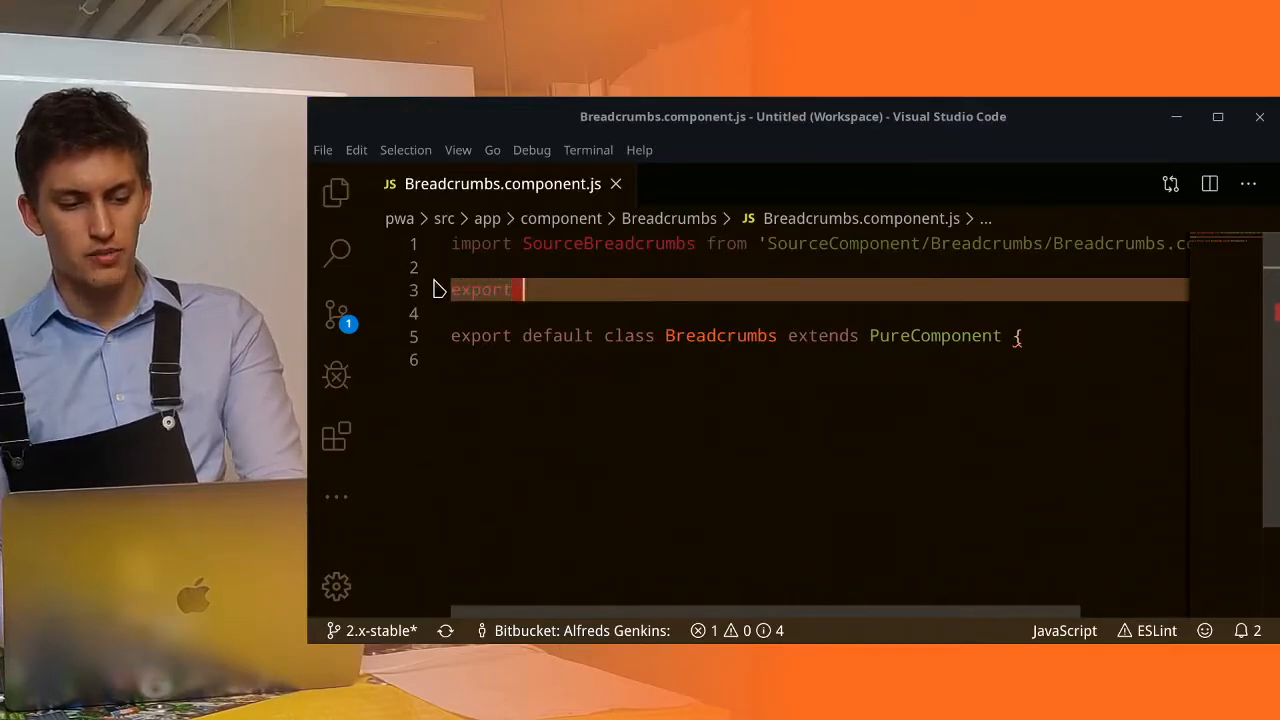
type("class")
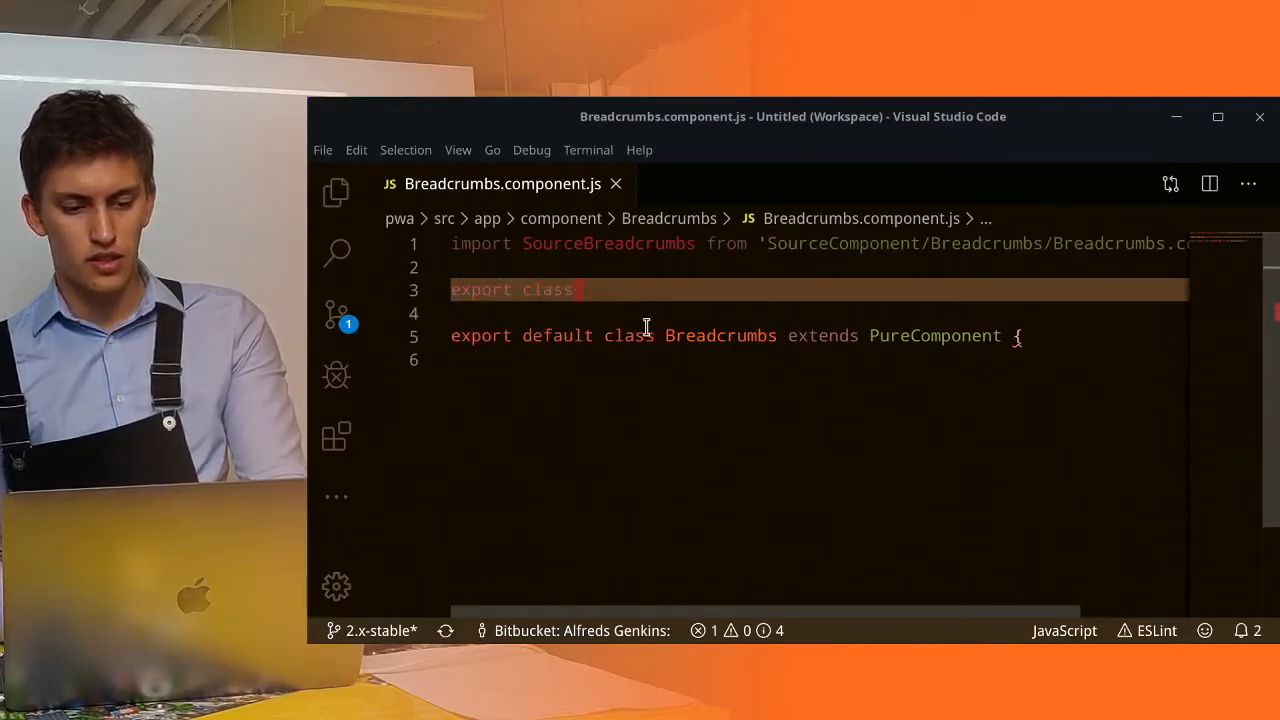
type("Breadcrumbs")
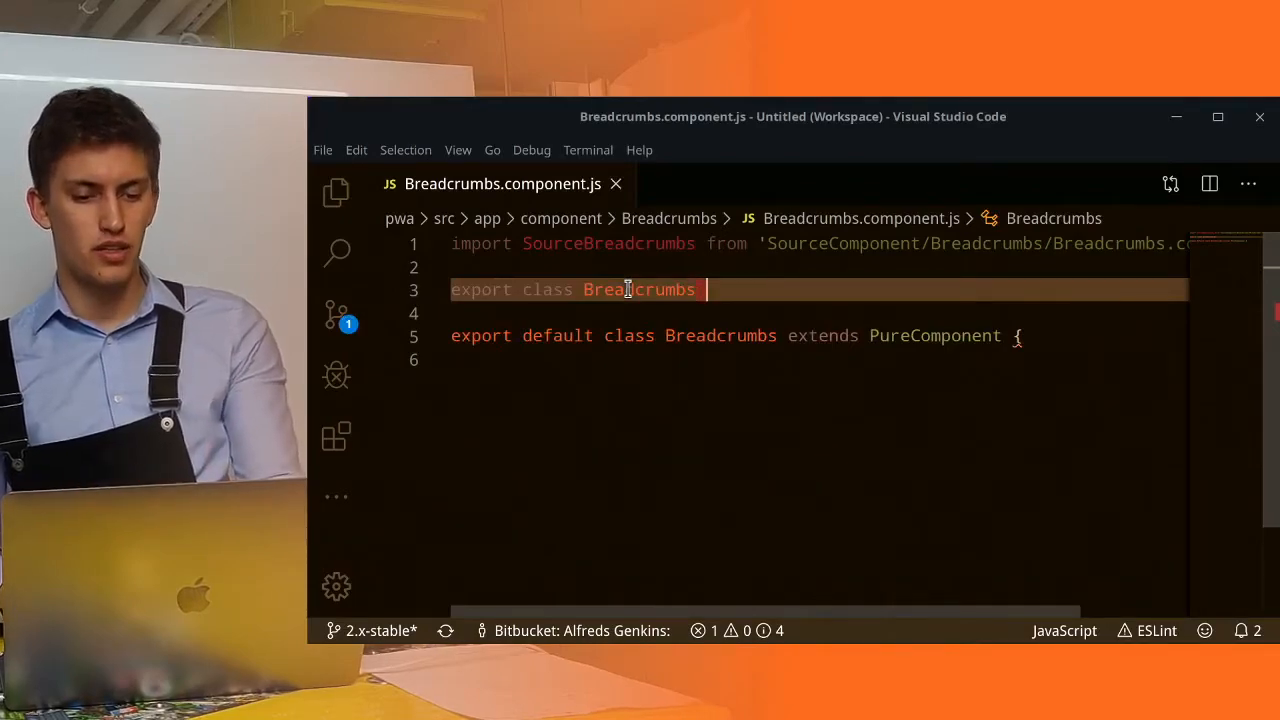
type("extends")
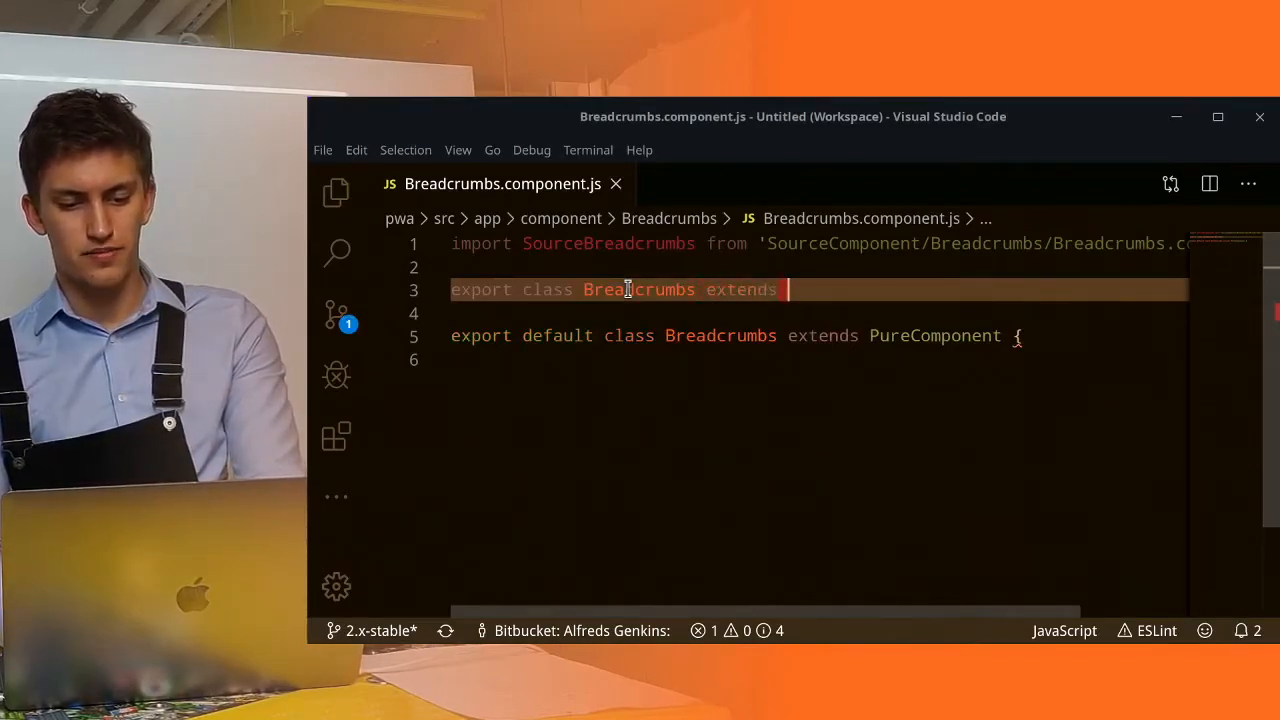
type("SourceBreadcrumbs {")
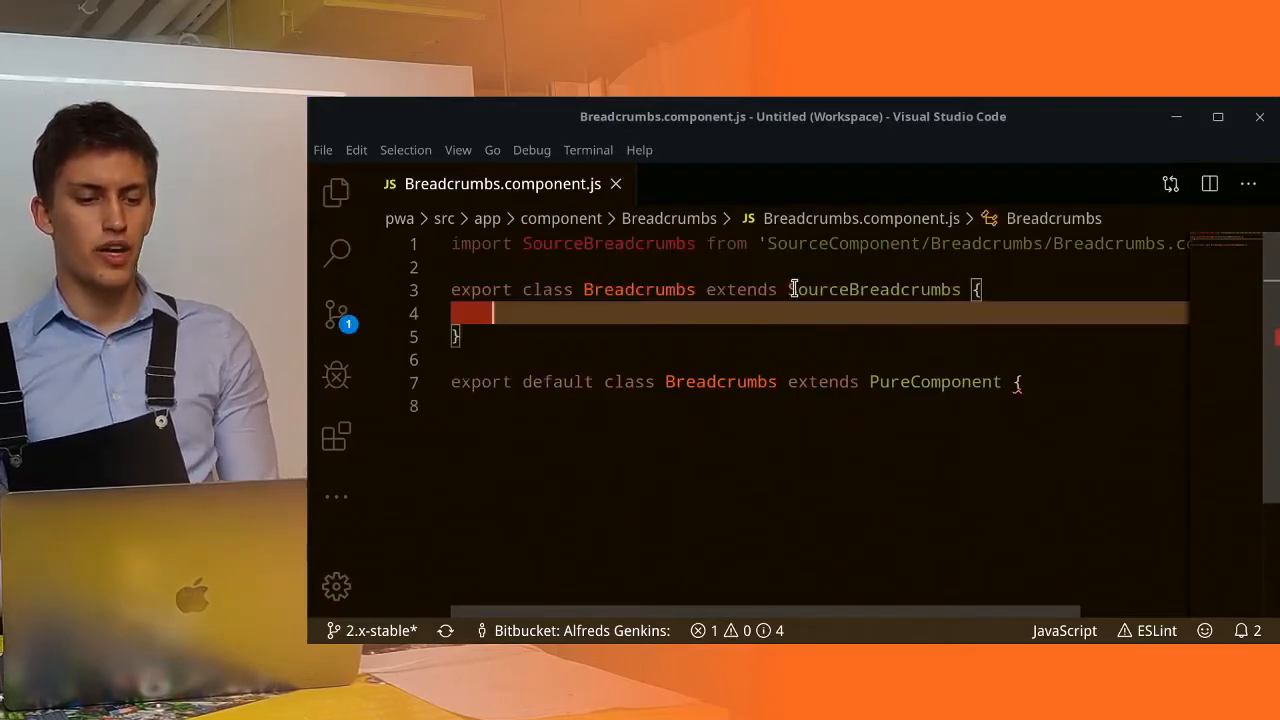
type("//")
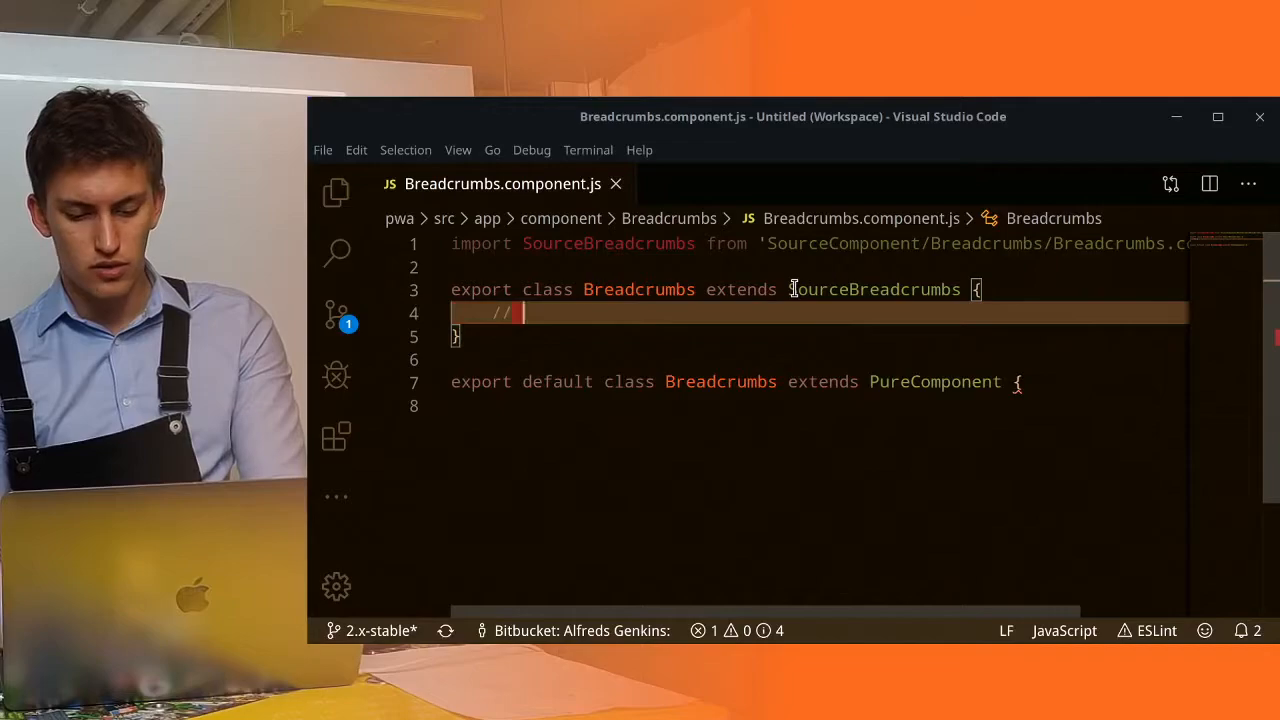
type("TODO: O")
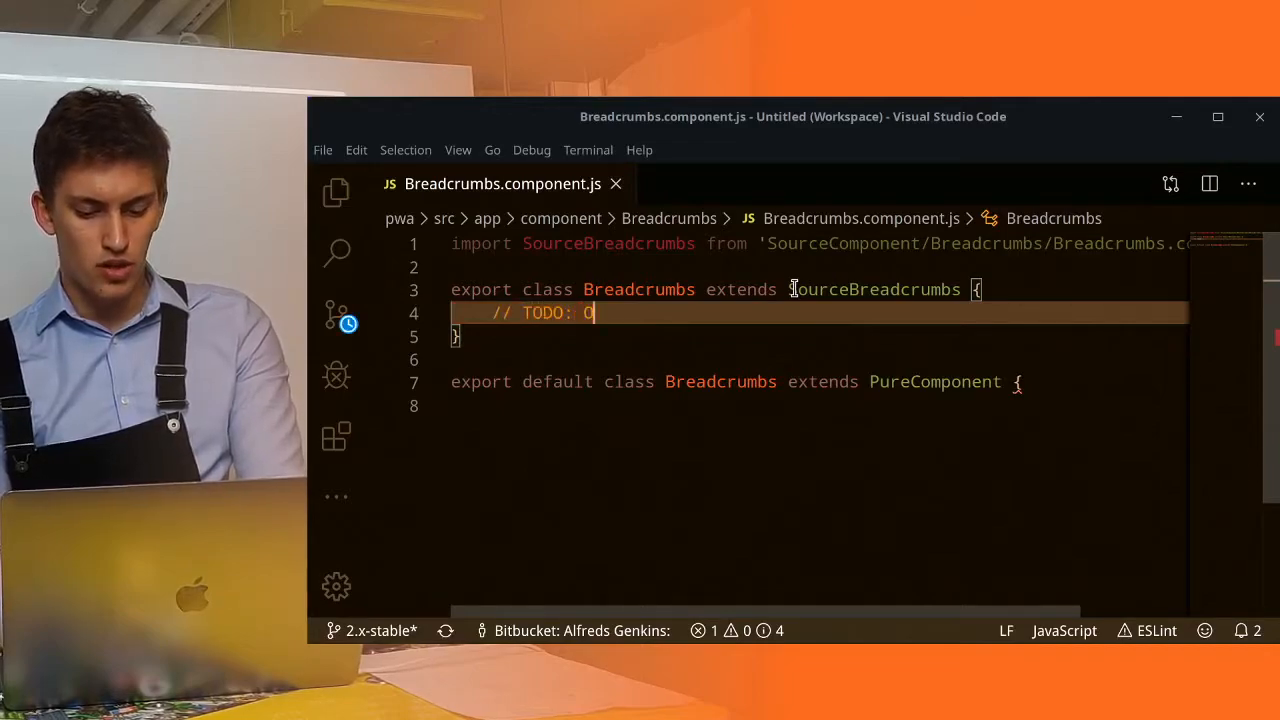
type("verride origina")
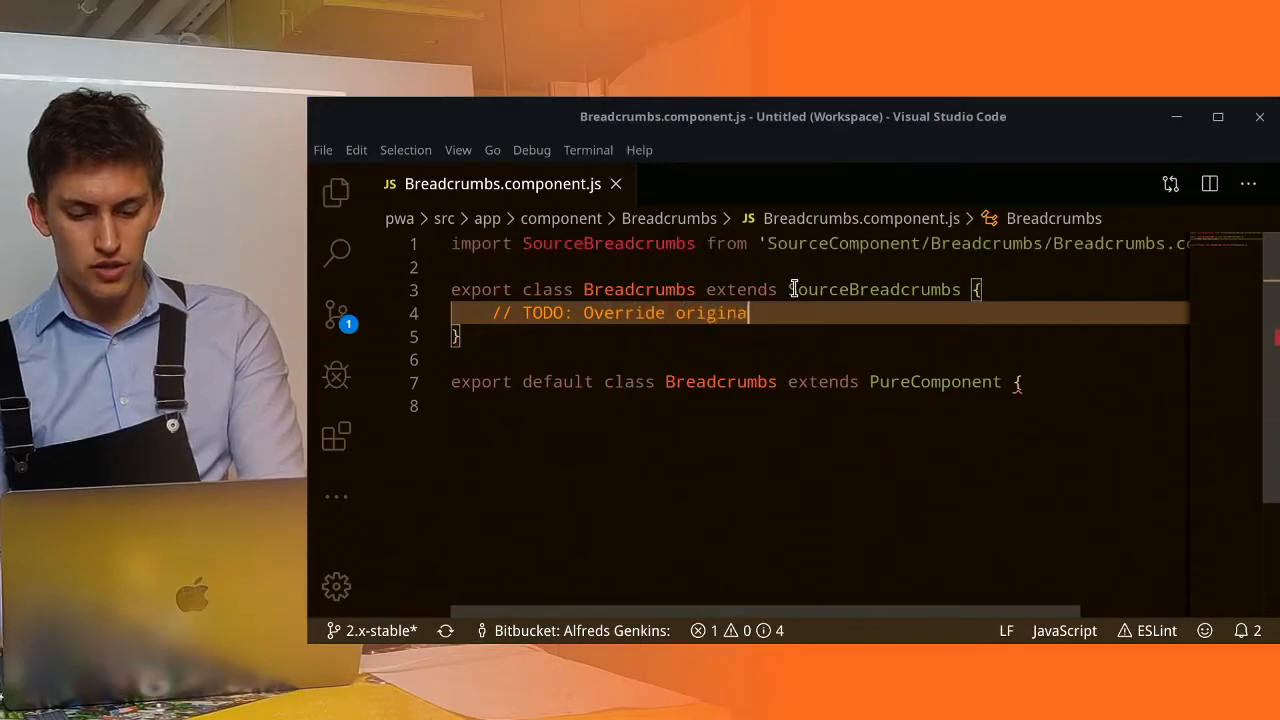
type("mehtods")
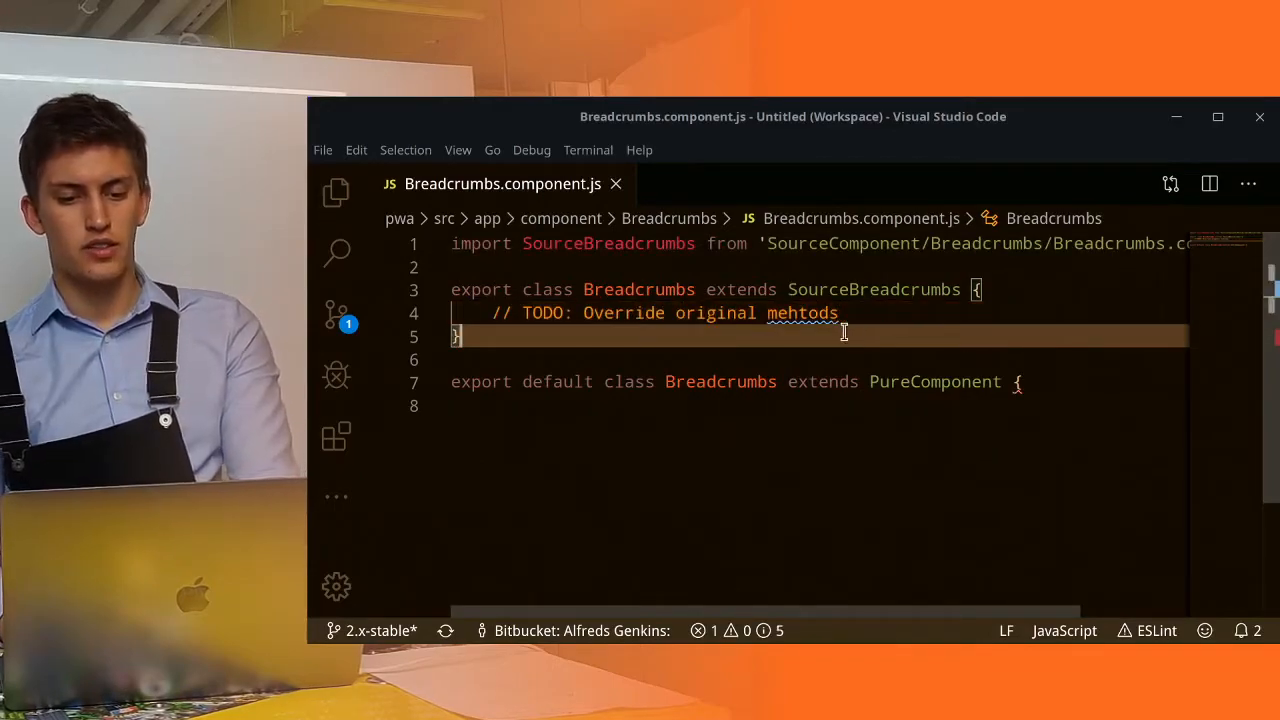
type("methods")
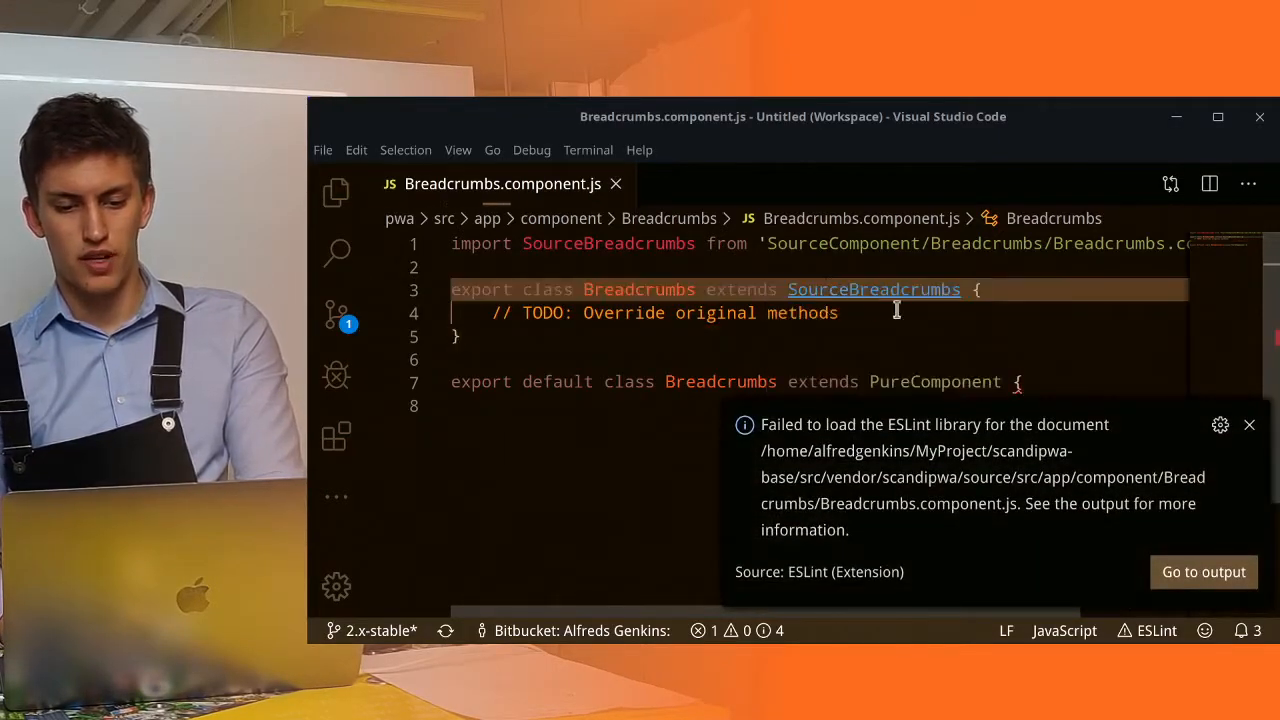
Dismiss the ESLint notice, view the original source Breadcrumbs.component.js, then return to the pwa file.
left_click(1249, 424)
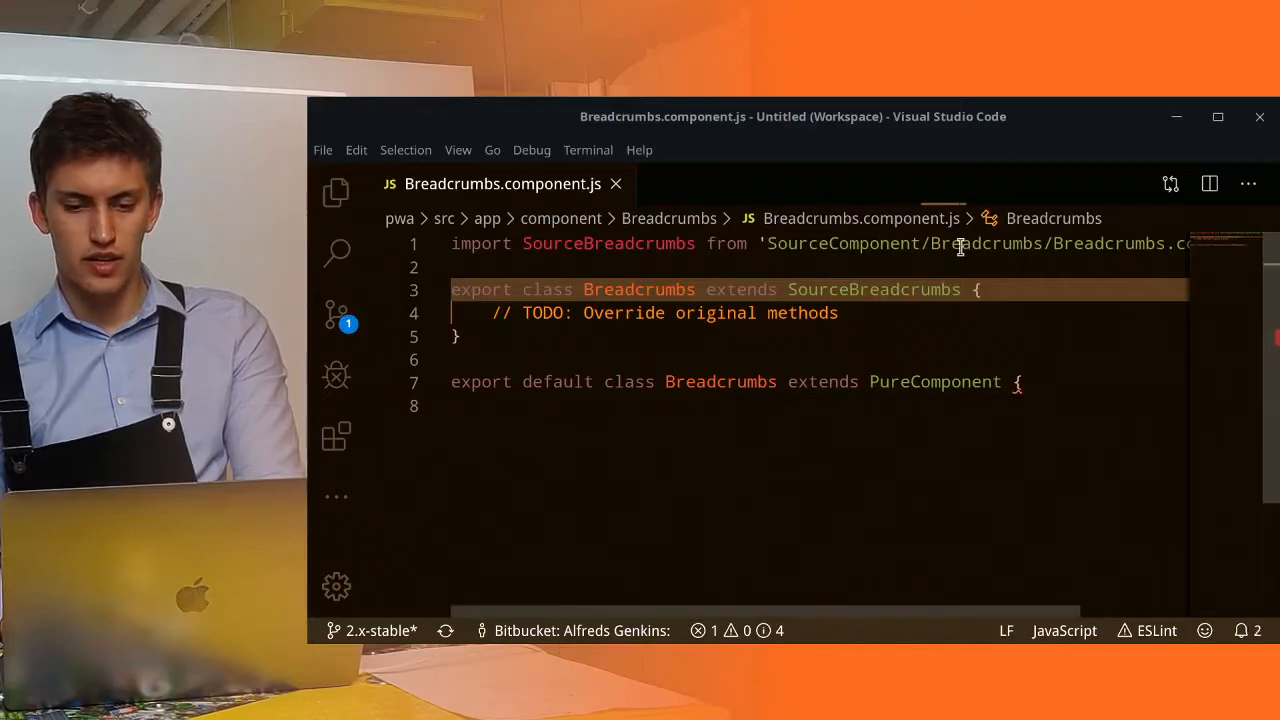
left_click(855, 183)
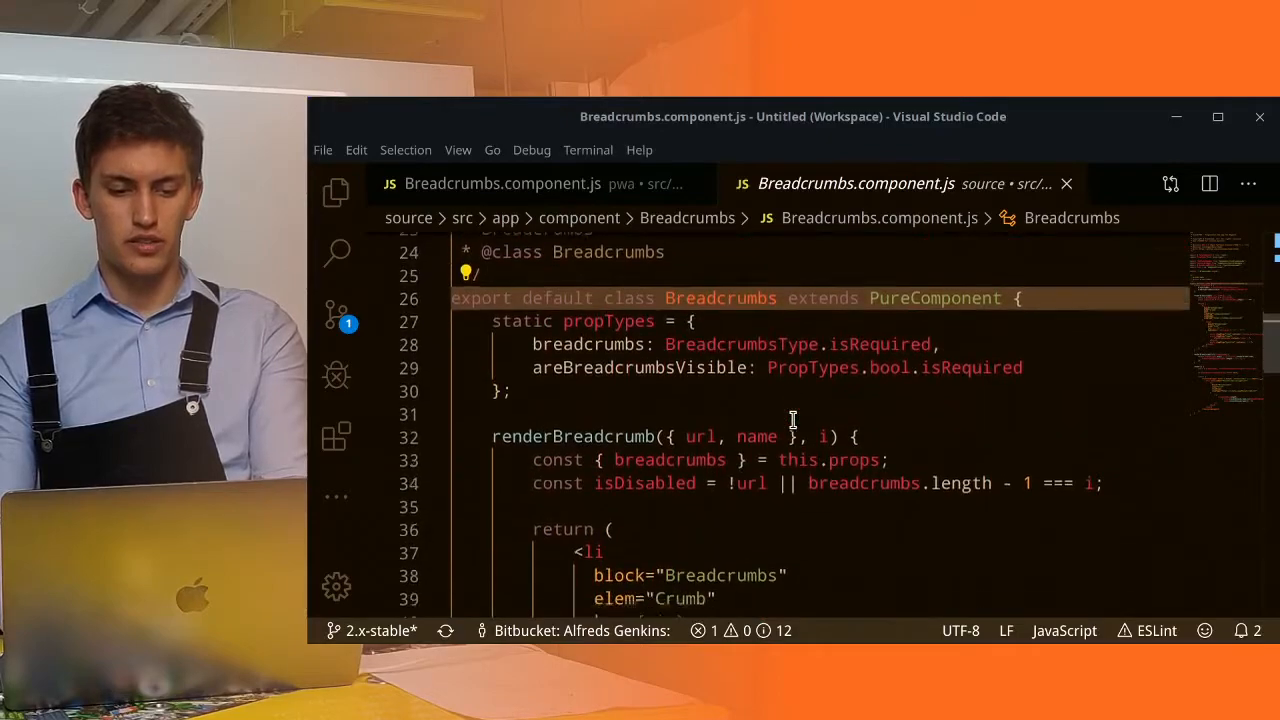
scroll("down", 3)
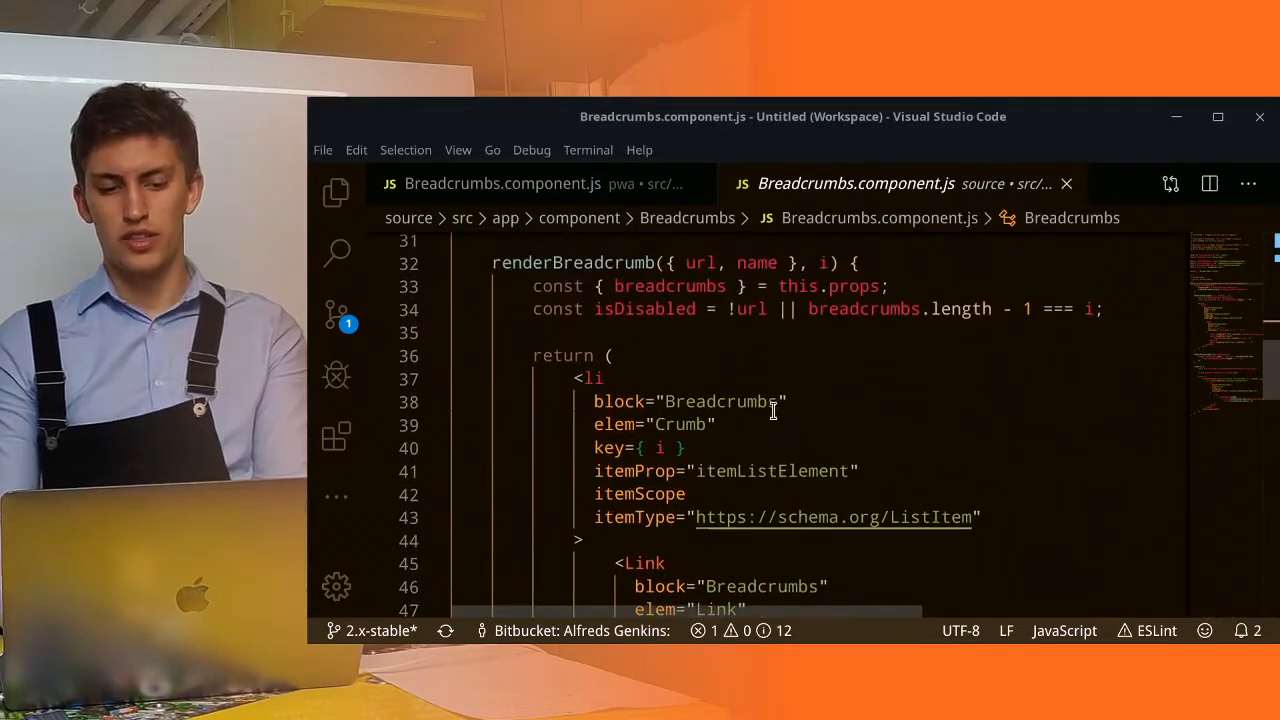
left_click(503, 183)
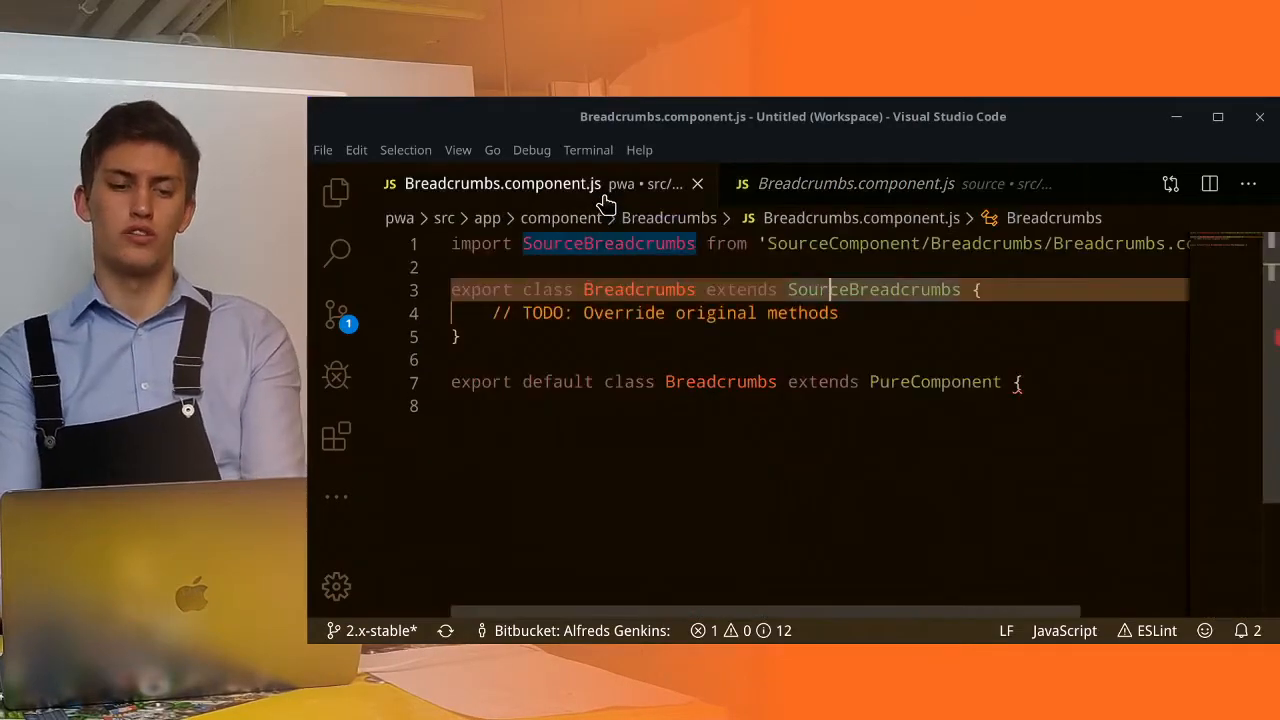